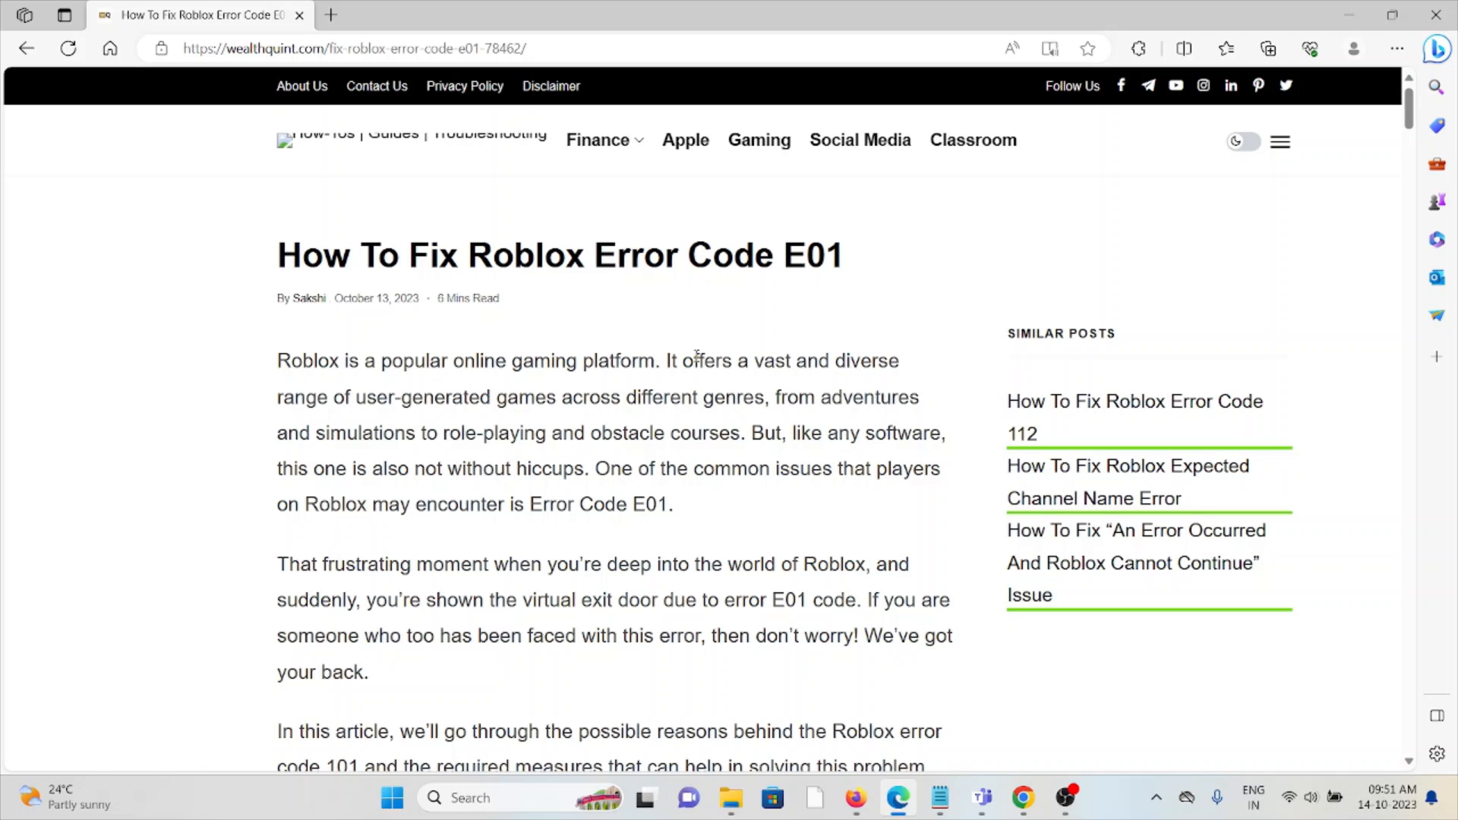
mouse_move(704, 353)
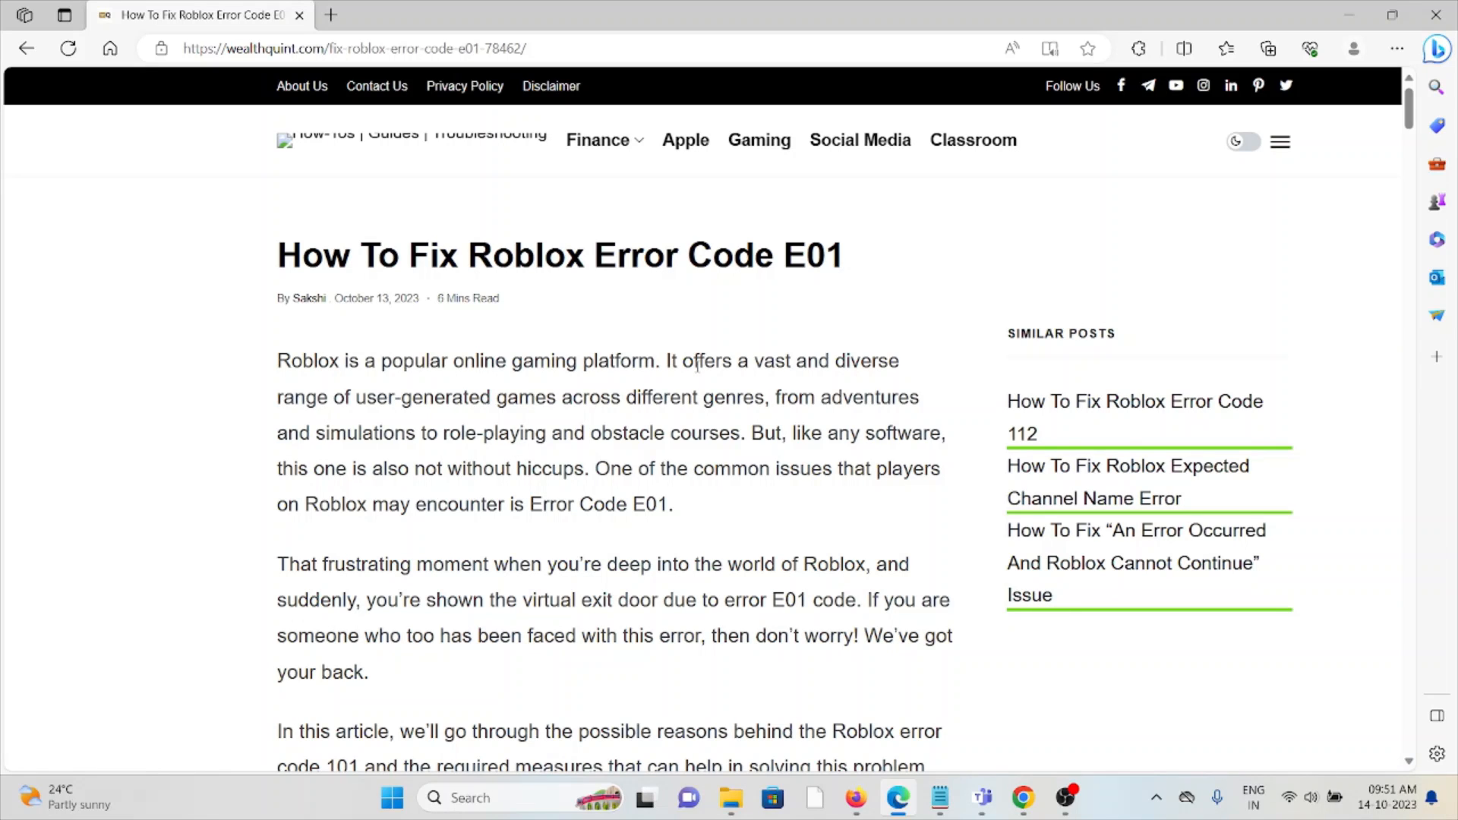
mouse_move(697, 365)
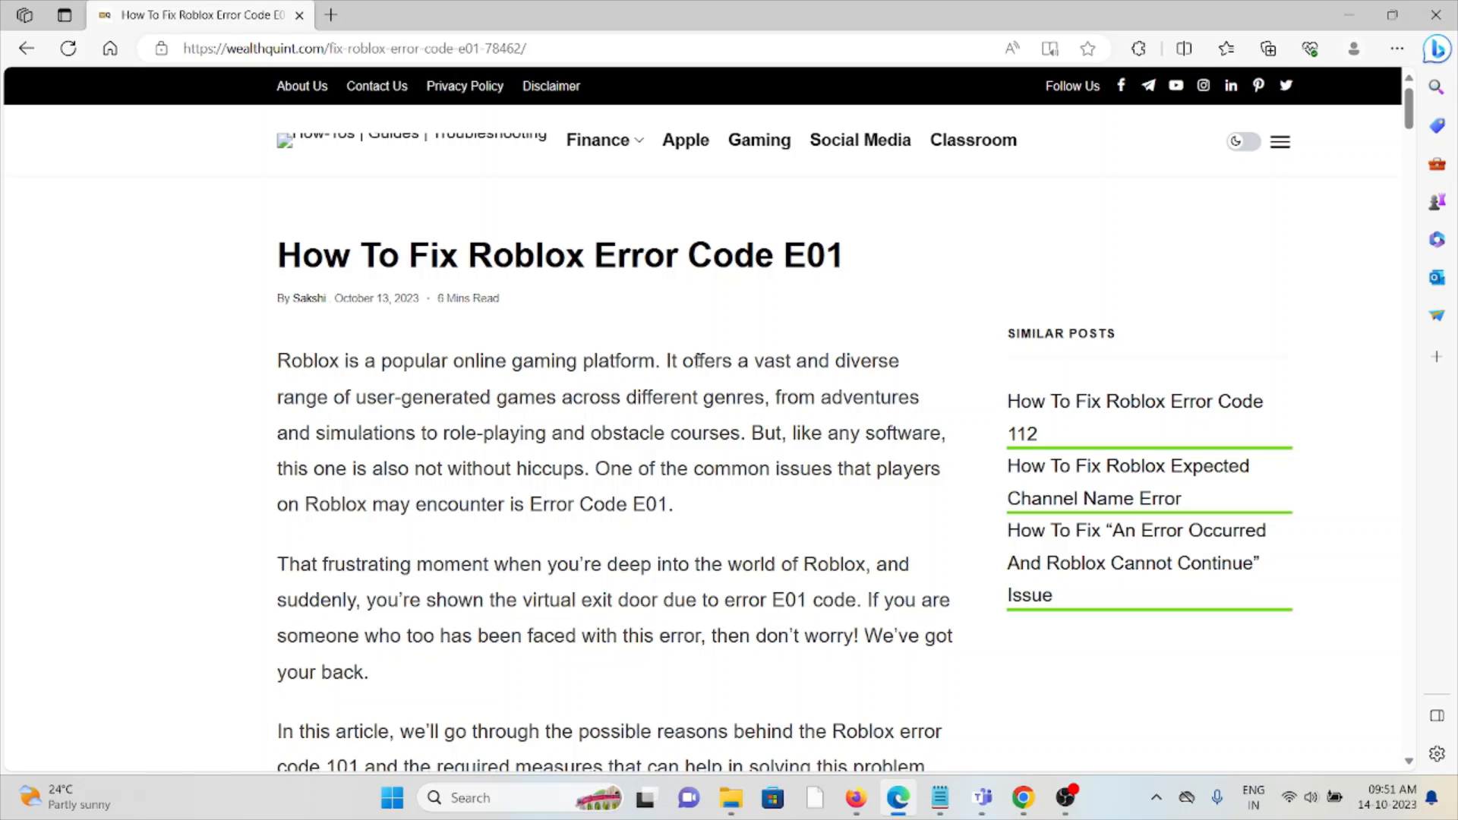
mouse_move(626, 519)
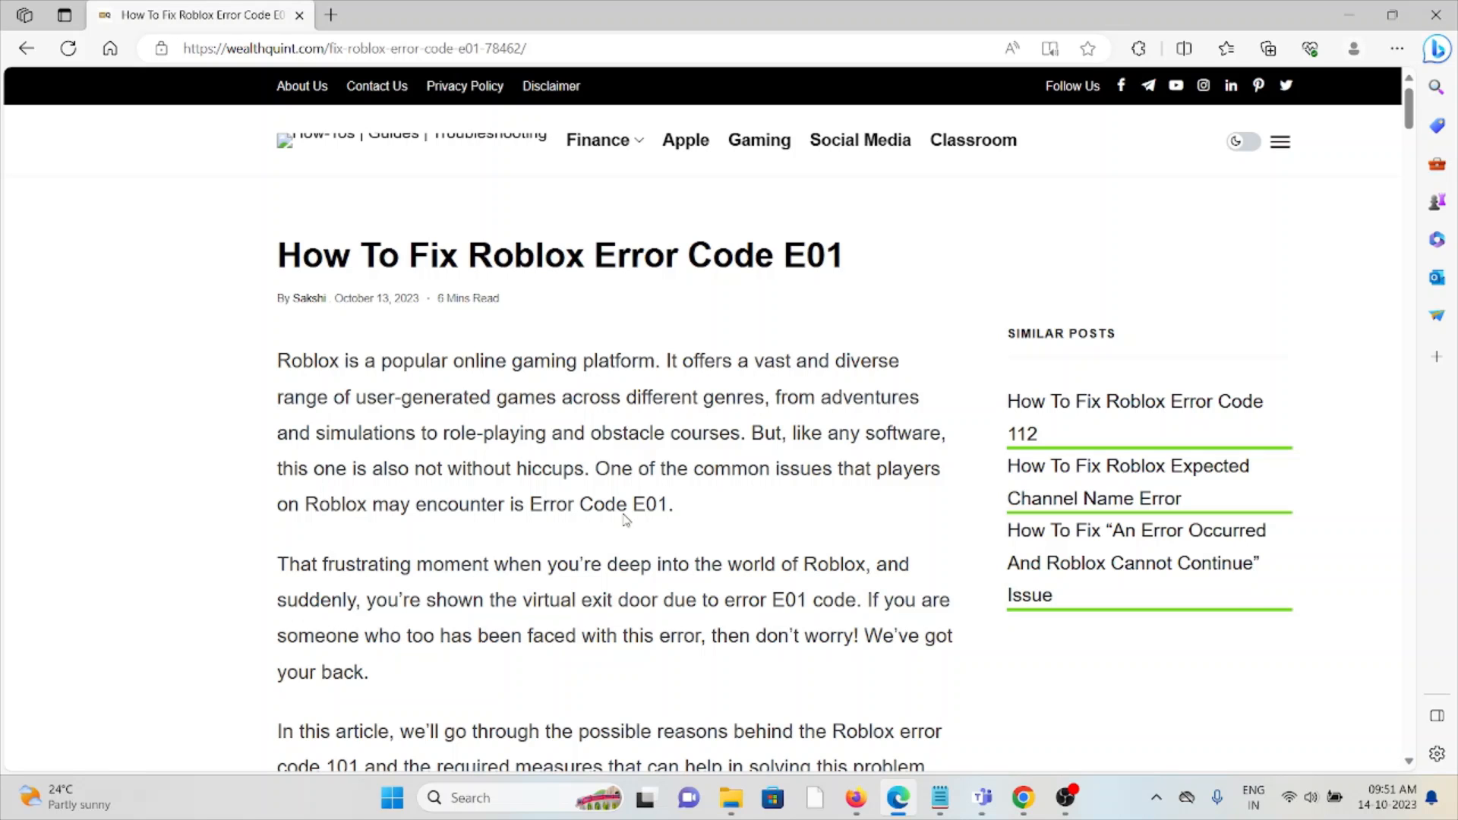
Scroll past the four listed E01 causes to 'How To Fix Roblox Error Code E01?'
scroll(down, 3)
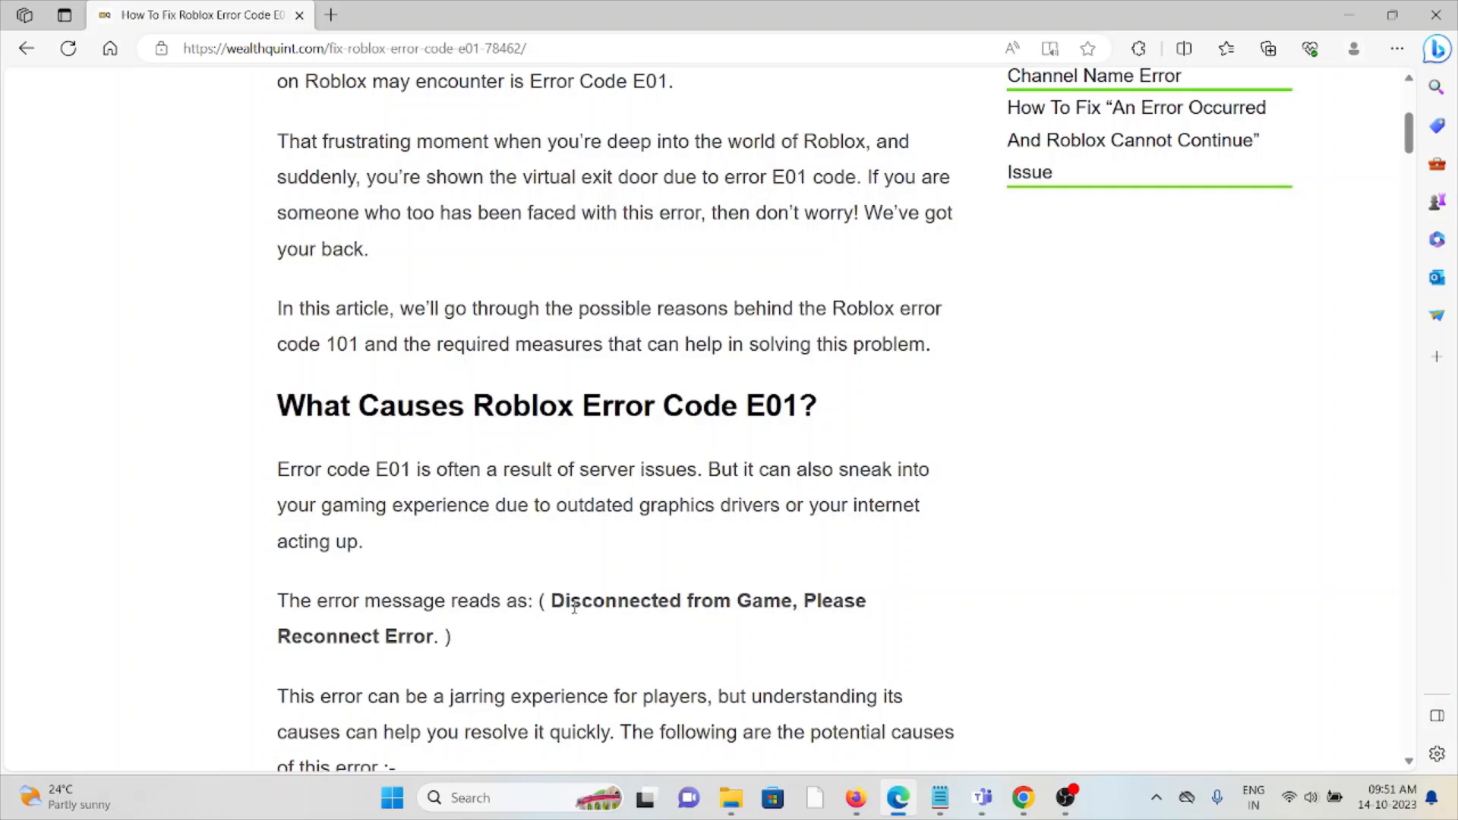
mouse_move(547, 632)
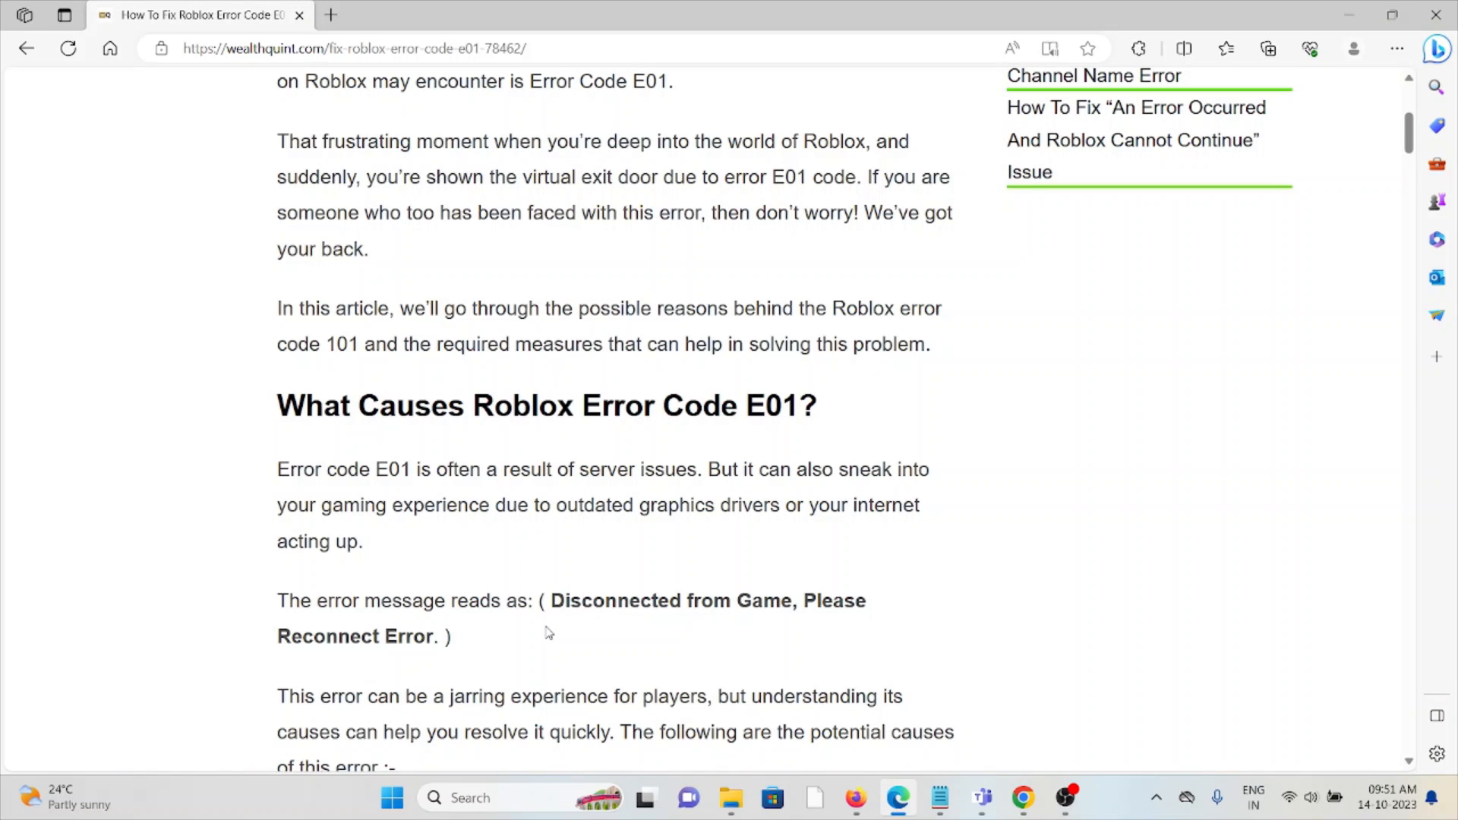
scroll(down, 3)
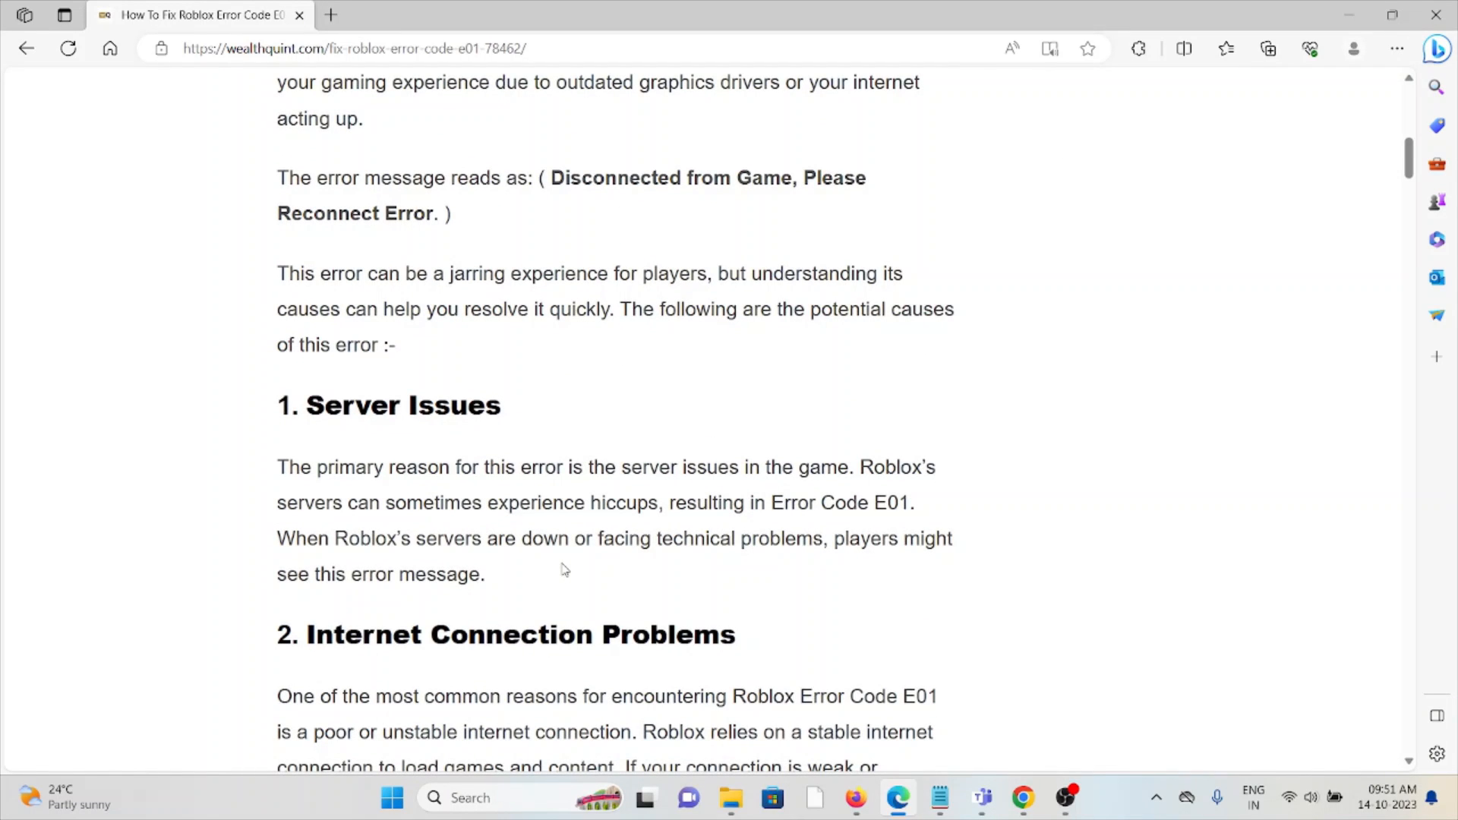
scroll(down, 3)
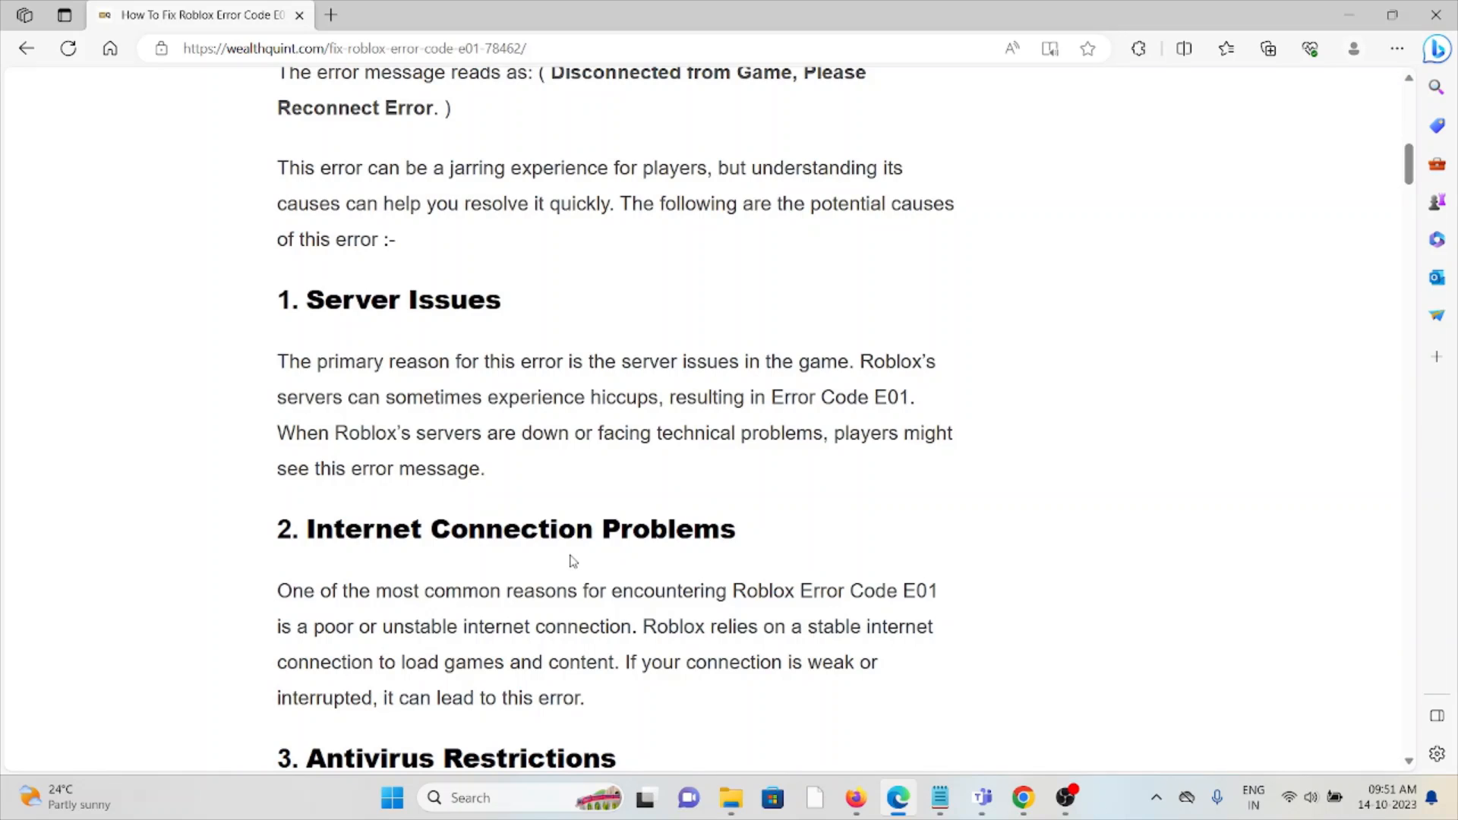
scroll(down, 3)
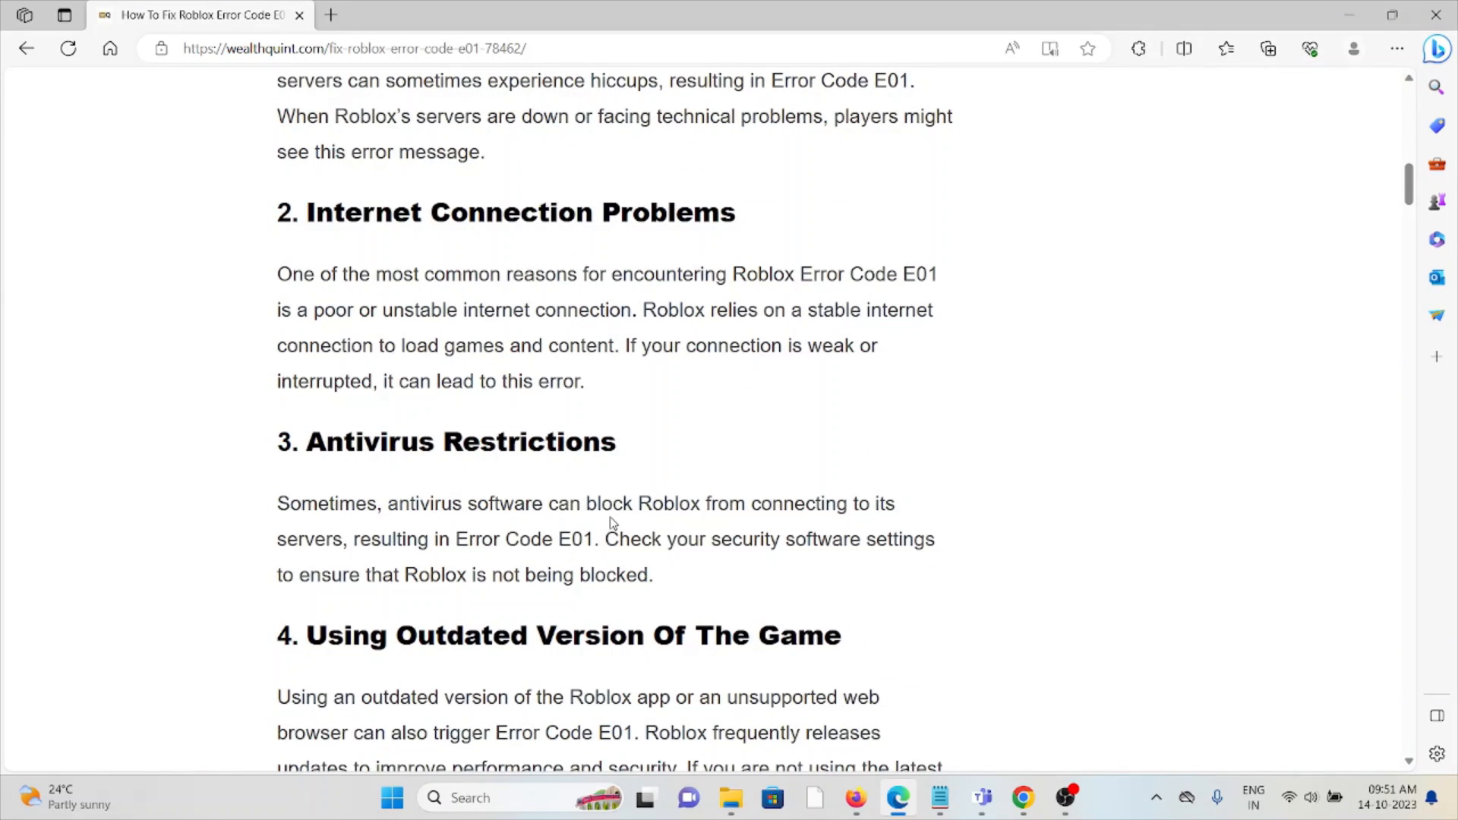
scroll(down, 3)
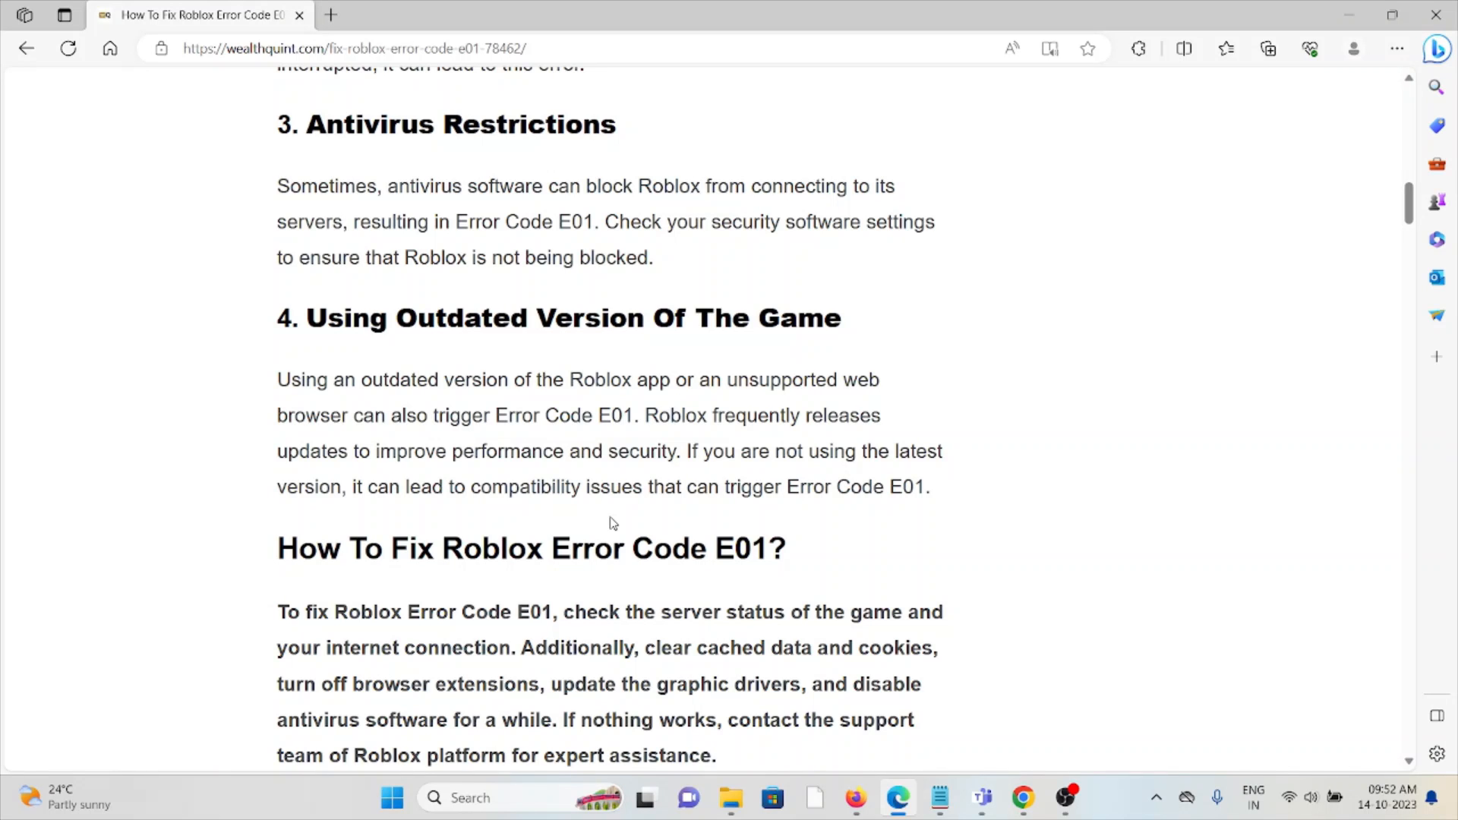
scroll(down, 3)
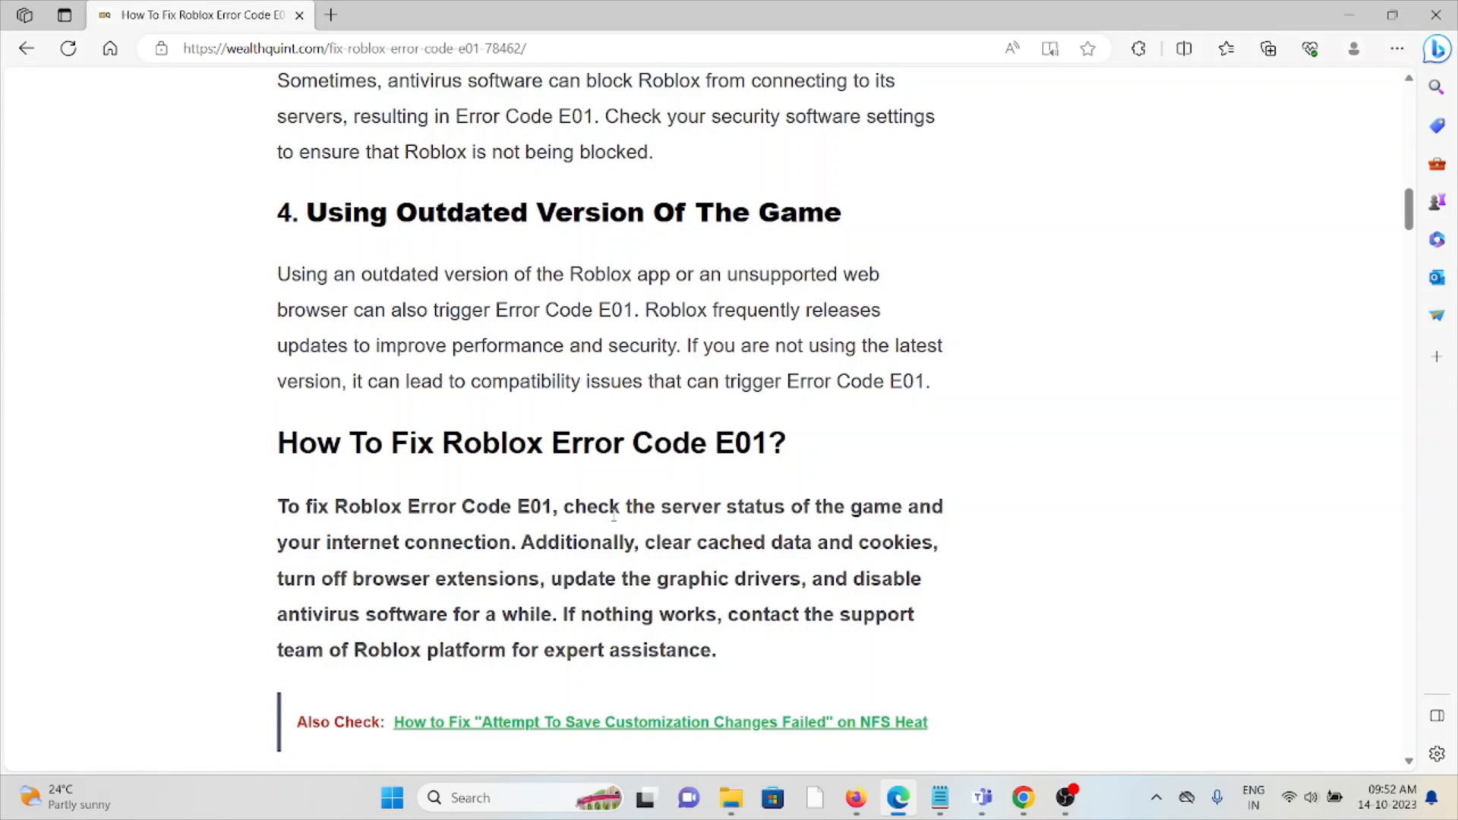
Scroll through '1. Check Server Status' to the '2. Check Internet Connection' heading
scroll(down, 3)
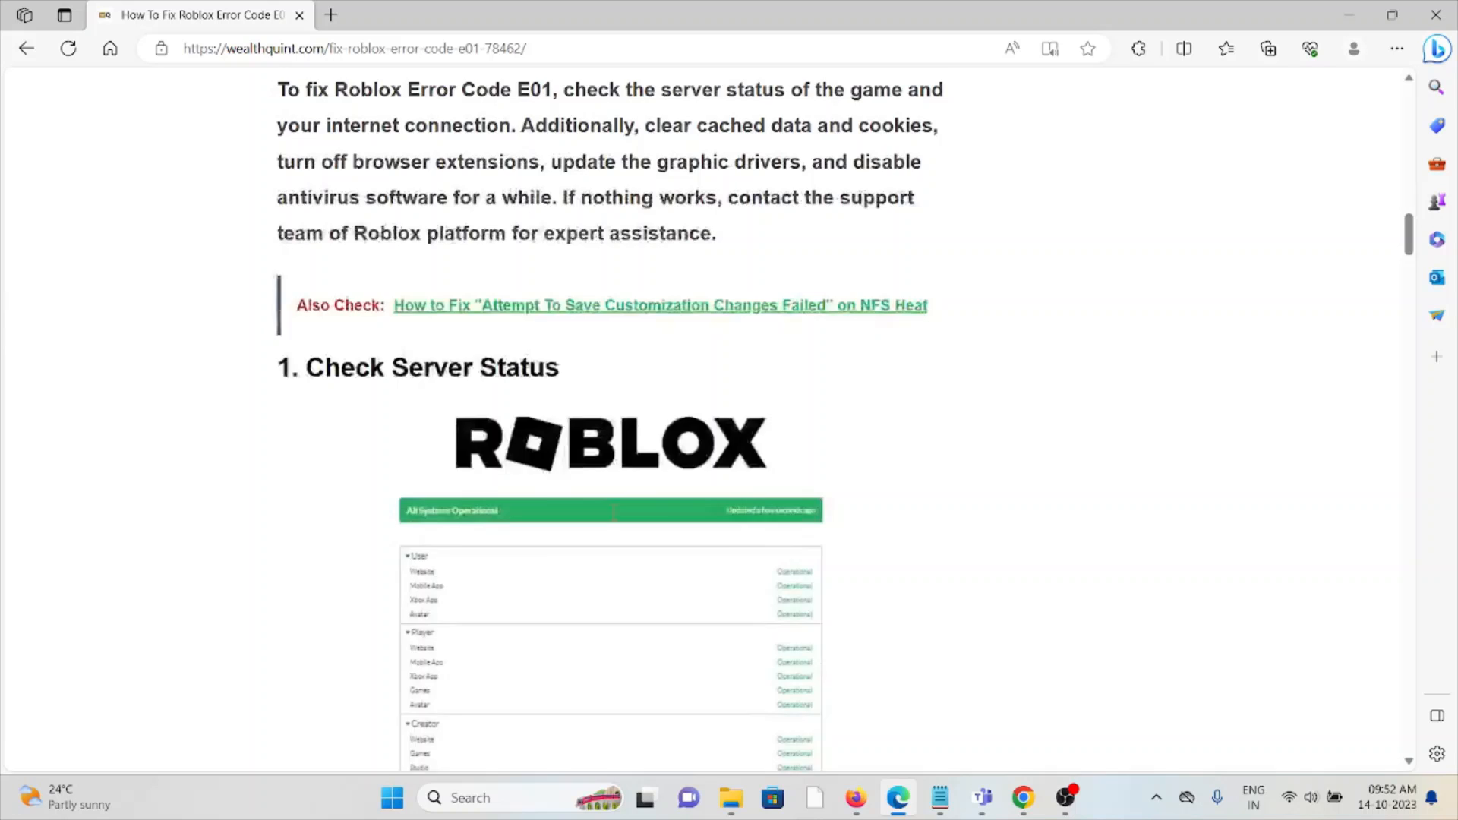
scroll(down, 3)
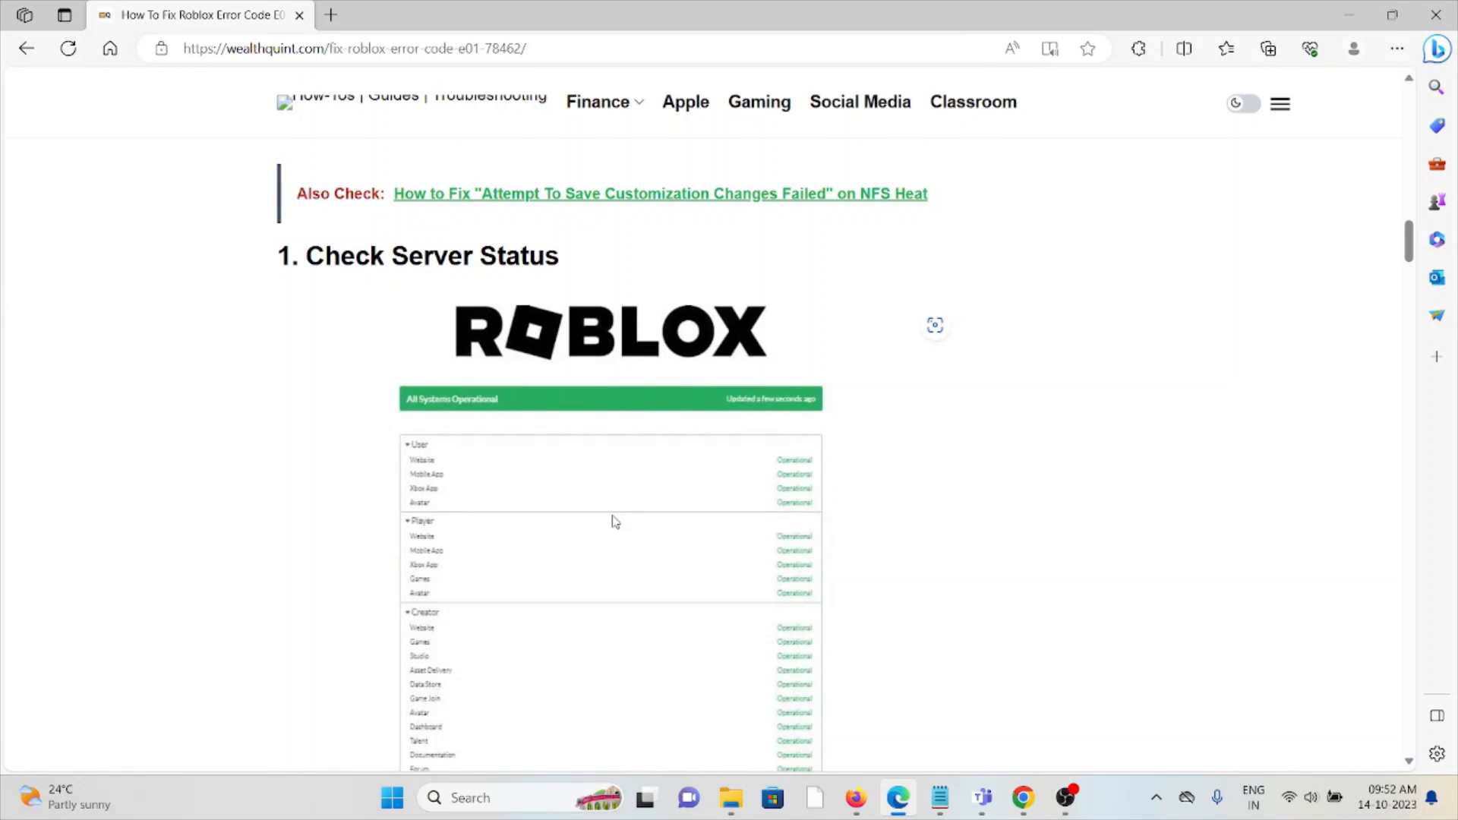
scroll(down, 3)
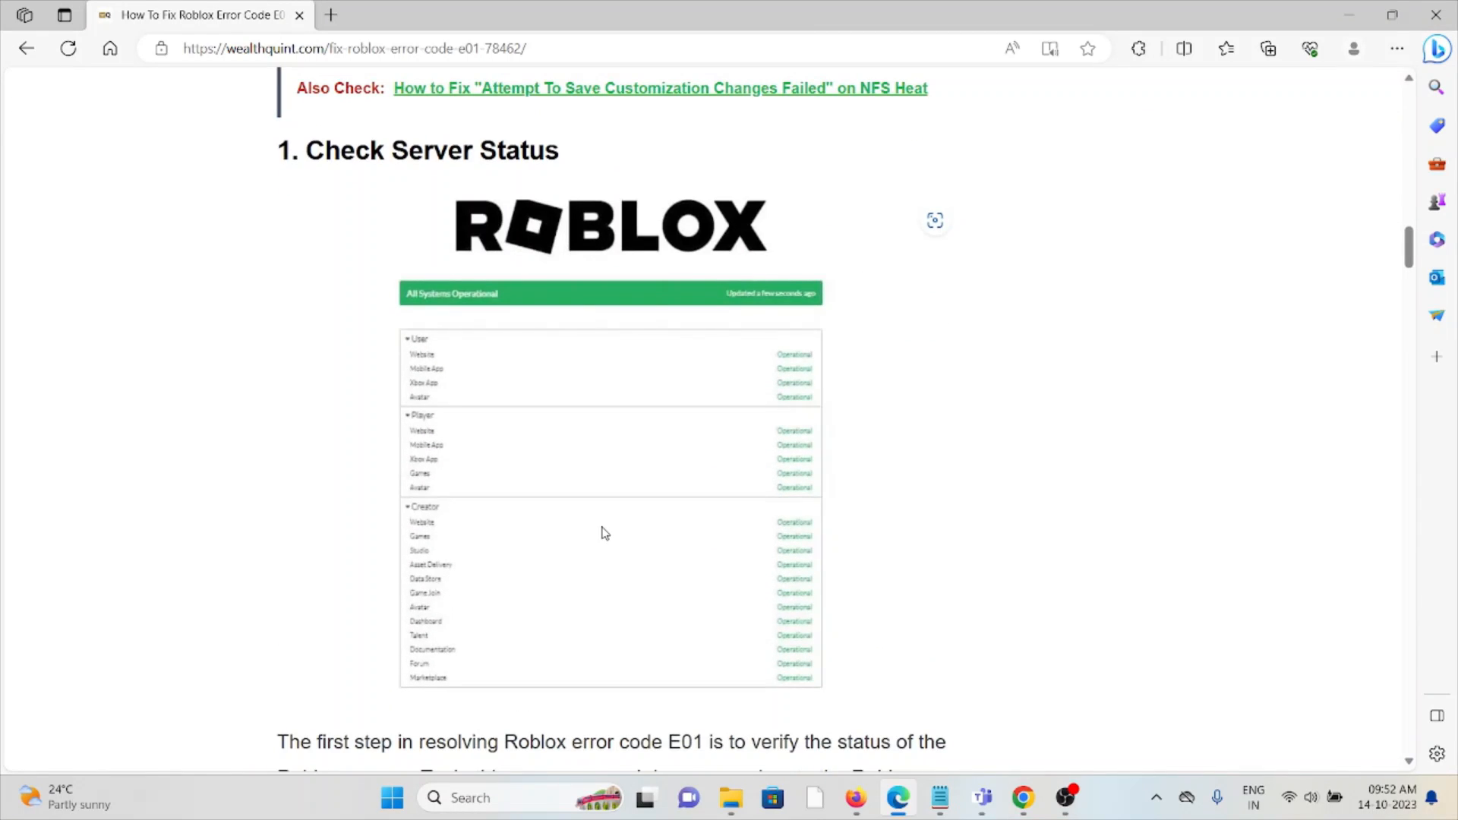
scroll(down, 3)
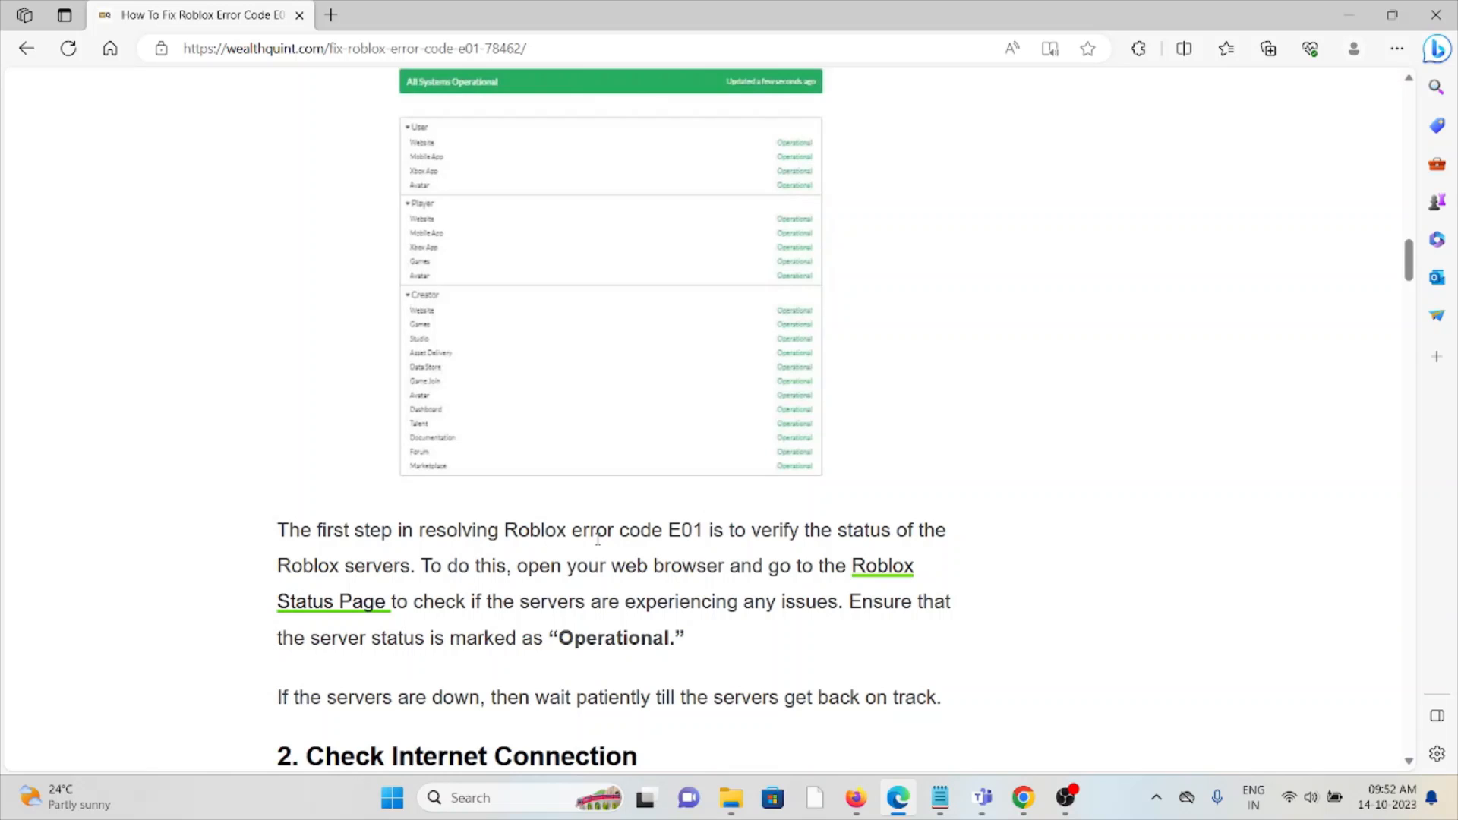
mouse_move(942, 501)
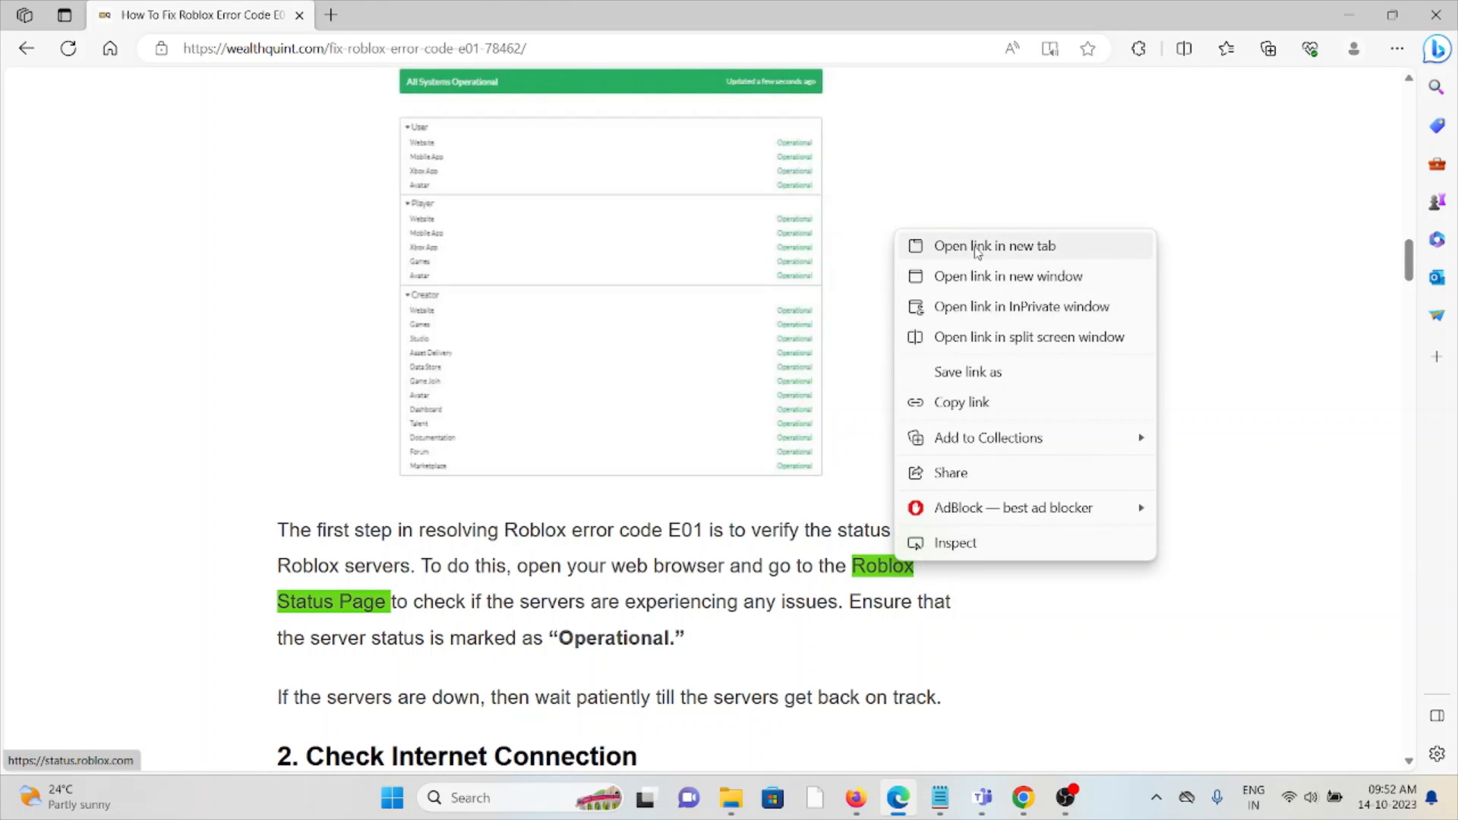
Open the Roblox Status Page in a new tab and scroll its components and history
click(994, 245)
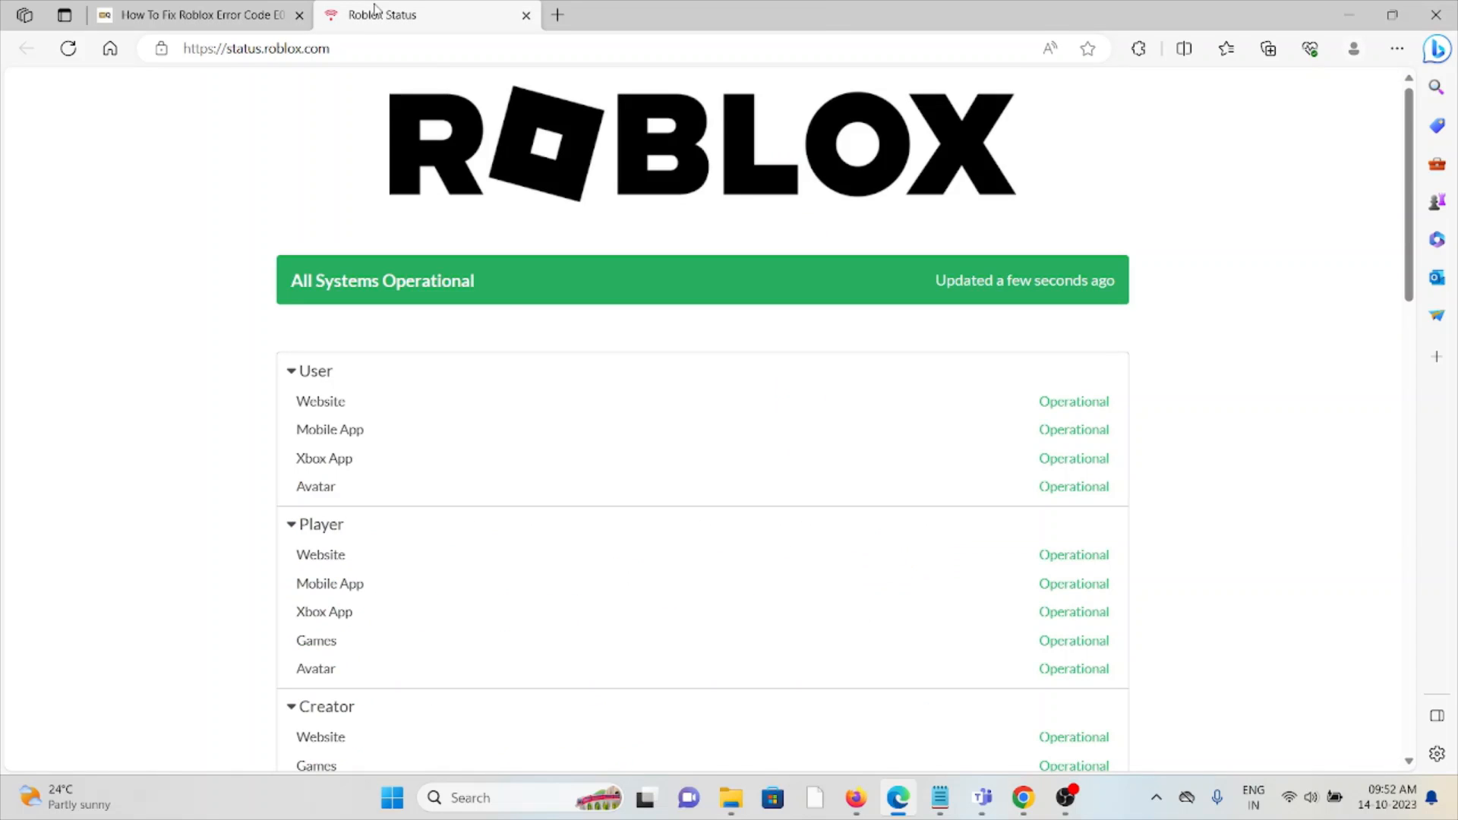
scroll(down, 3)
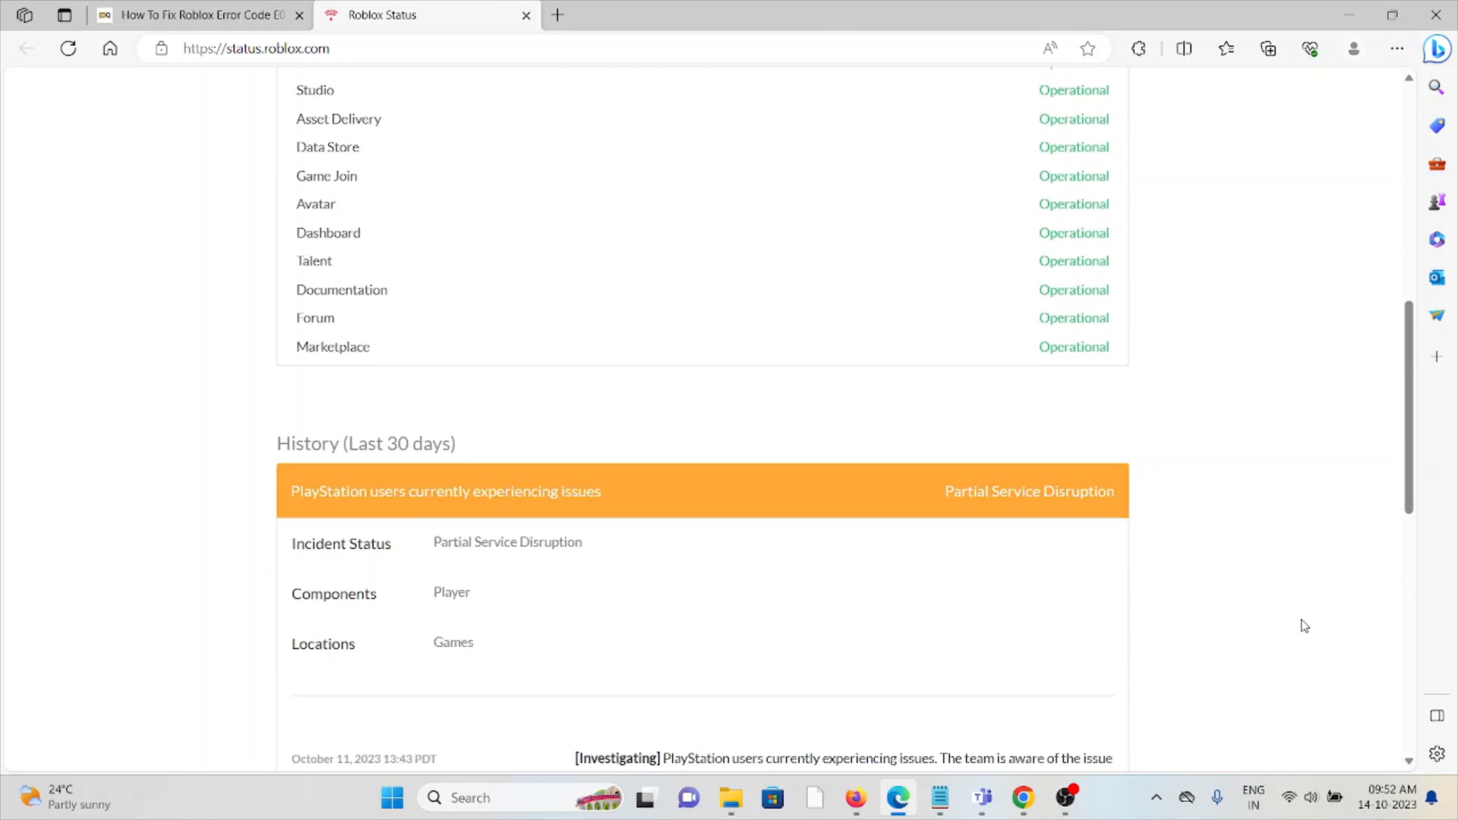
scroll(down, 3)
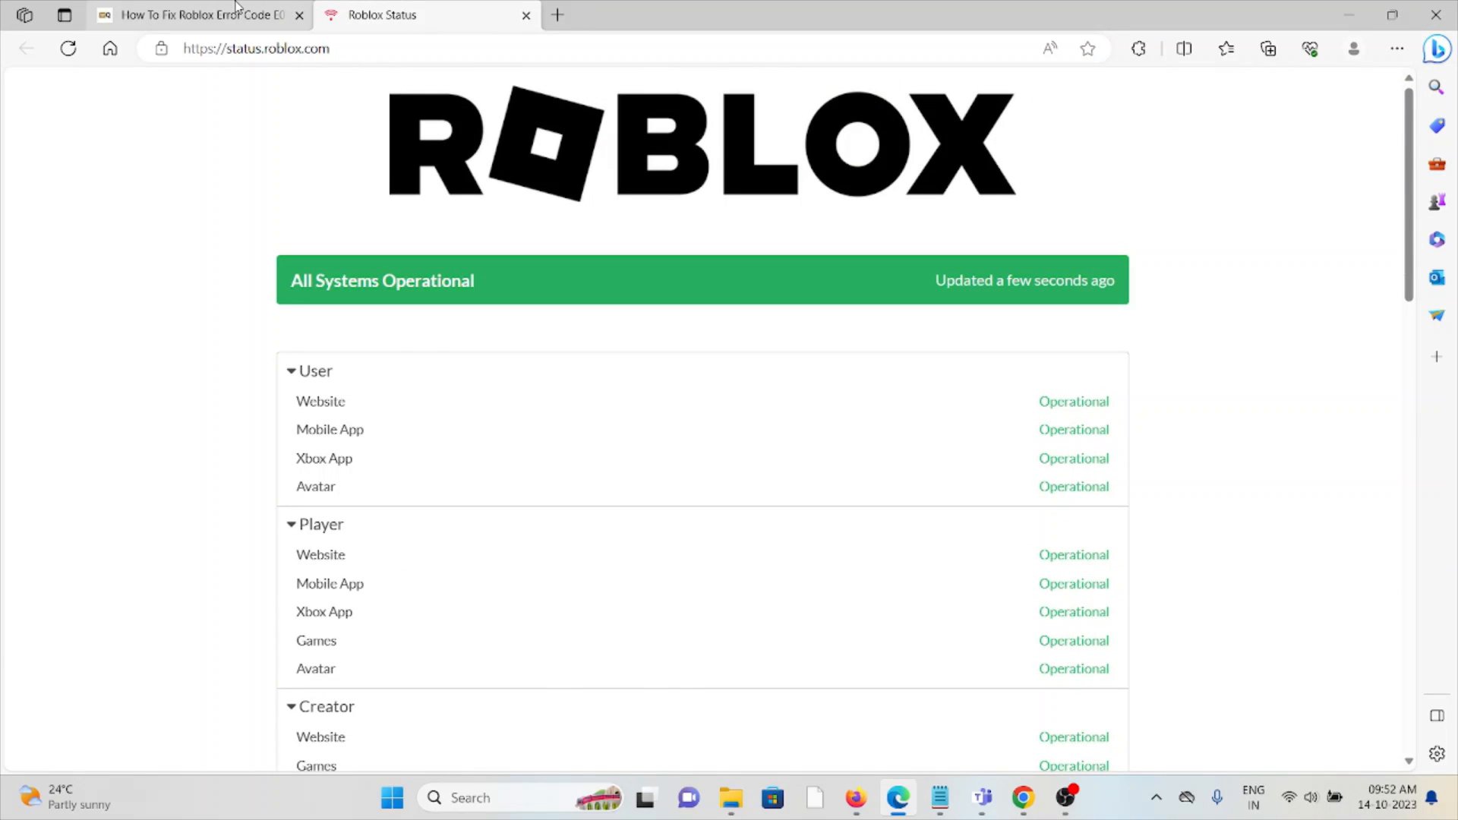
Return to the wealthquint.com tab and scroll to '2. Check Internet Connection'
click(200, 15)
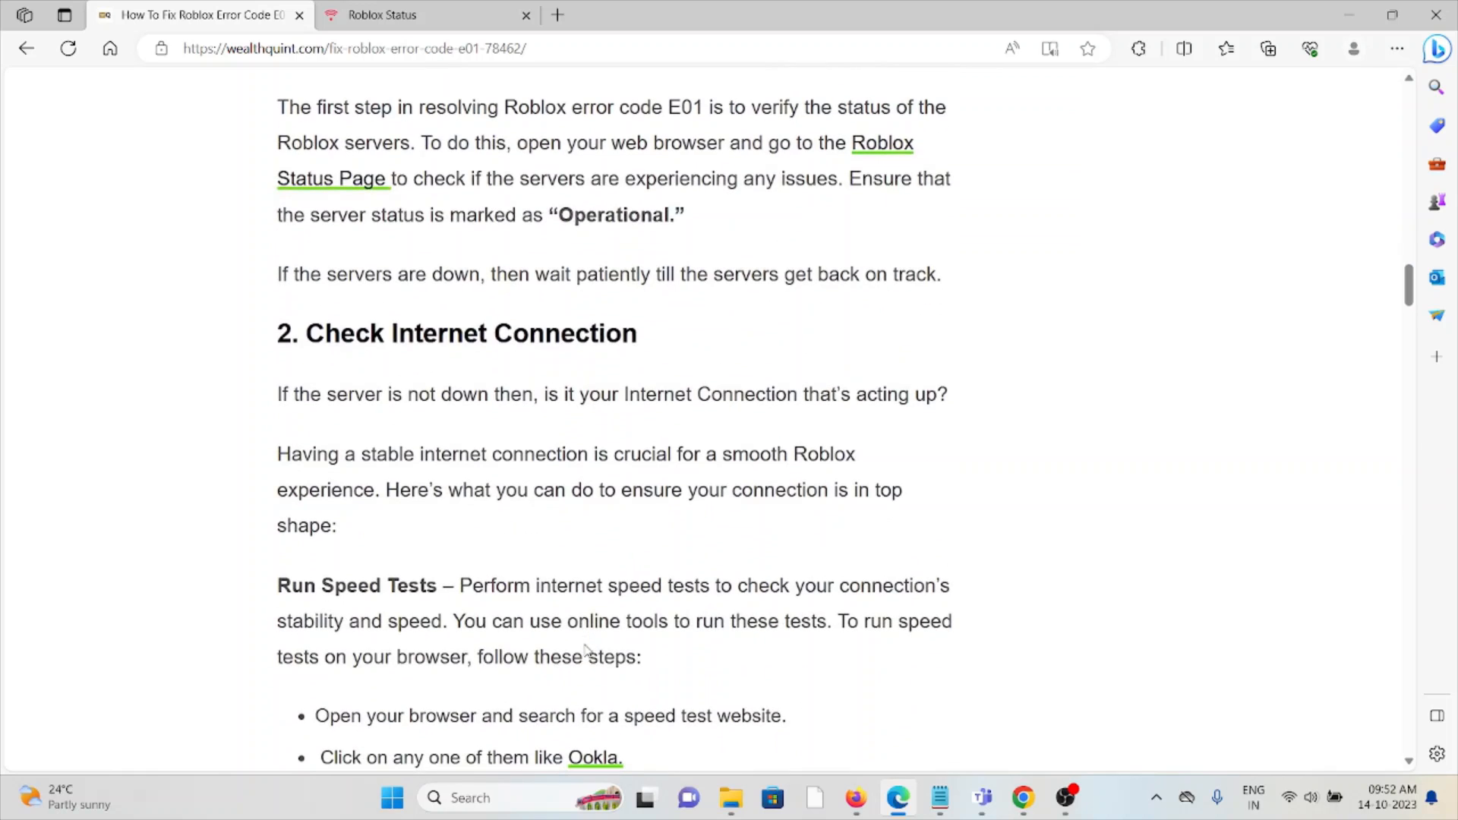
scroll(down, 3)
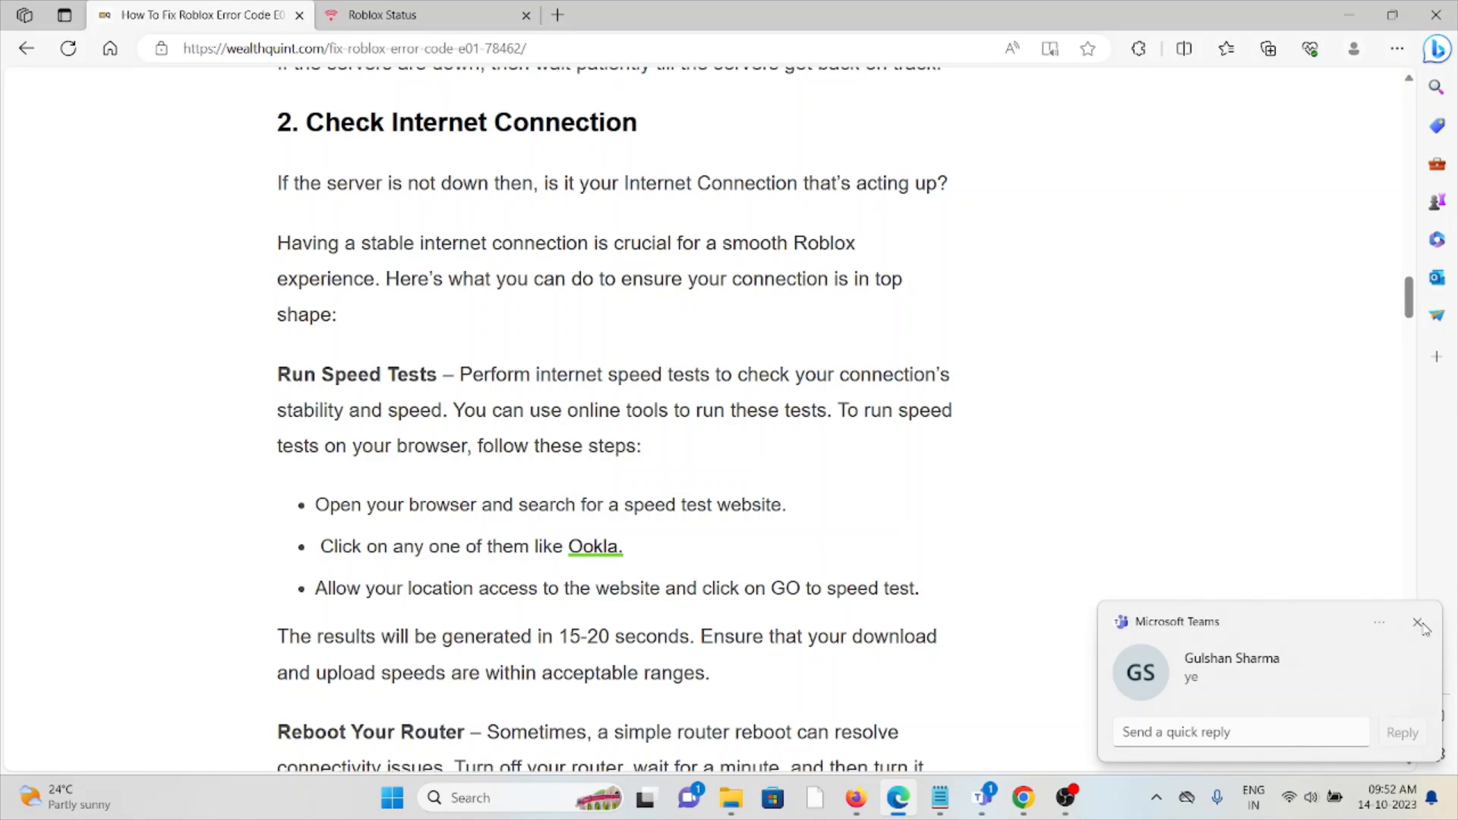
Scroll past 'Switch Networks' to '3. Clear The Cache Data Of Roblox For Phone'
scroll(down, 3)
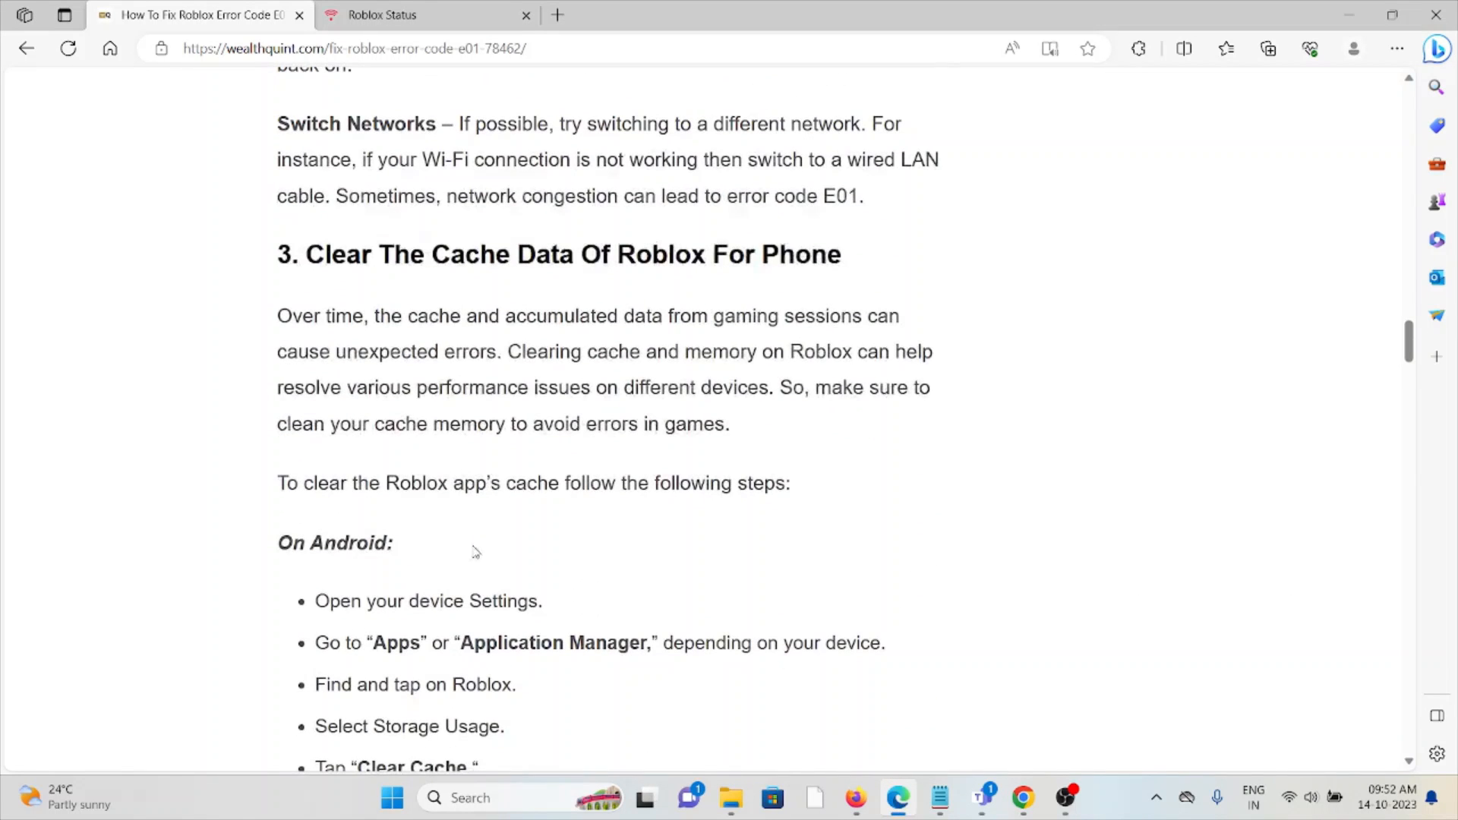
mouse_move(558, 547)
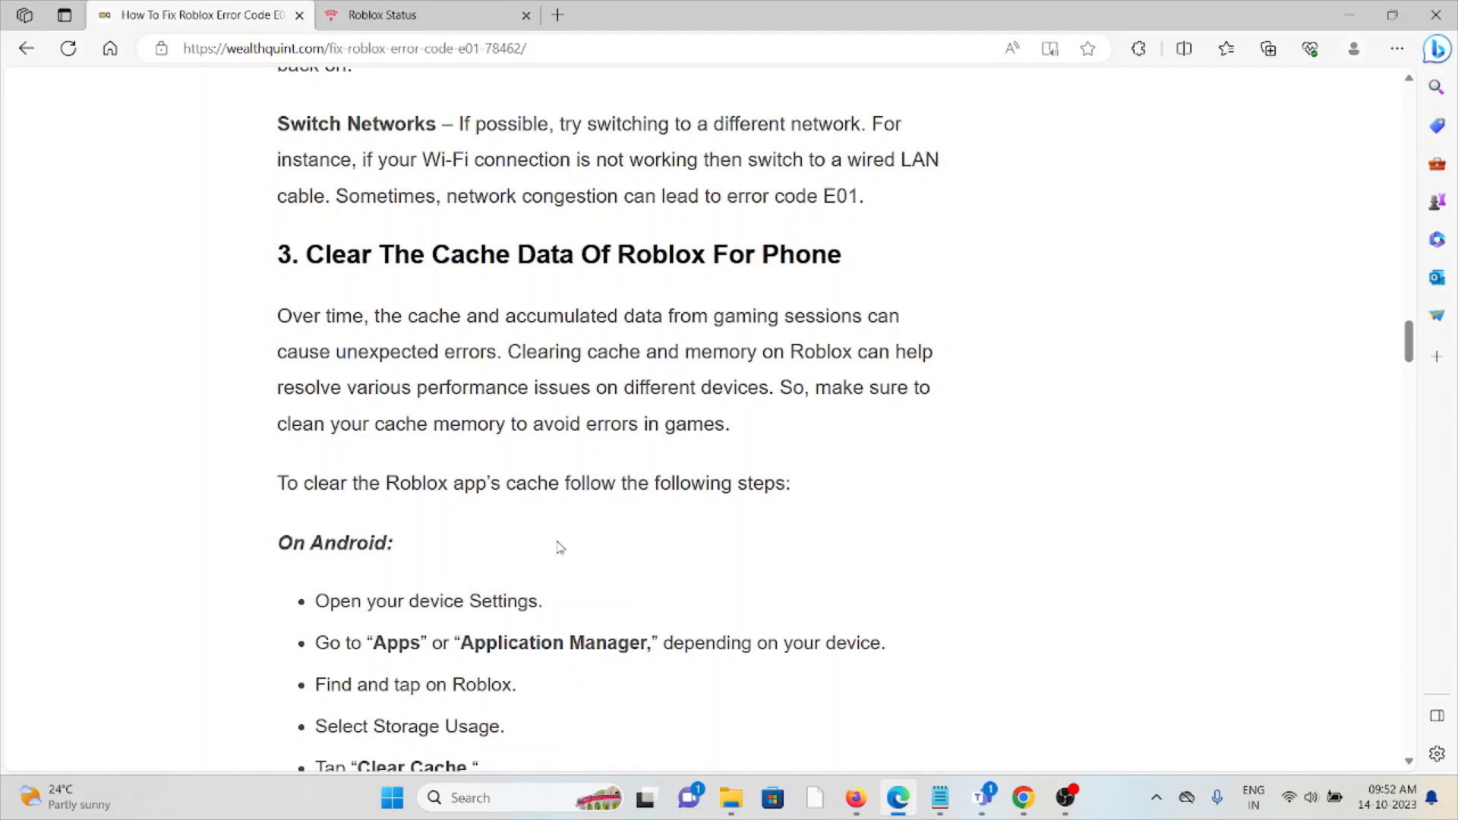
mouse_move(570, 509)
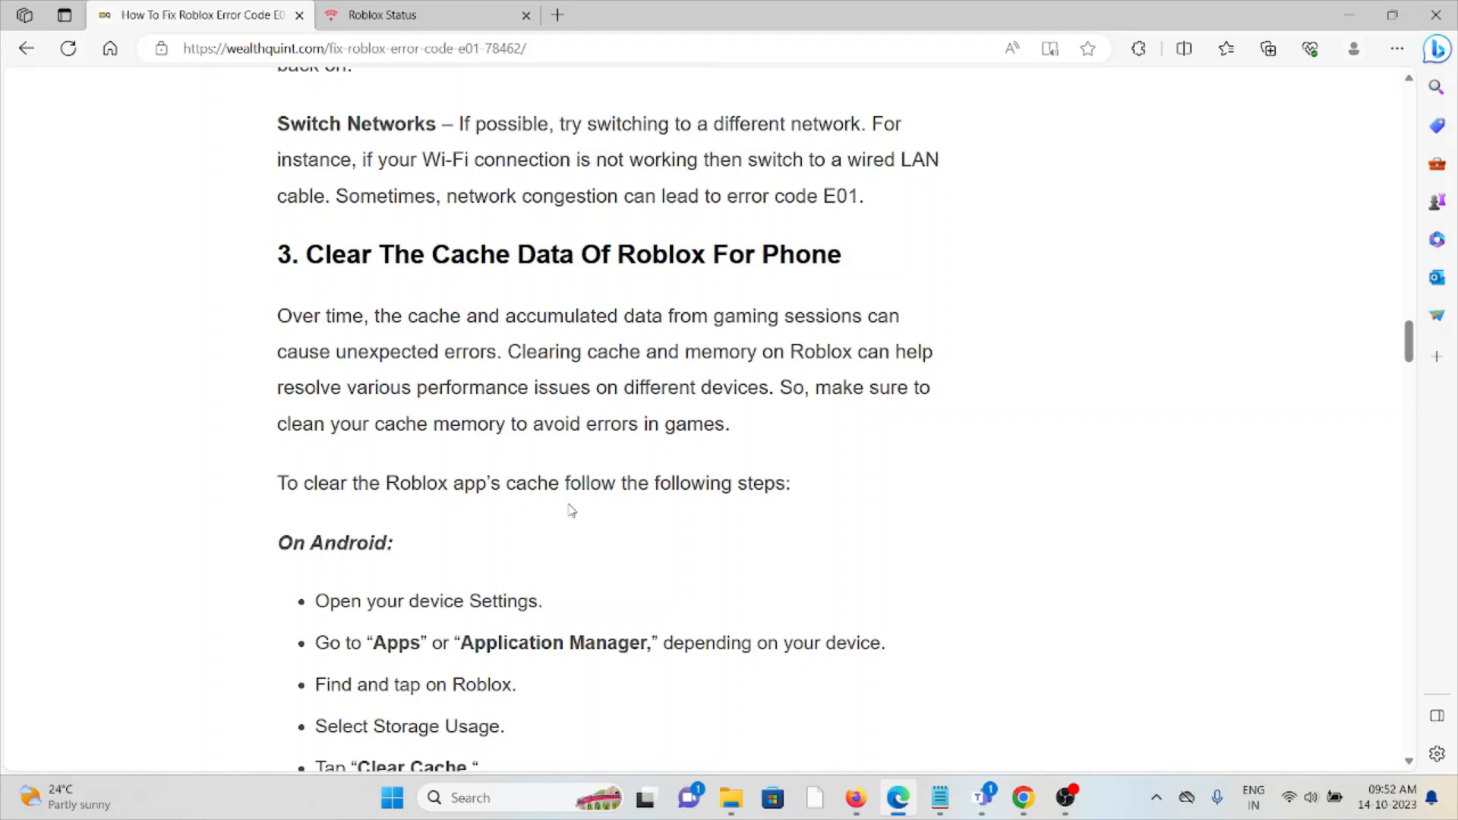
mouse_move(564, 508)
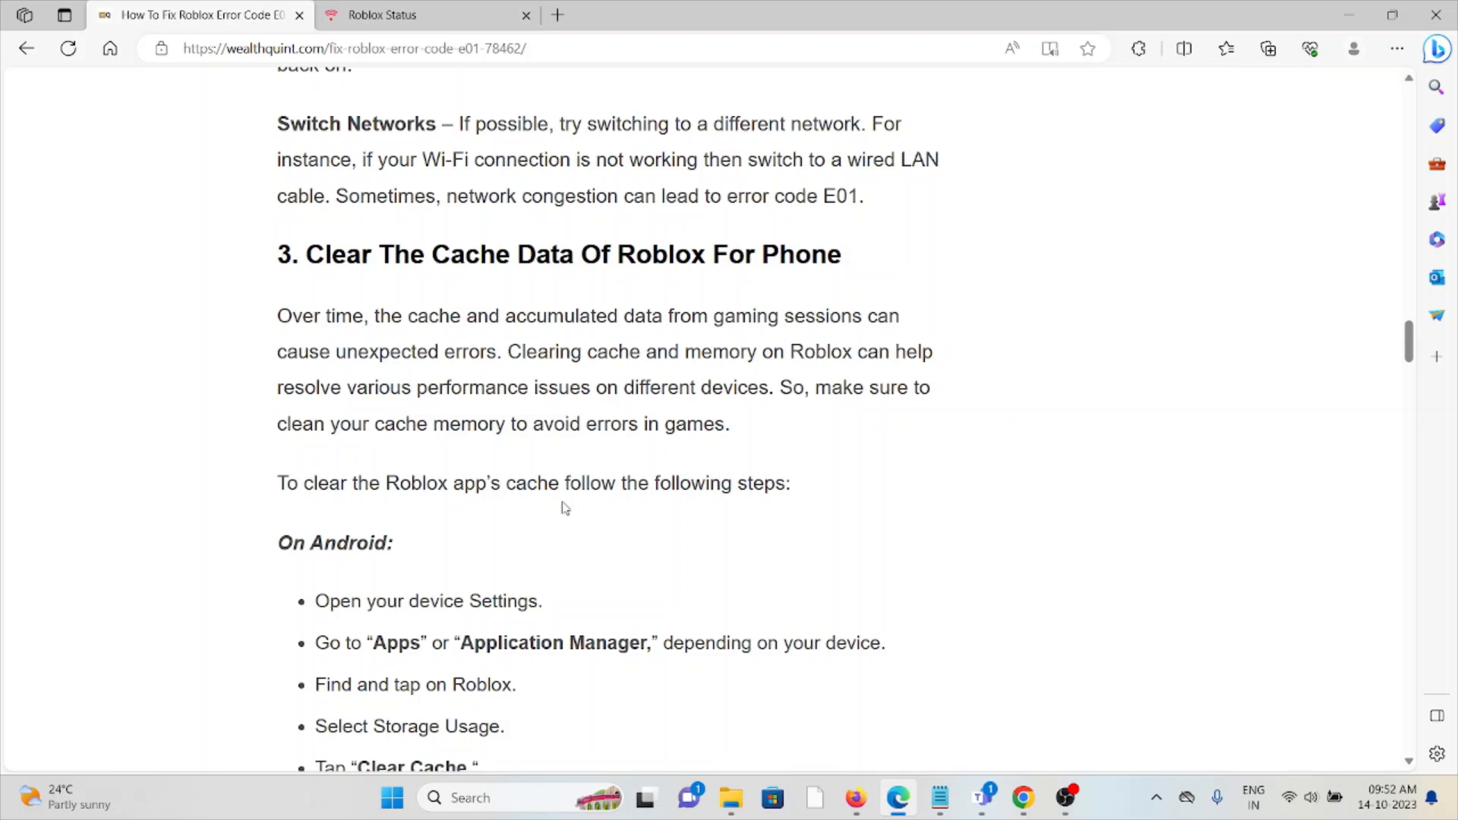
mouse_move(555, 502)
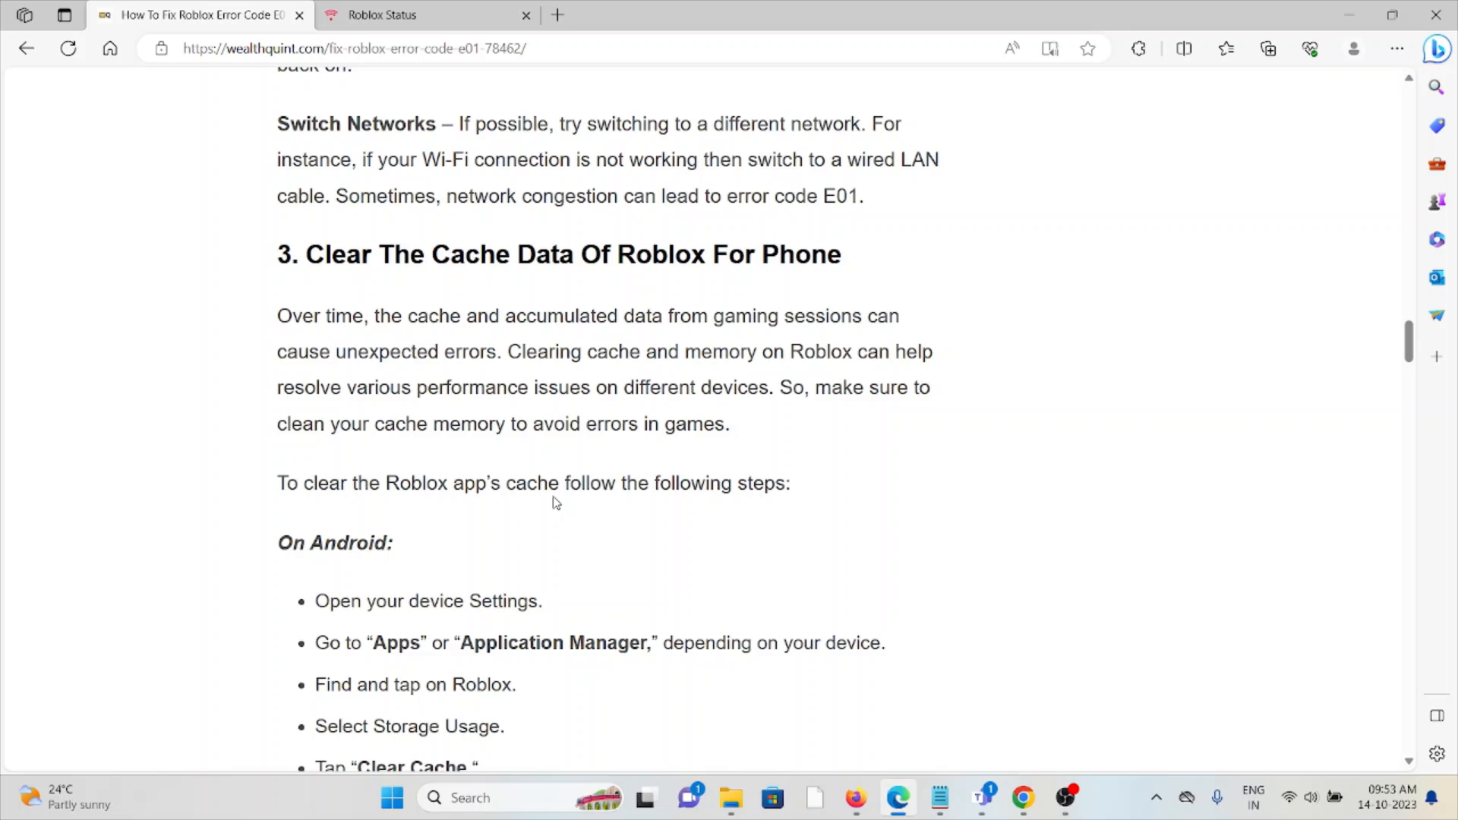
mouse_move(518, 535)
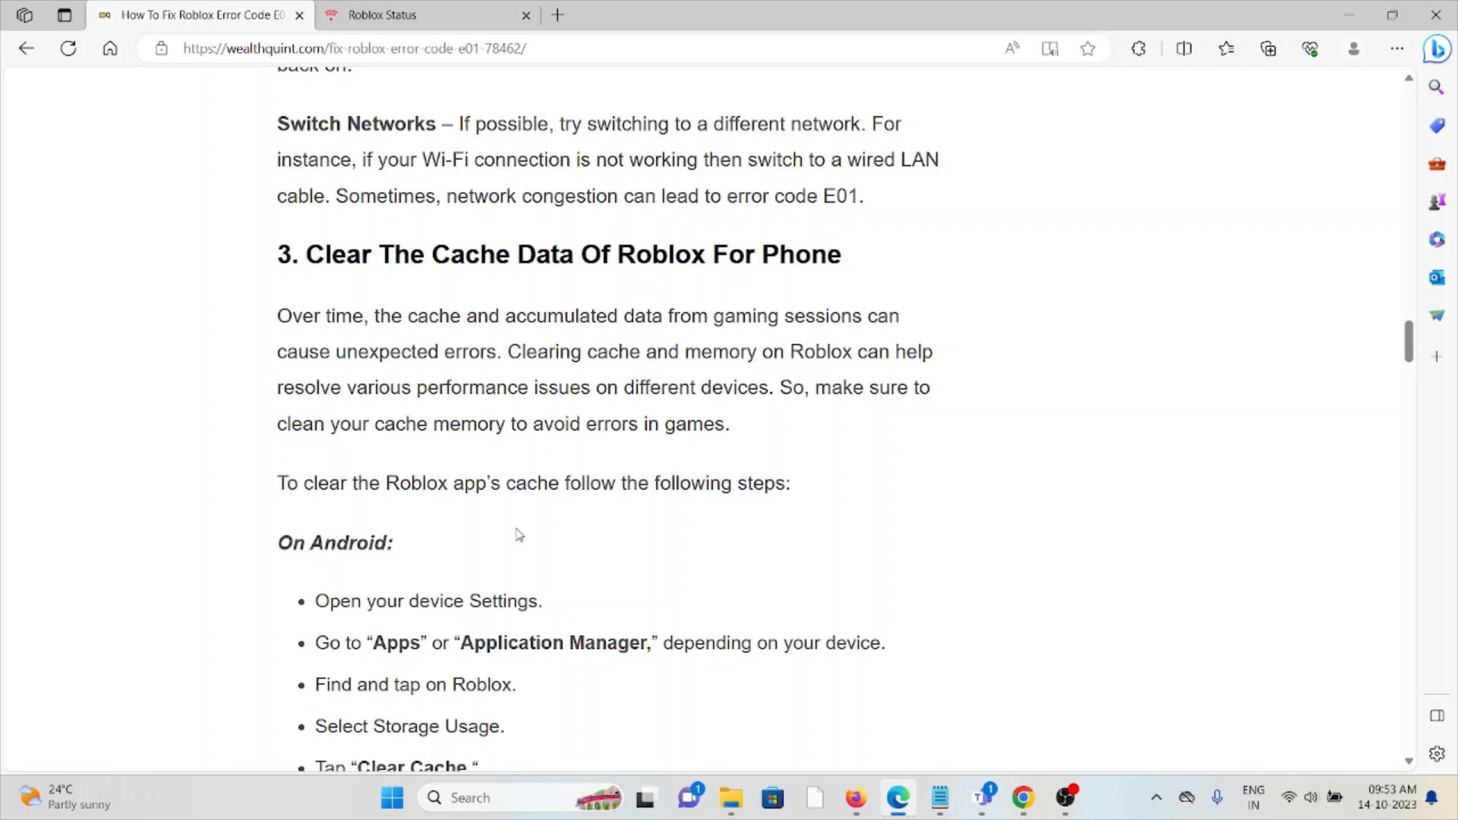
mouse_move(483, 574)
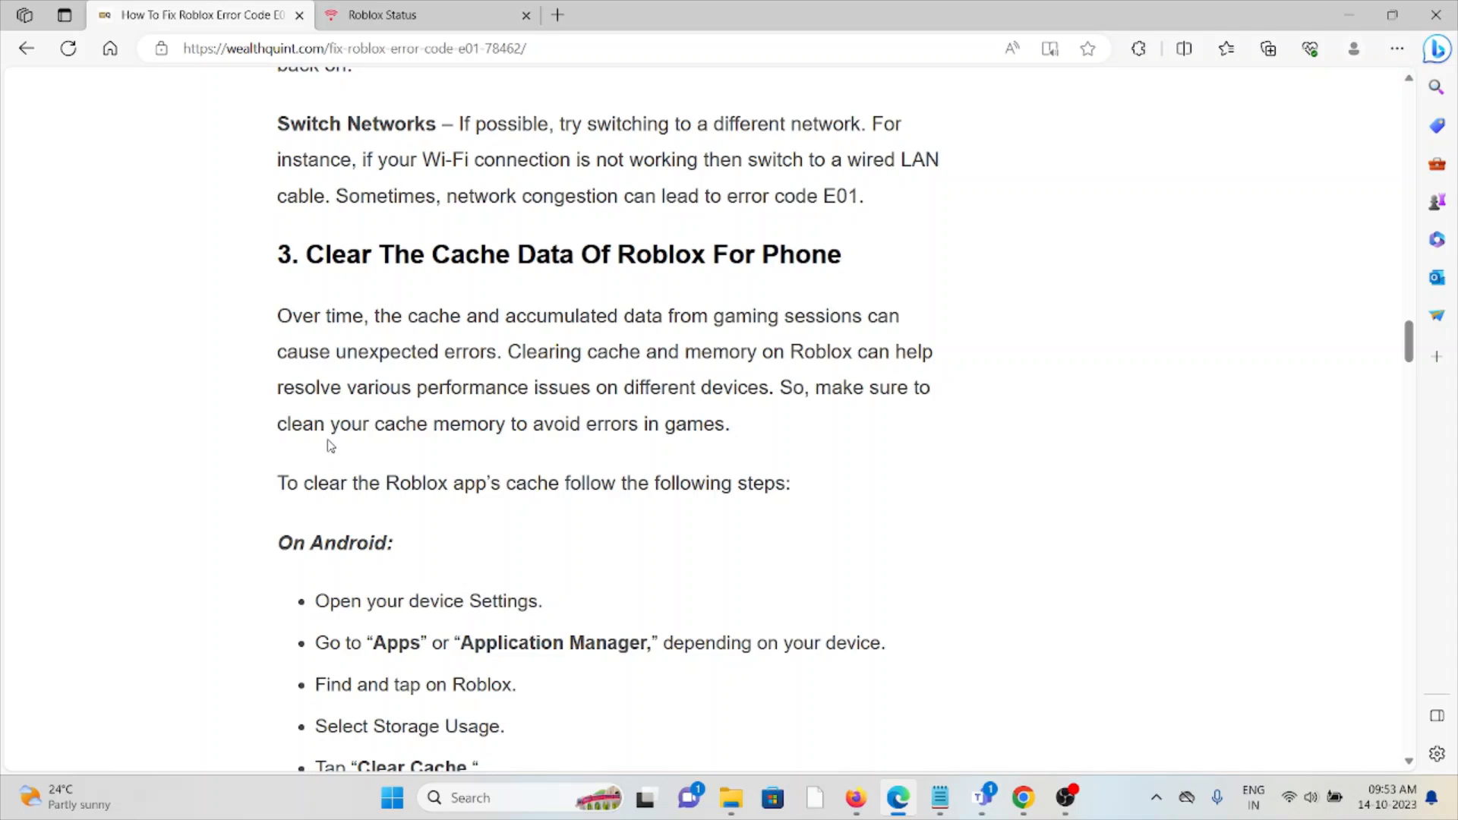
Scroll through the Android and iOS cache steps, highlighting the iOS instructions
scroll(down, 3)
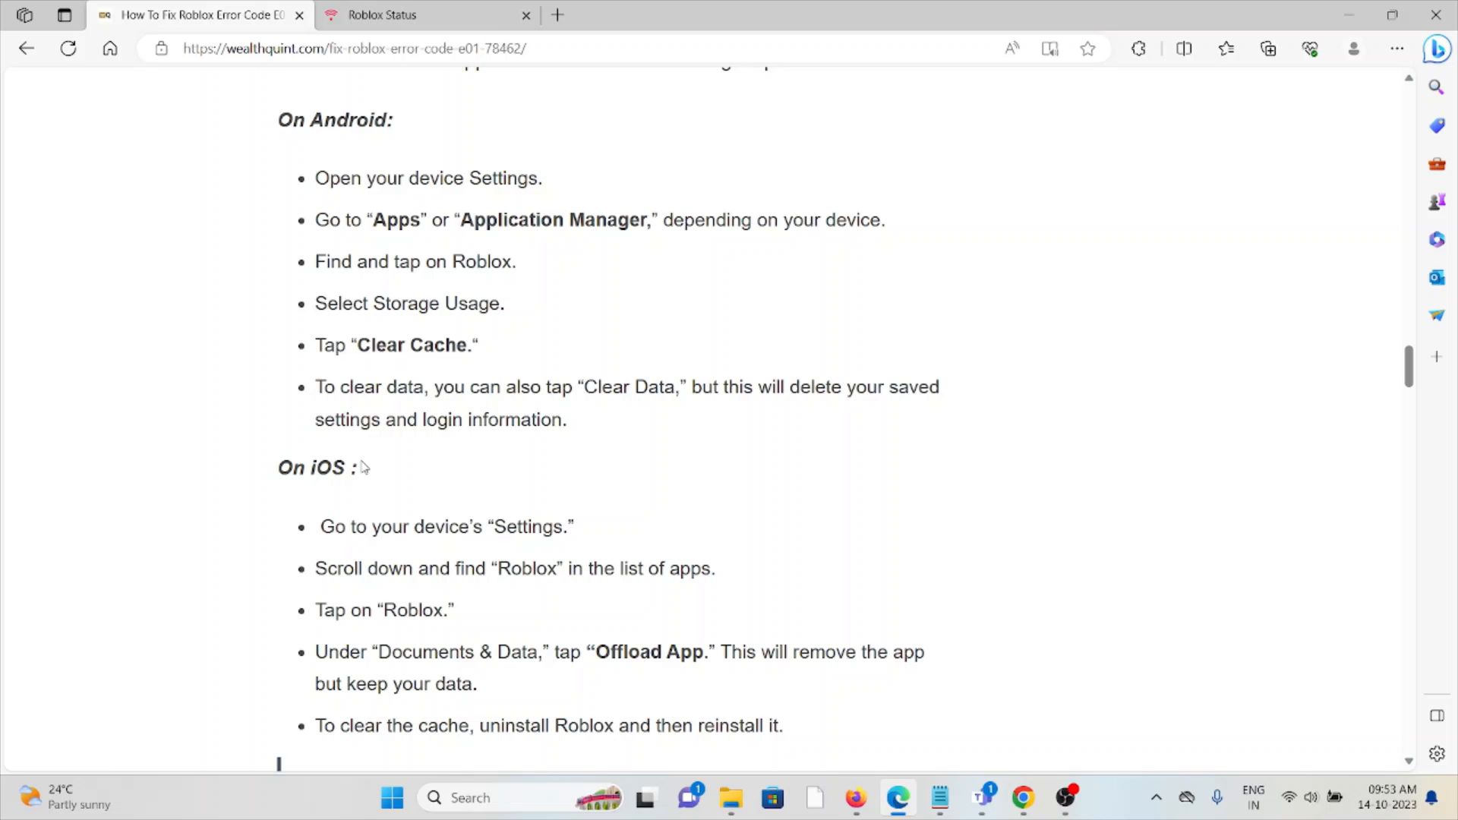
mouse_move(382, 451)
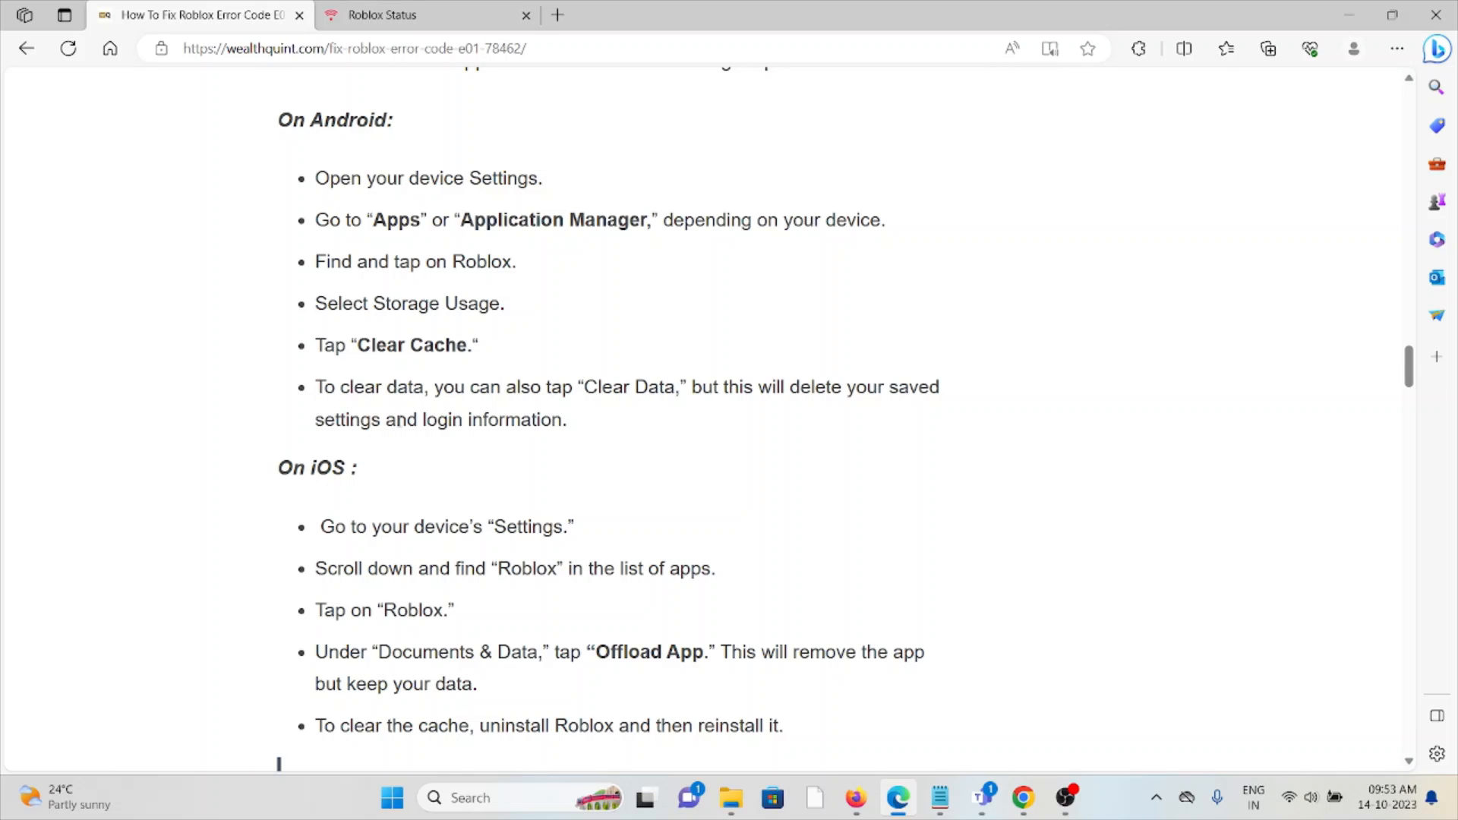
mouse_move(424, 436)
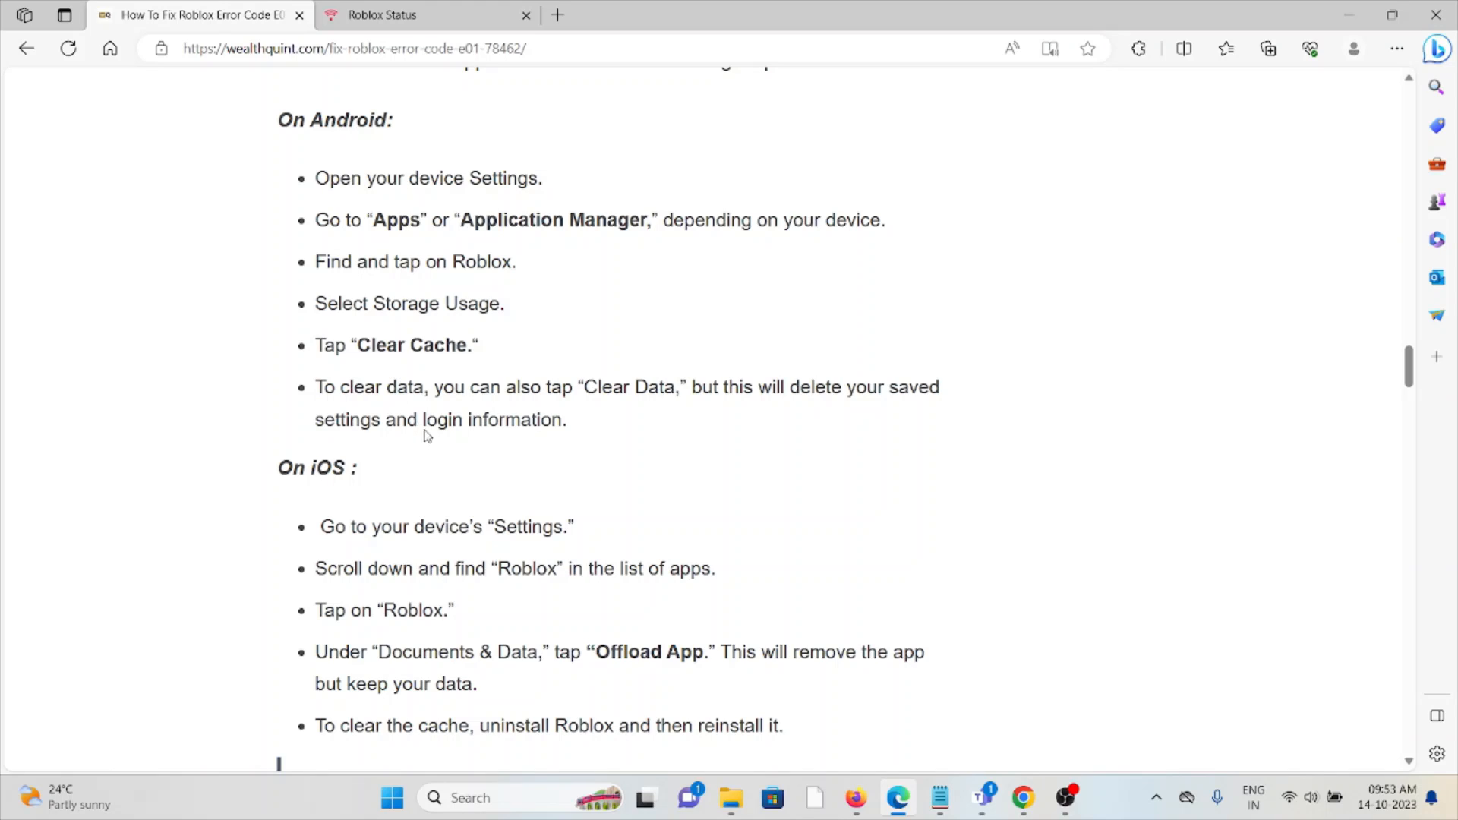
mouse_move(500, 412)
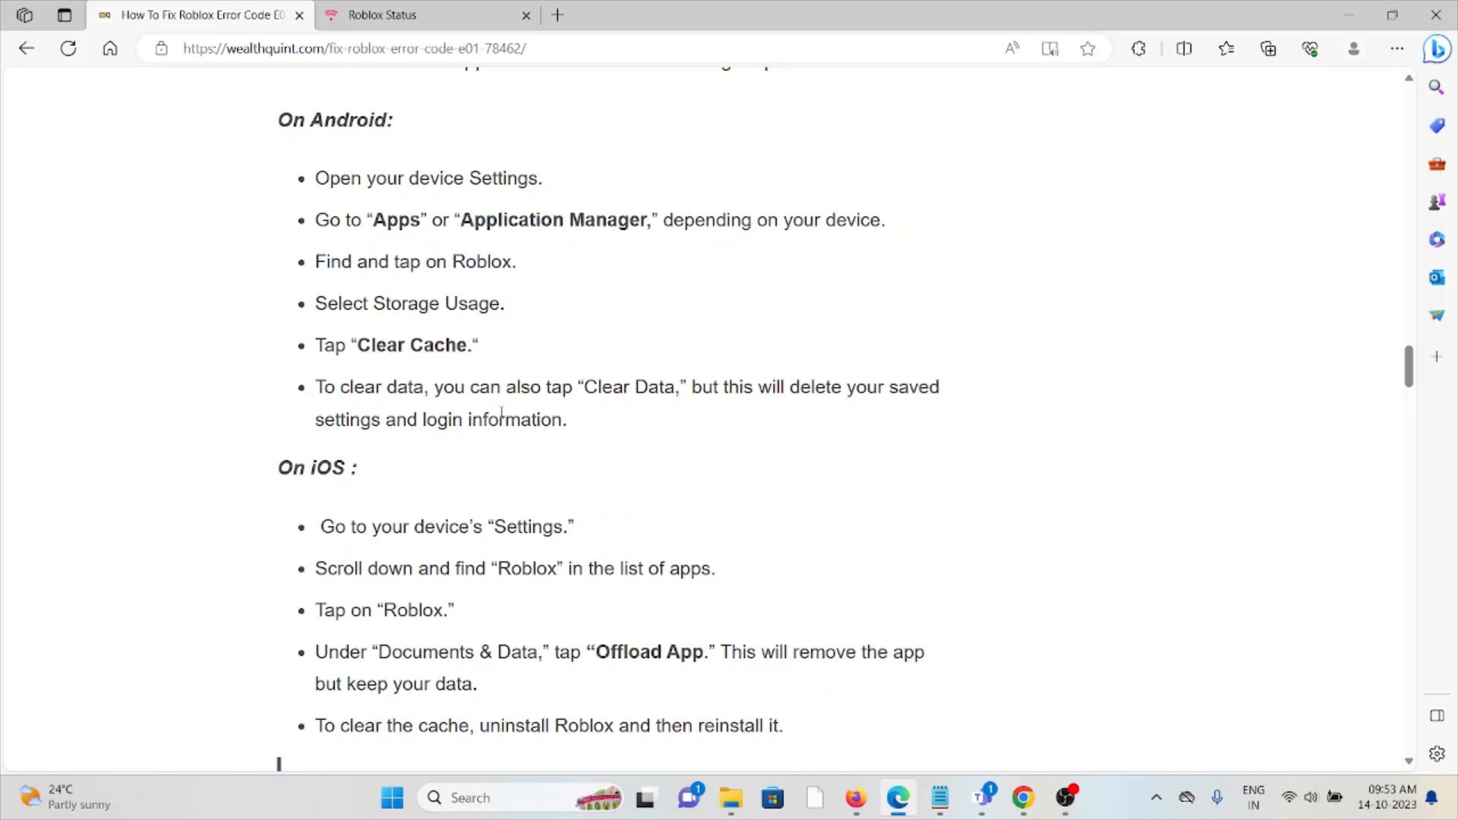
mouse_move(521, 426)
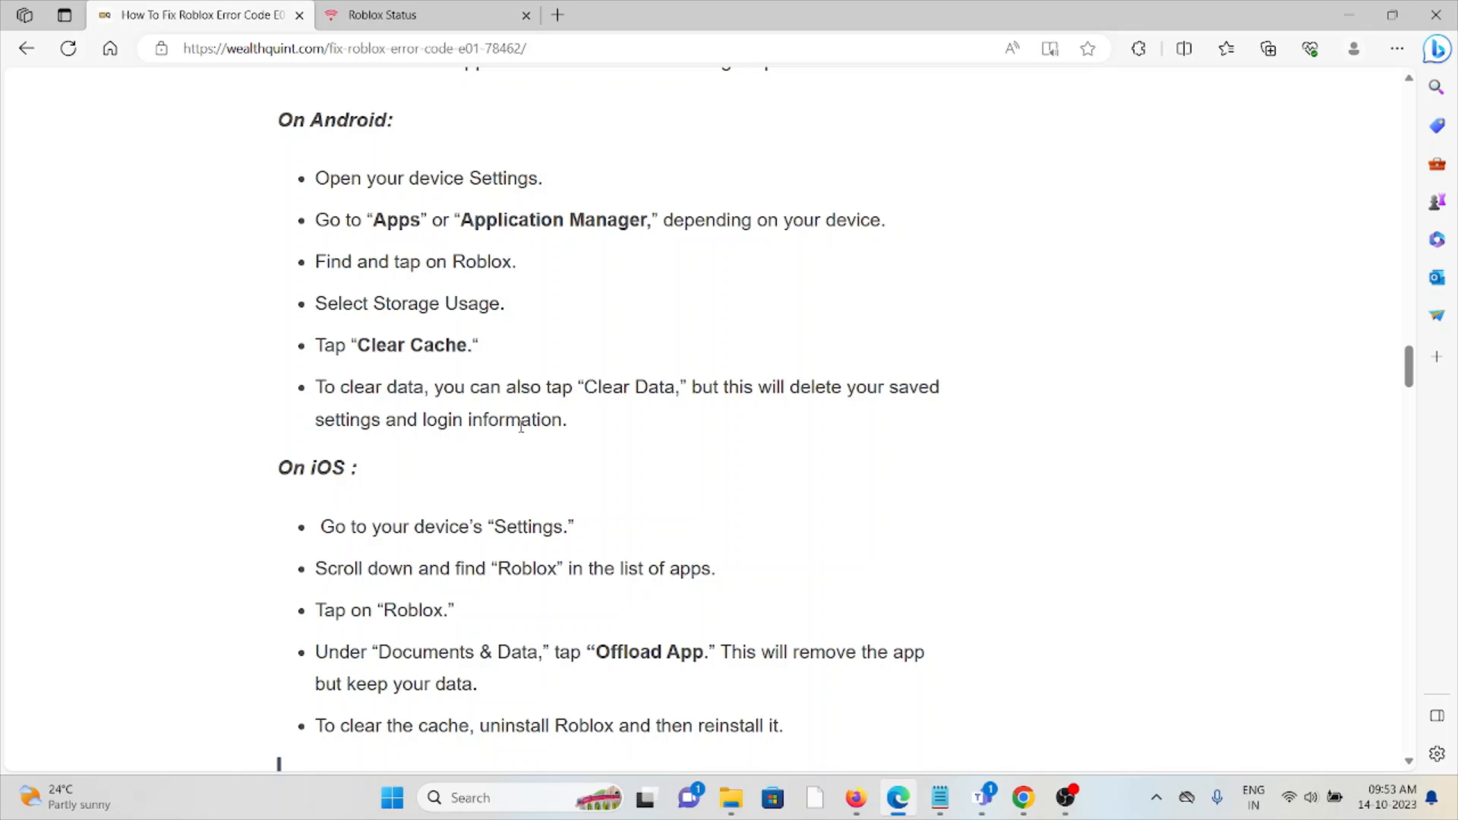
scroll(down, 3)
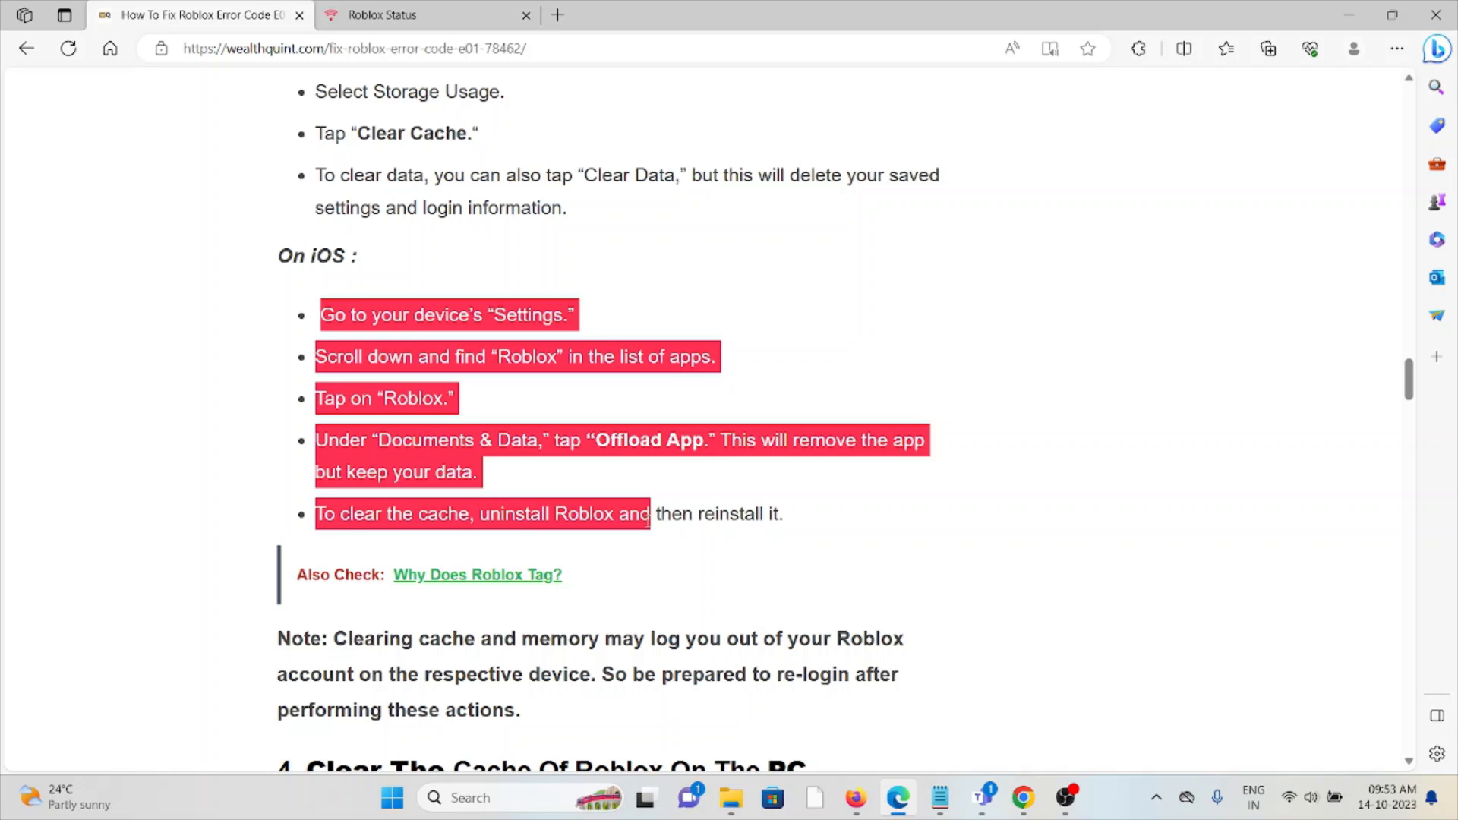
drag(650, 513, 783, 513)
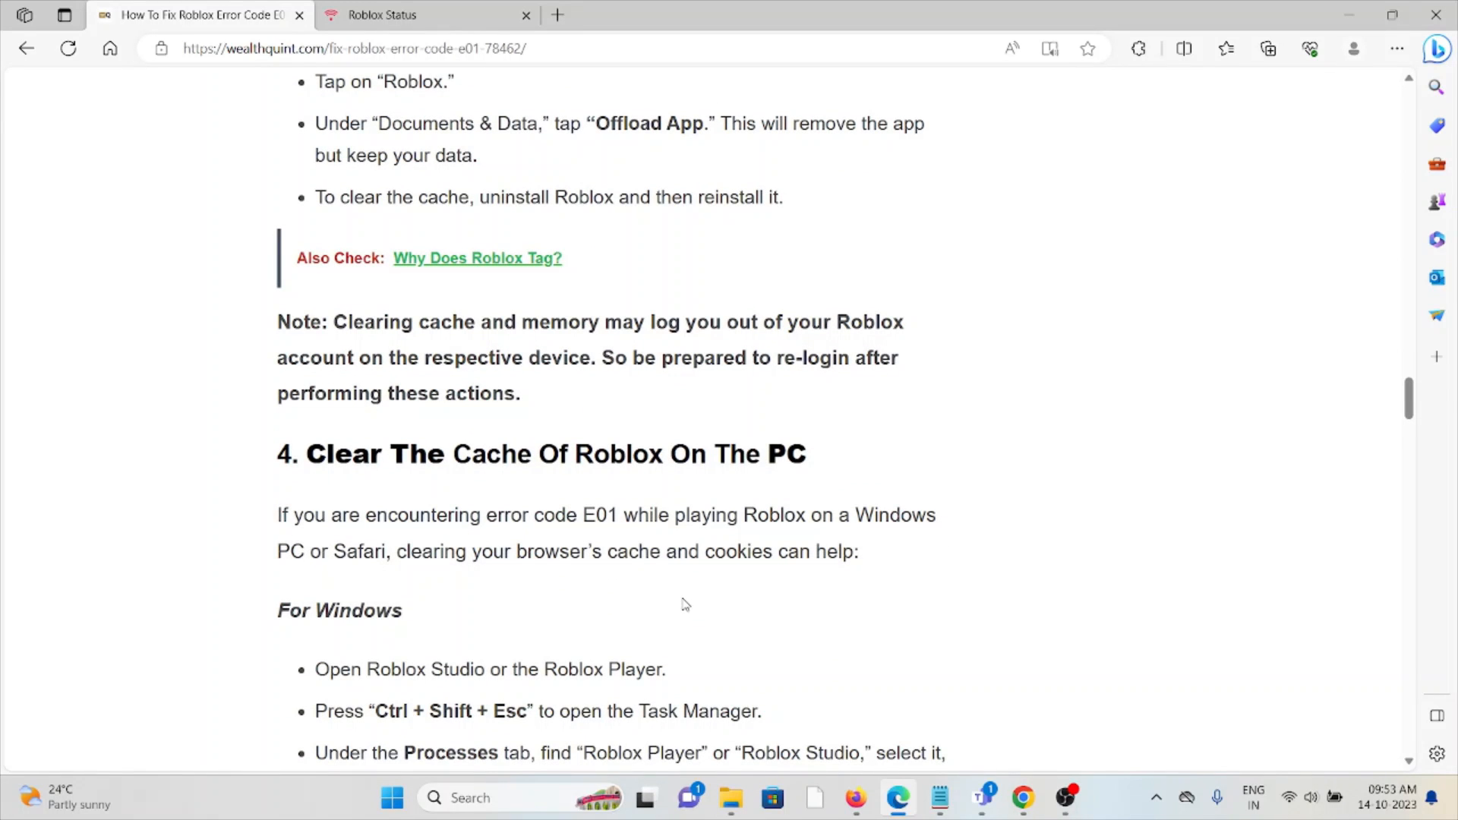
Highlight the For Windows cache-clearing steps in section 4
scroll(down, 3)
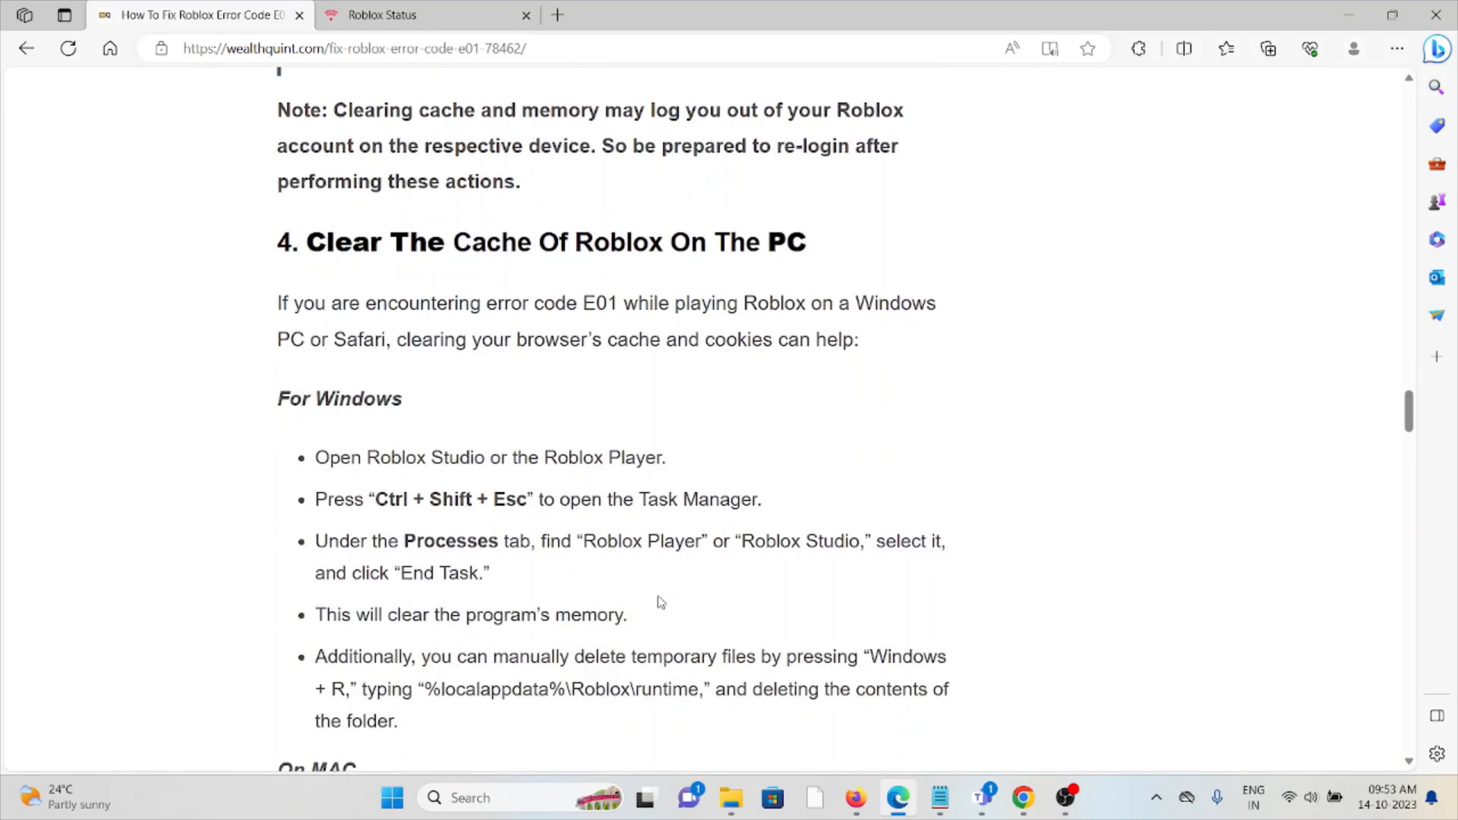
mouse_move(492, 700)
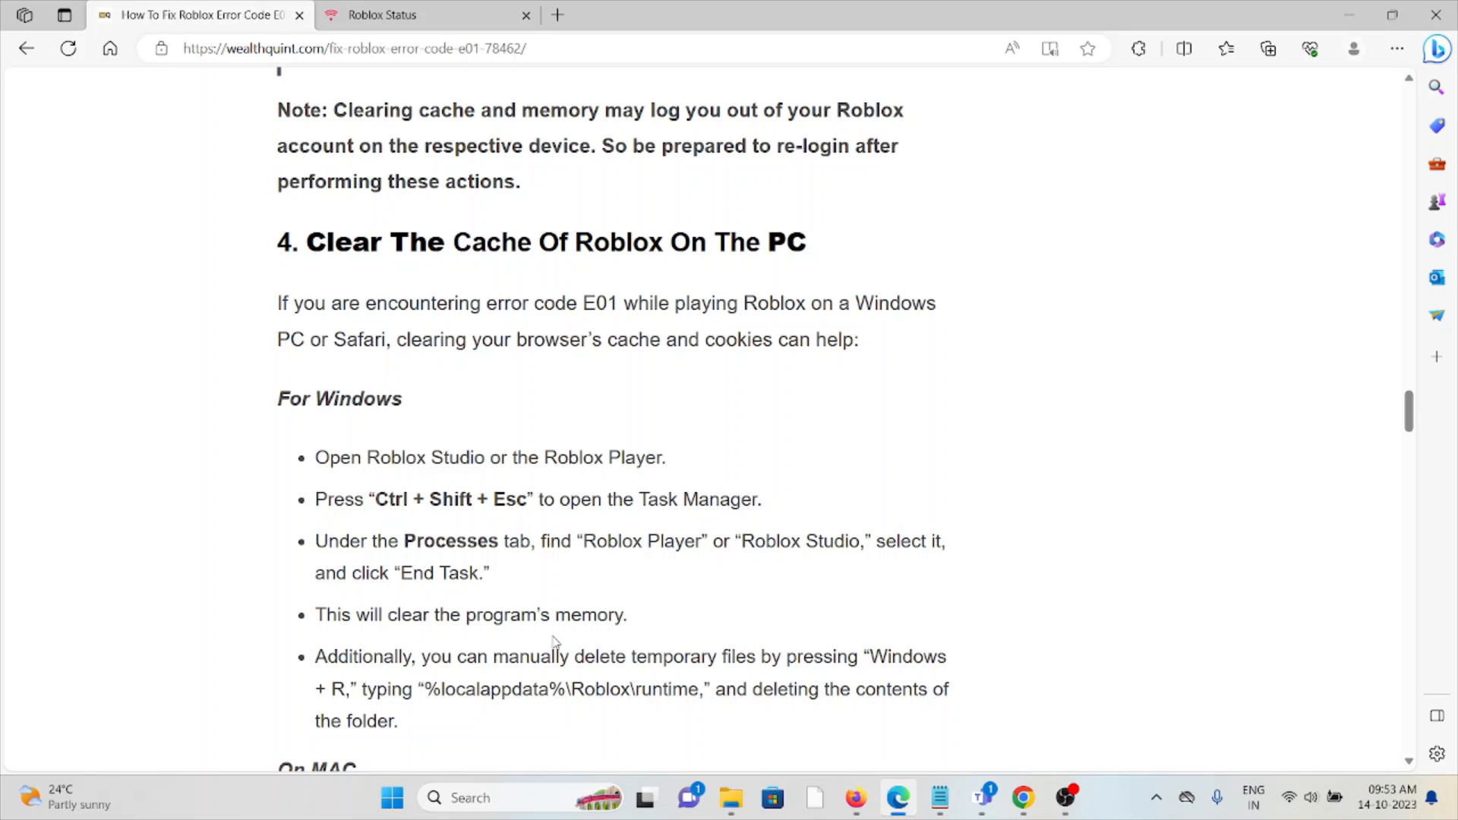
mouse_move(600, 626)
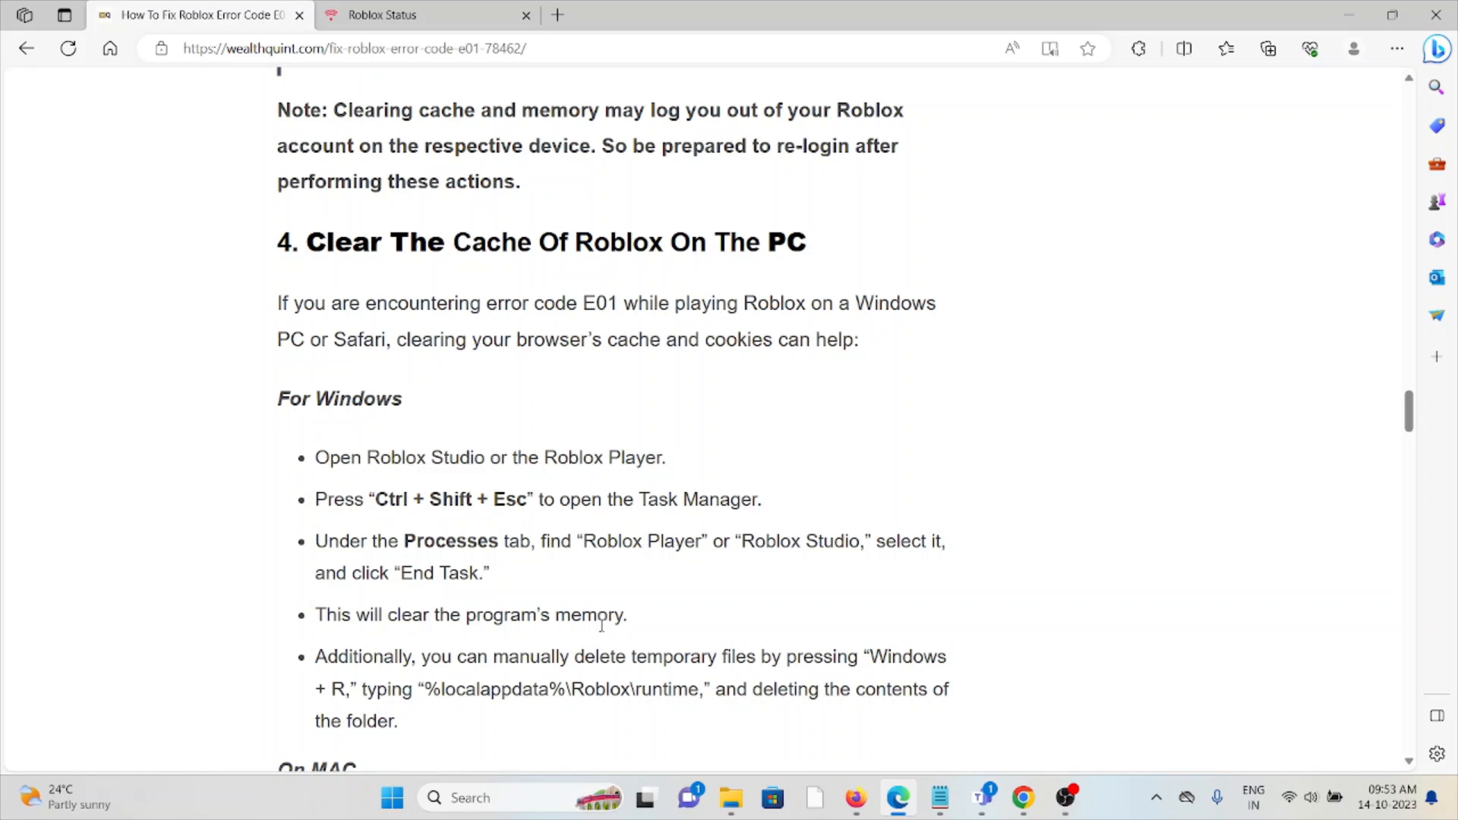
mouse_move(398, 493)
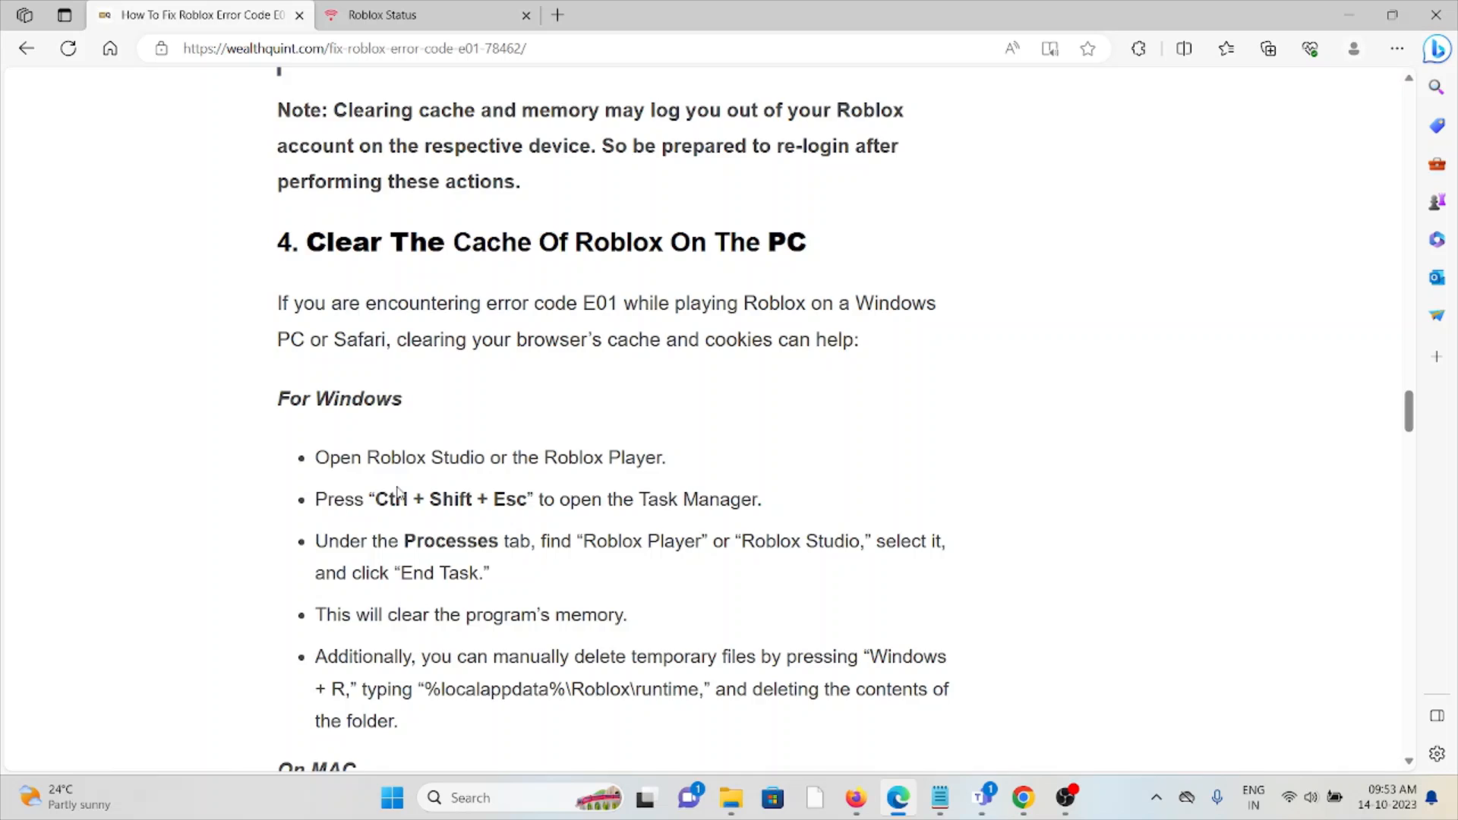
drag(307, 242, 363, 558)
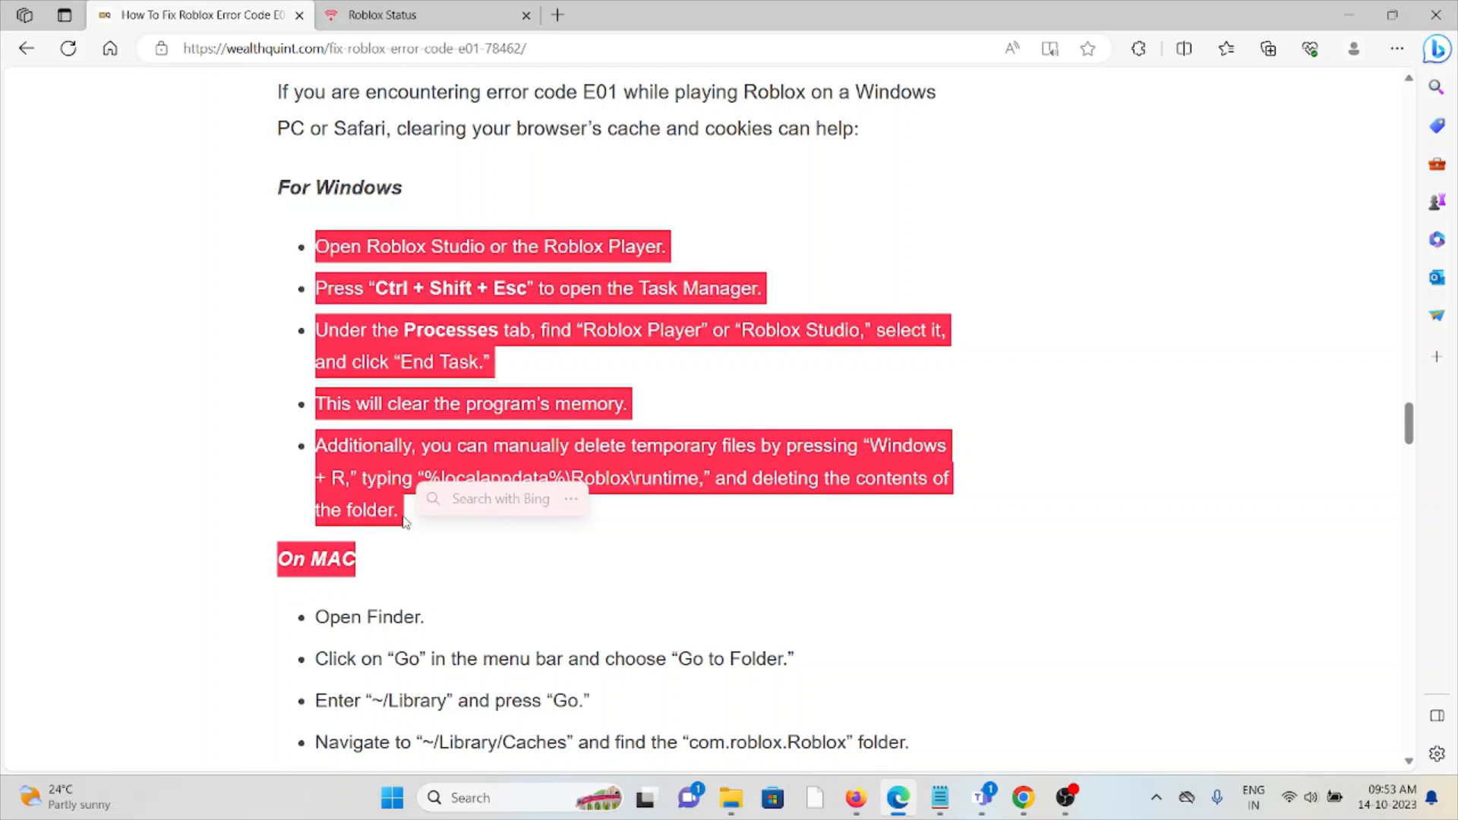
scroll(down, 3)
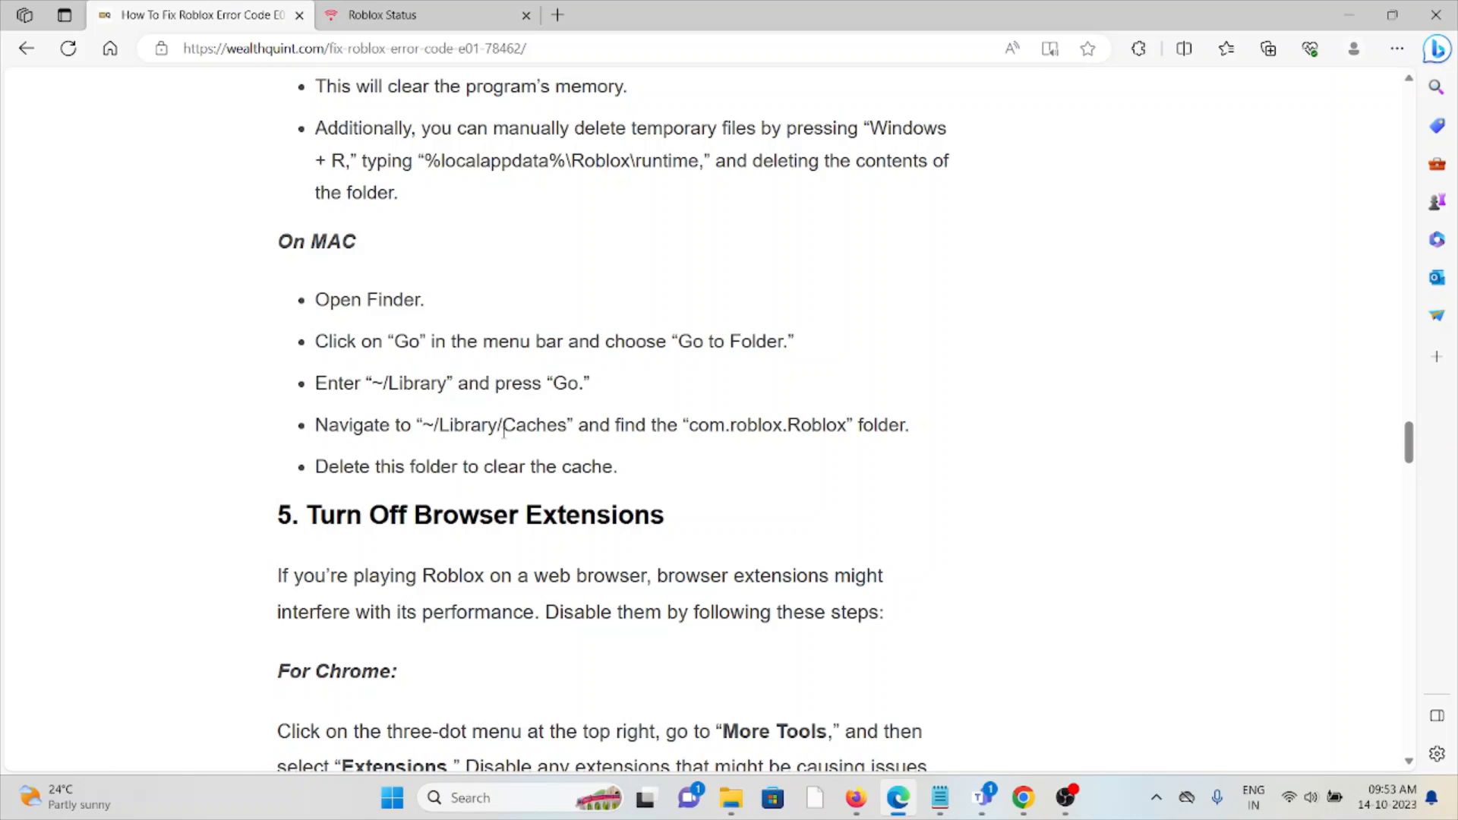
Scroll past the On MAC steps to '5. Turn Off Browser Extensions'
scroll(down, 3)
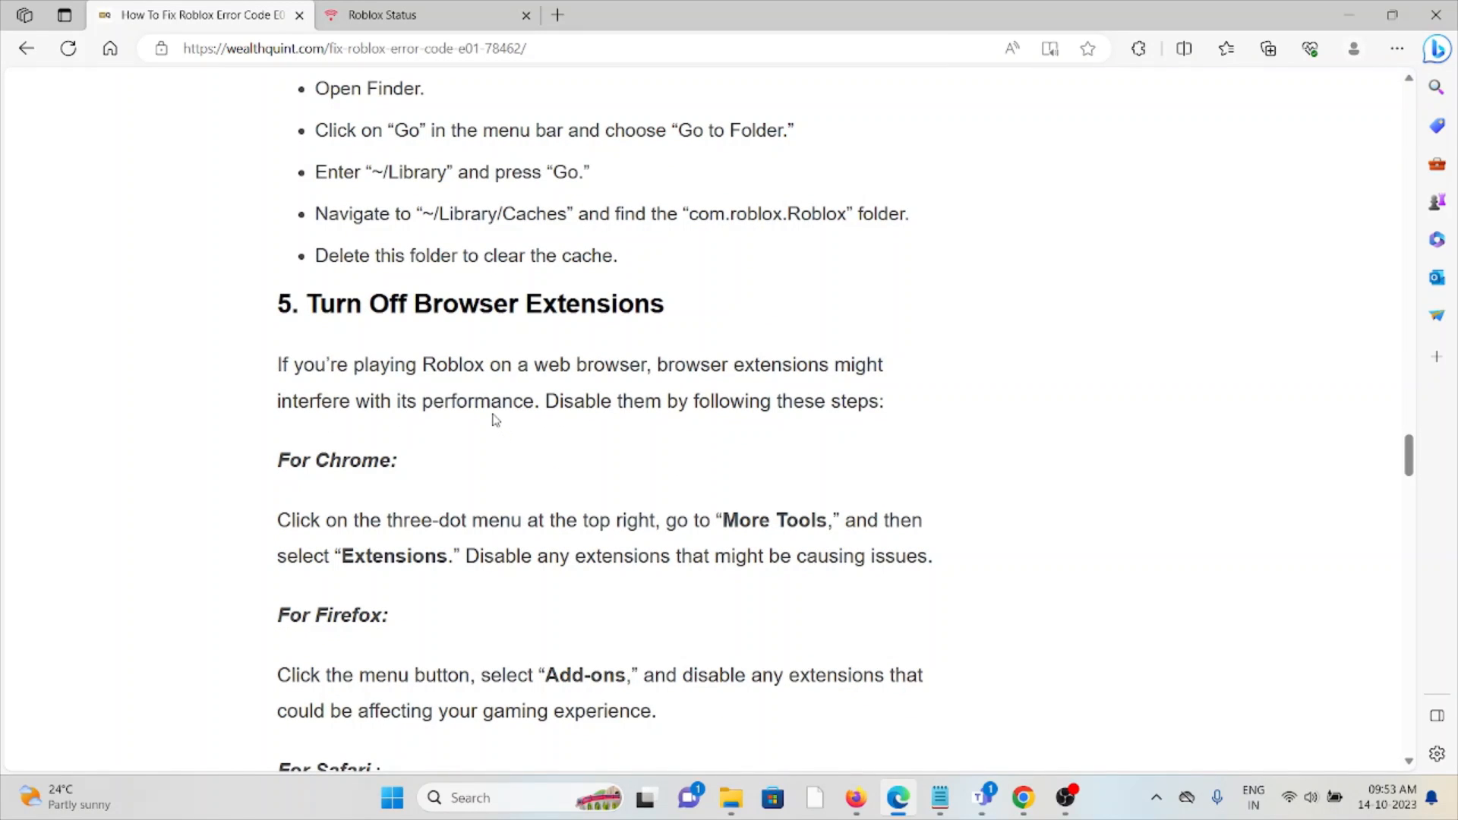
mouse_move(290, 444)
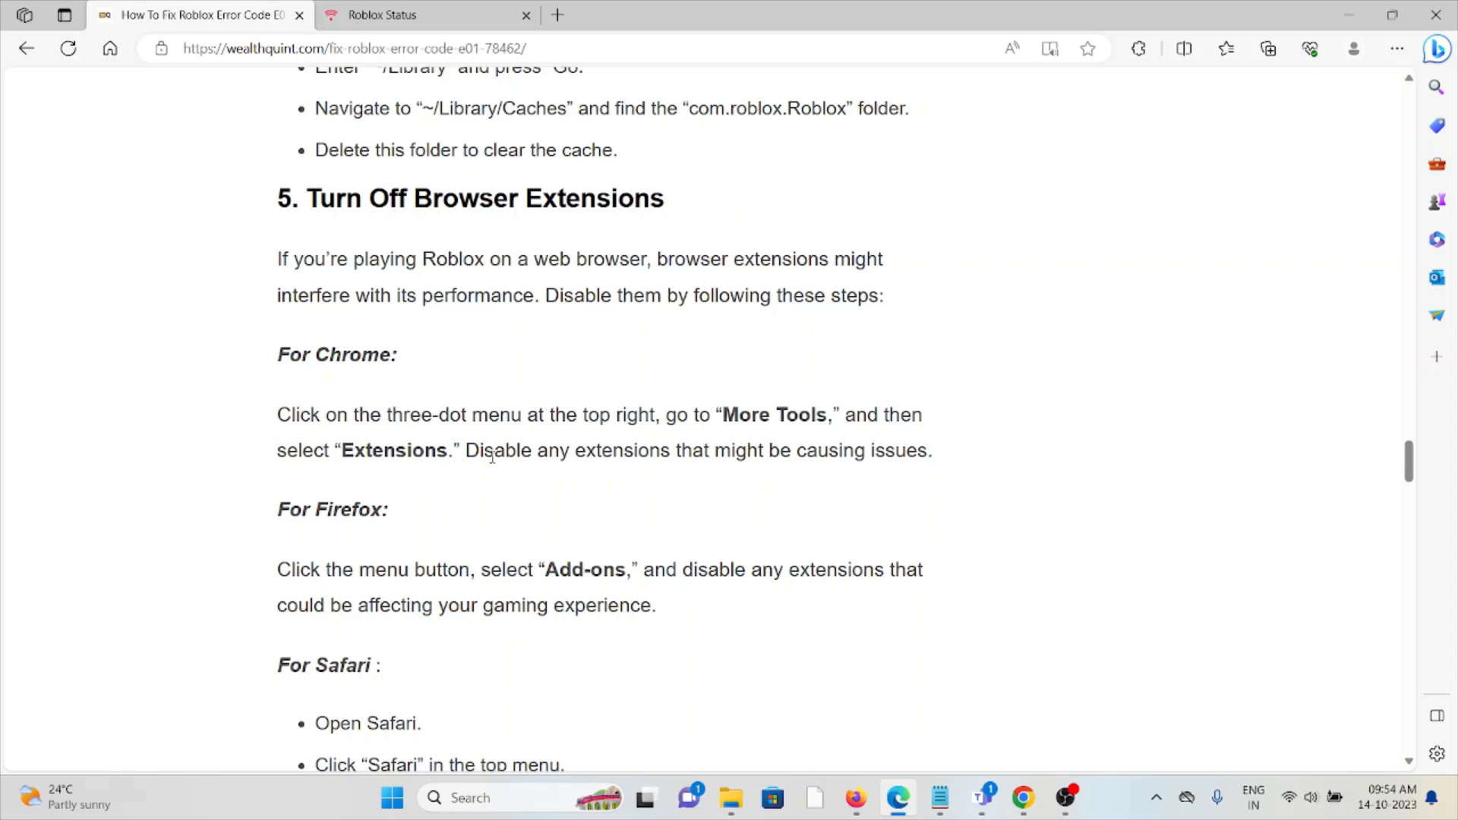
scroll(down, 3)
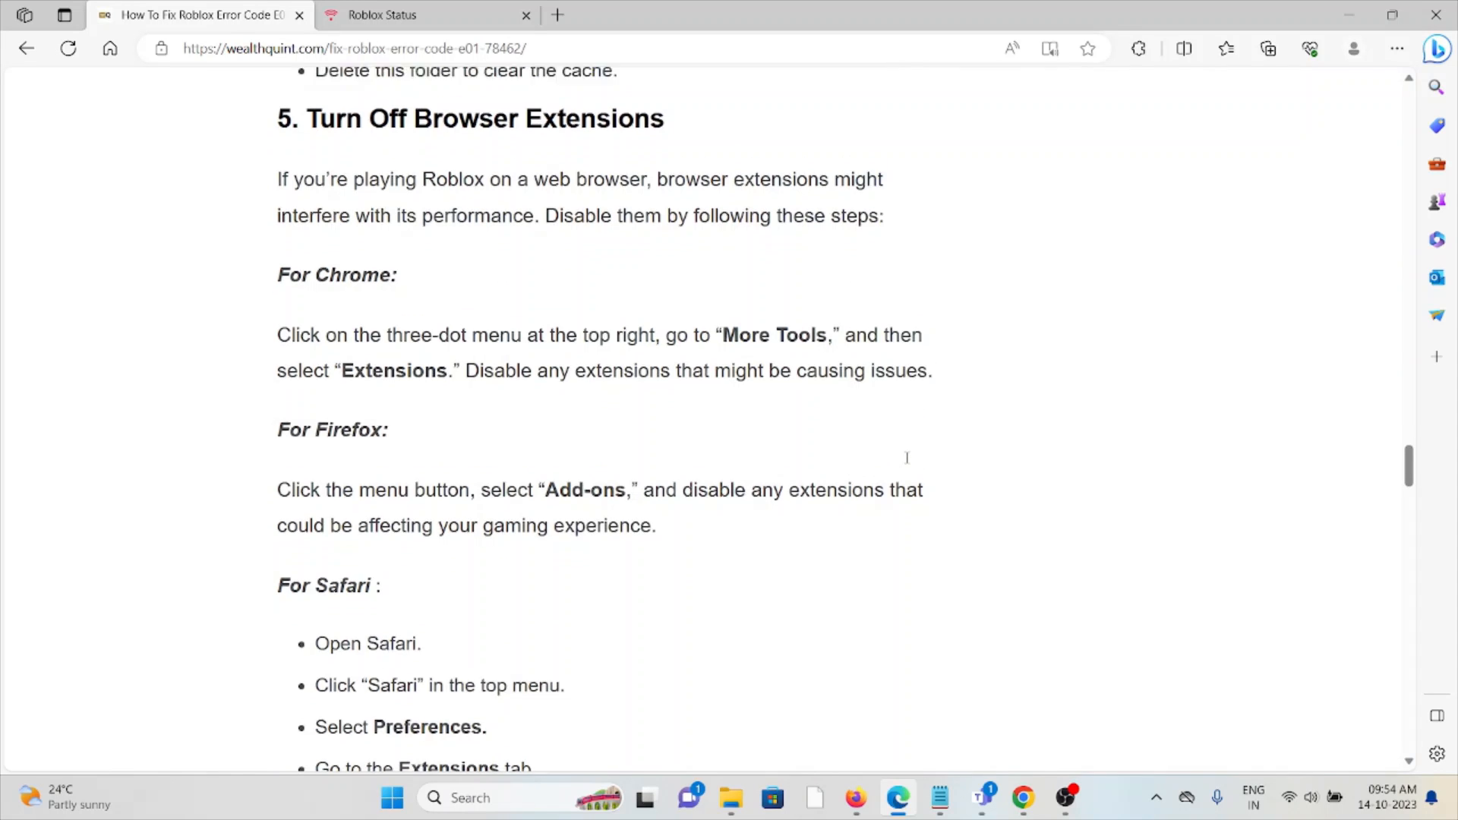
scroll(down, 3)
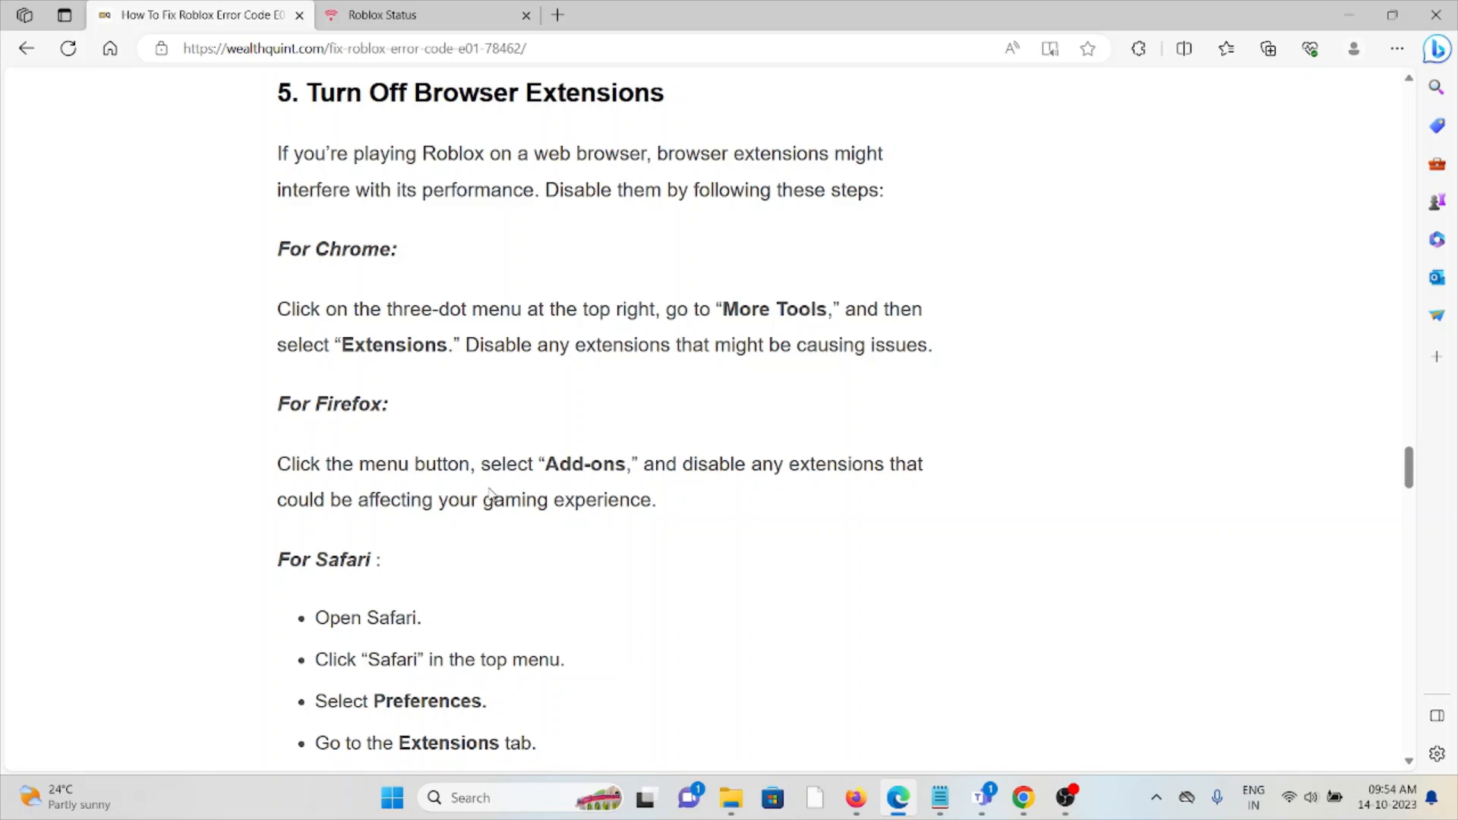
Scroll past Chrome, Firefox and Safari extension steps to '7. Disable Antivirus Software'
scroll(down, 3)
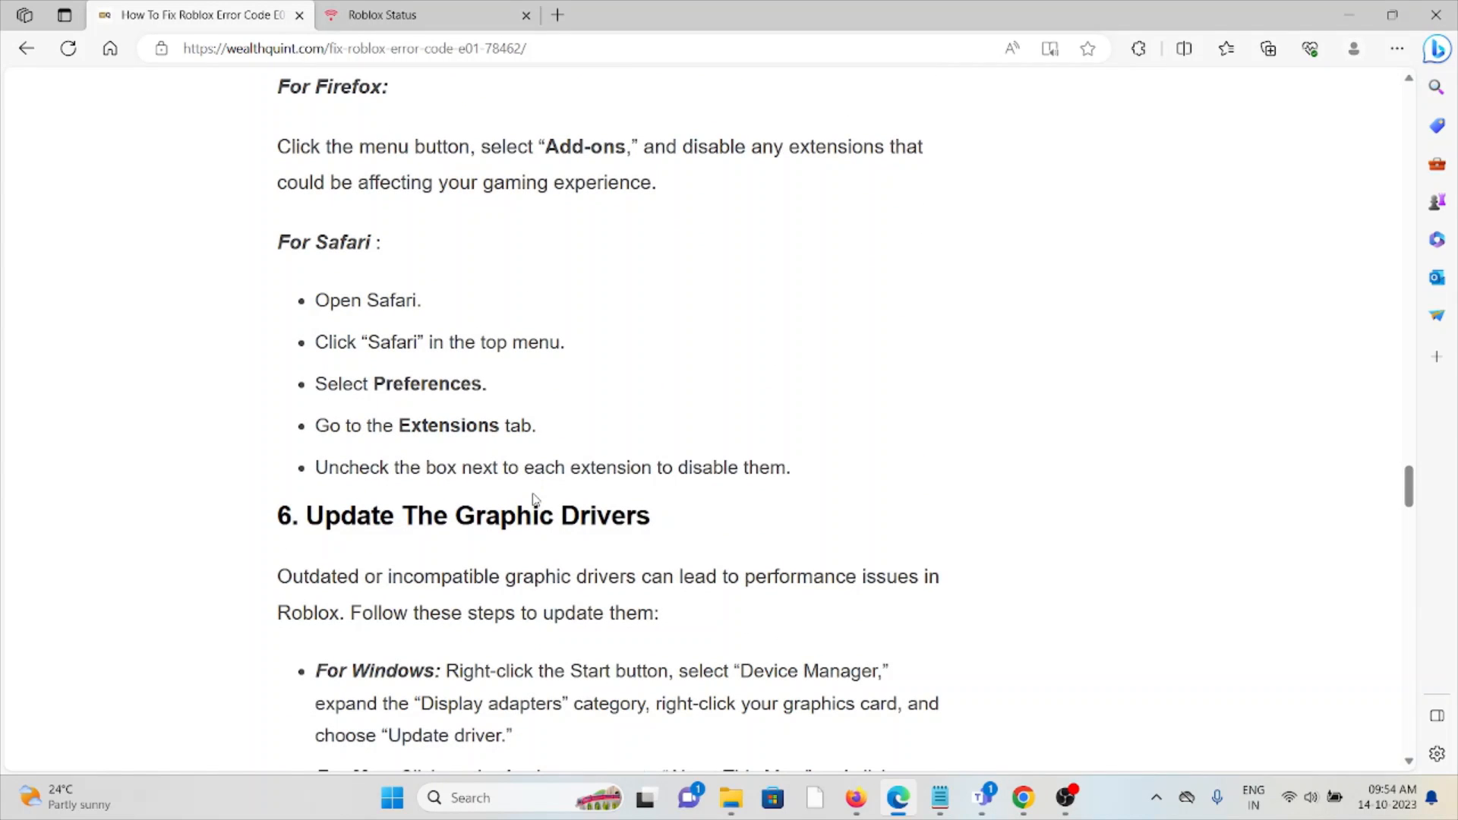
mouse_move(457, 390)
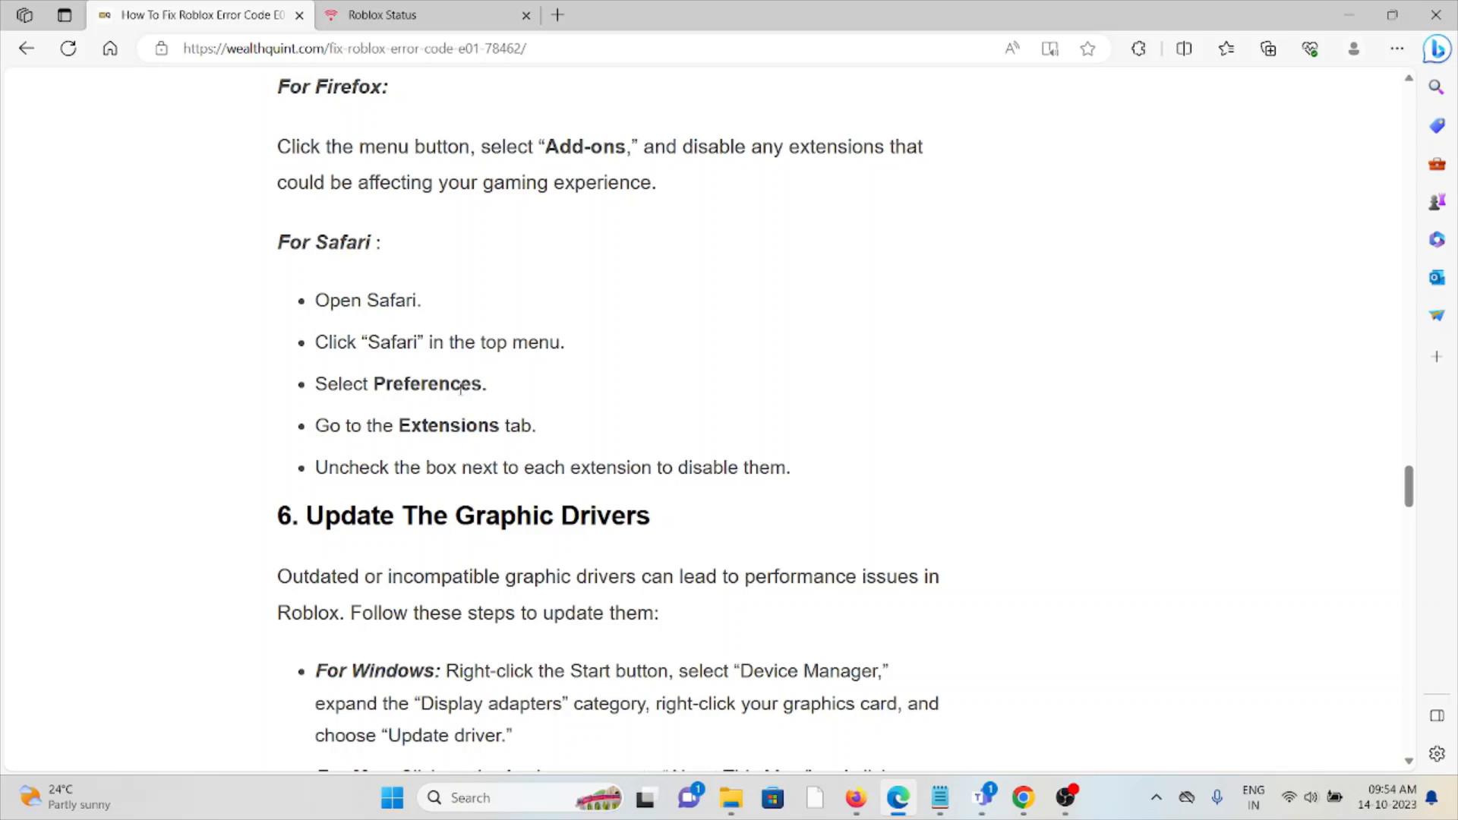
mouse_move(465, 363)
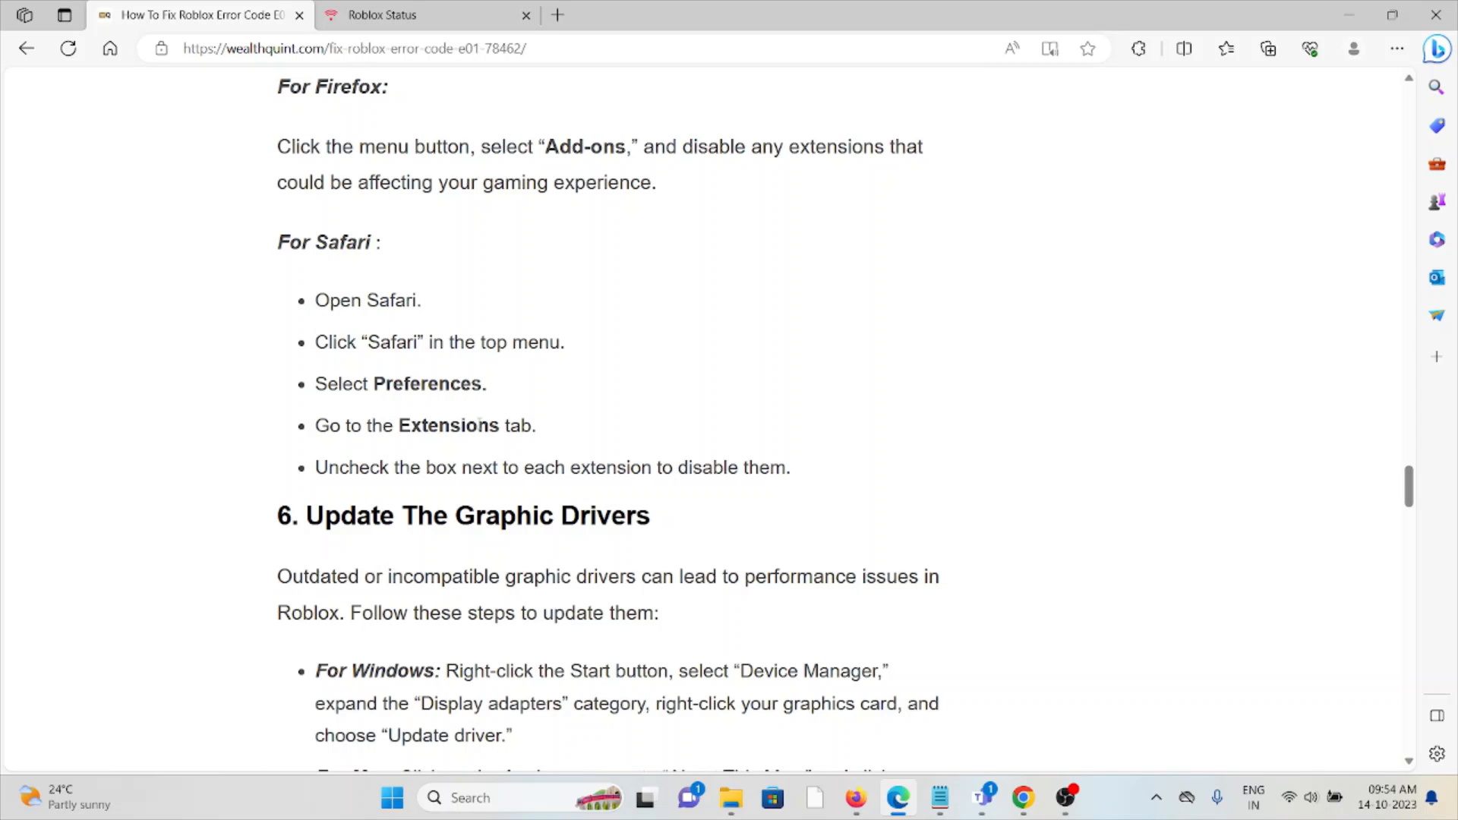
mouse_move(229, 238)
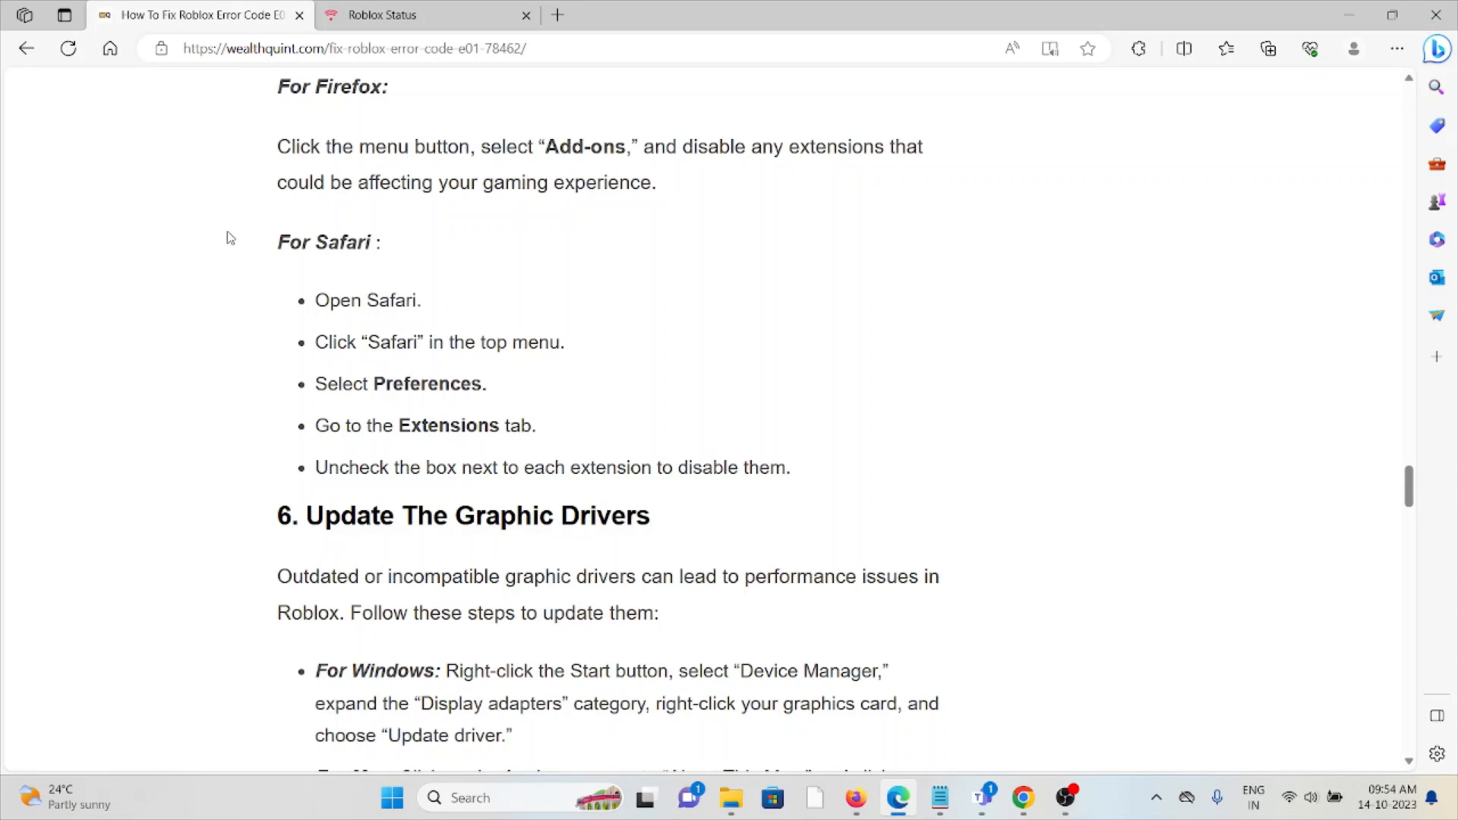
scroll(down, 3)
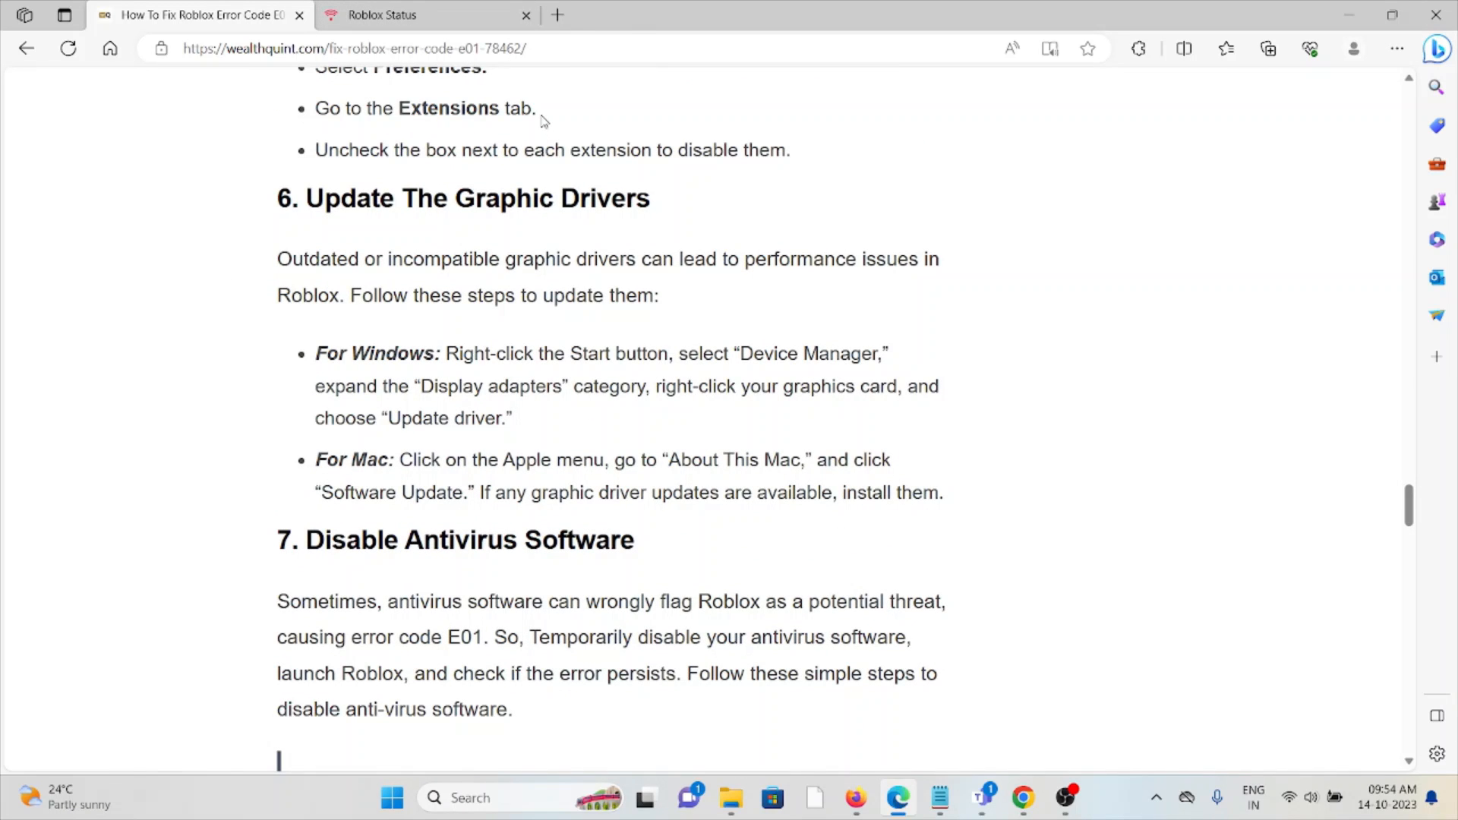
mouse_move(542, 112)
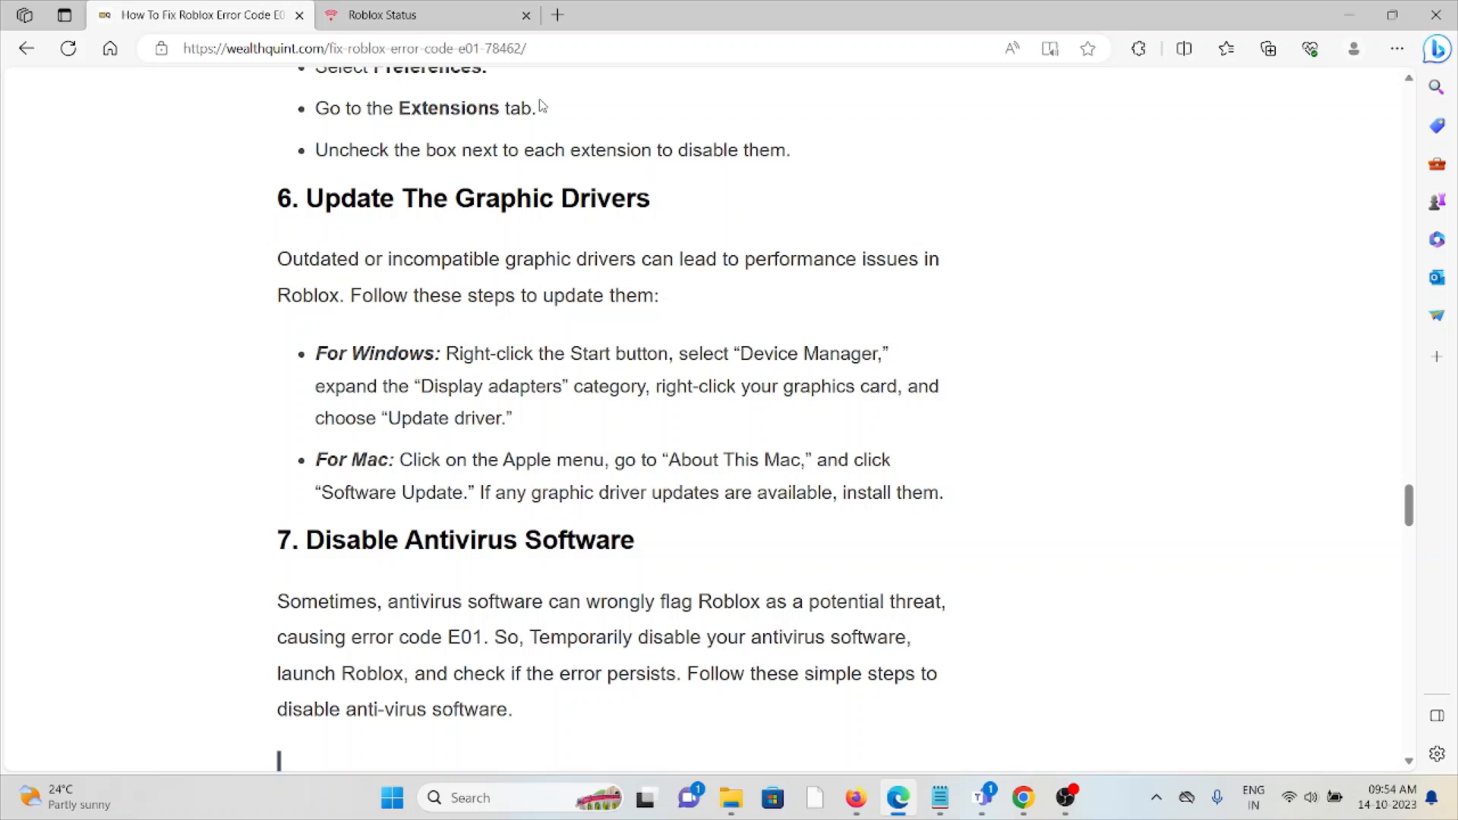
mouse_move(540, 97)
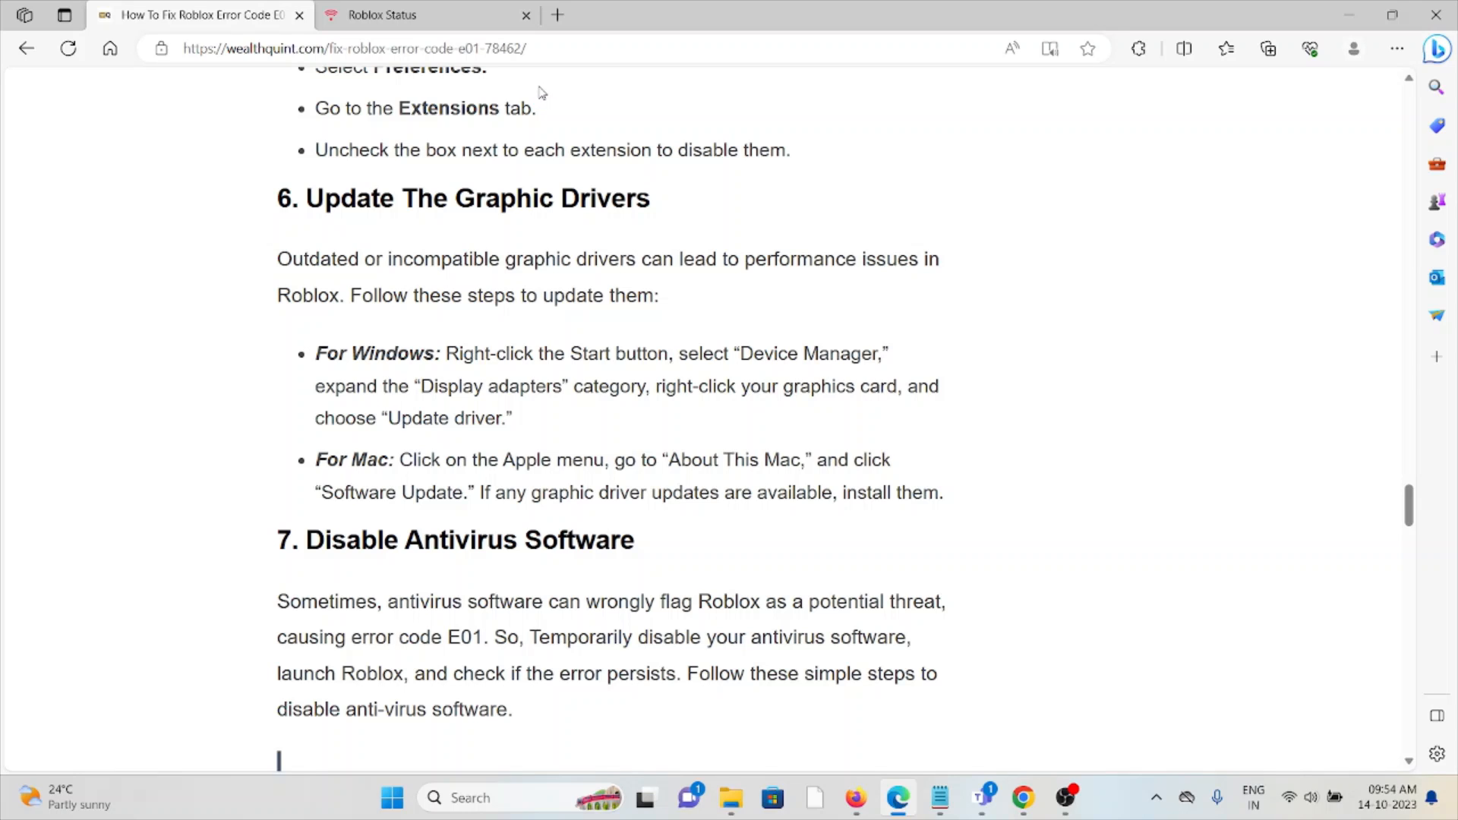
mouse_move(770, 320)
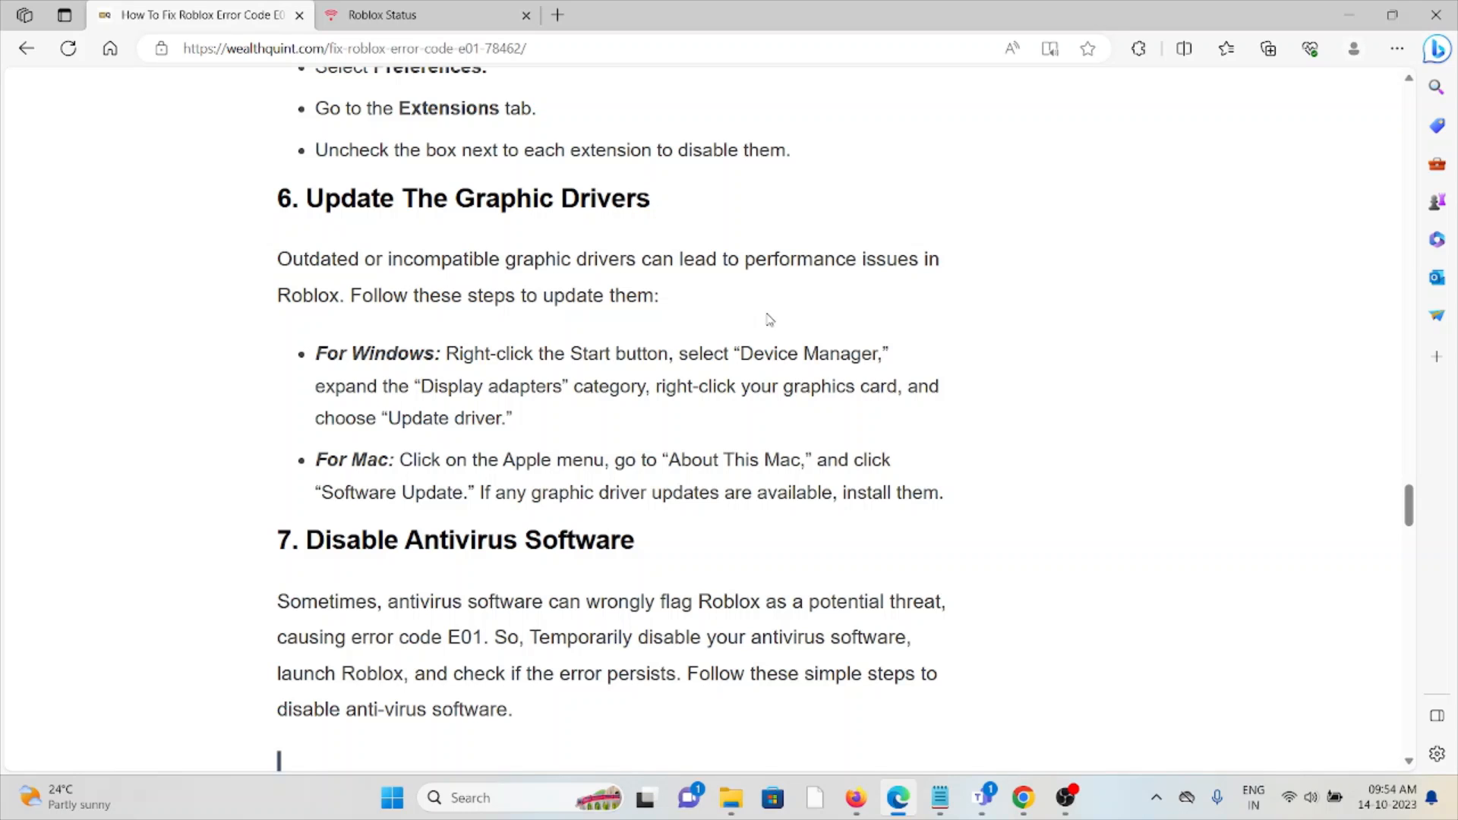
mouse_move(667, 371)
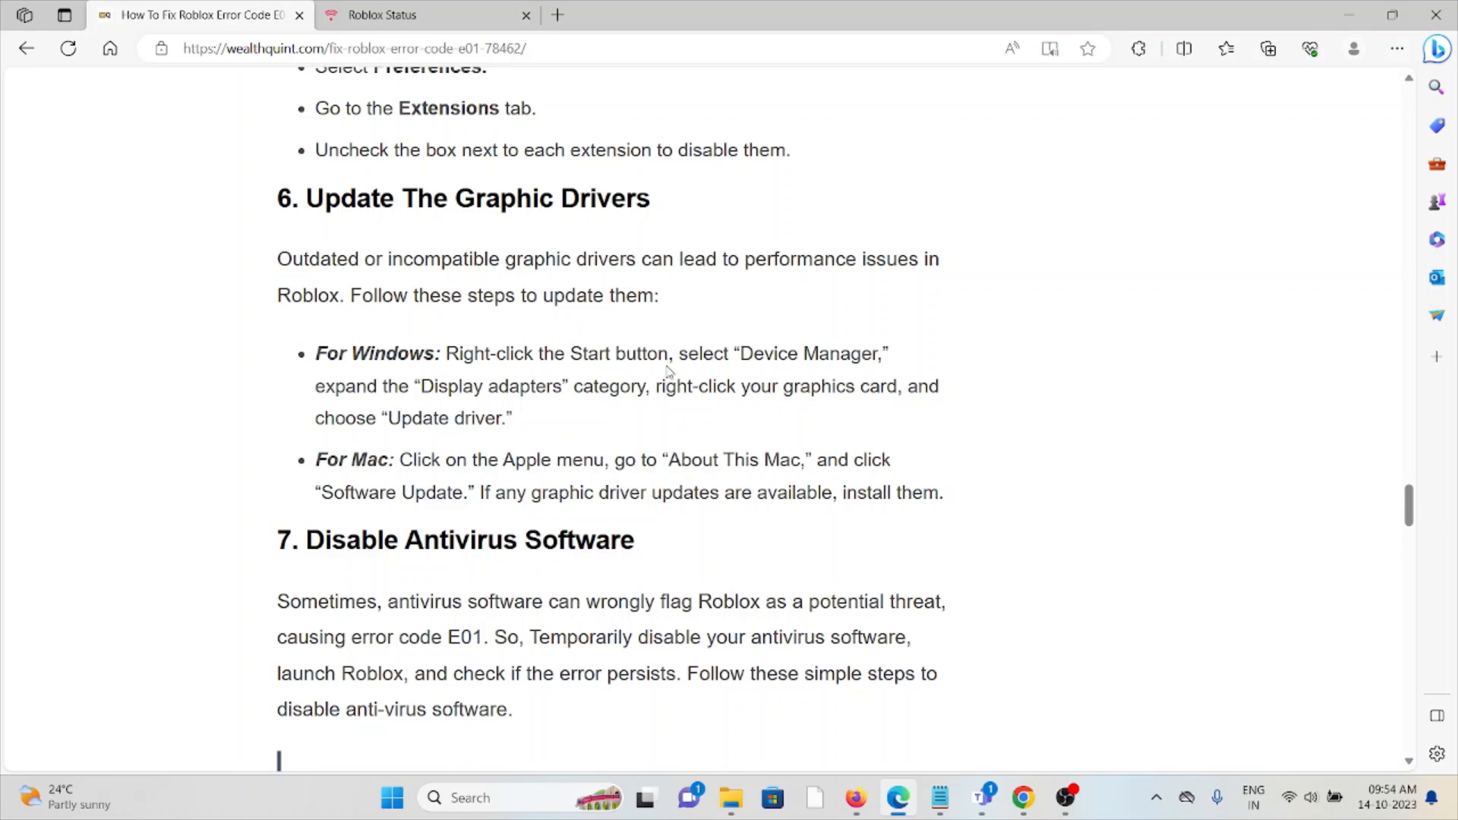
mouse_move(674, 344)
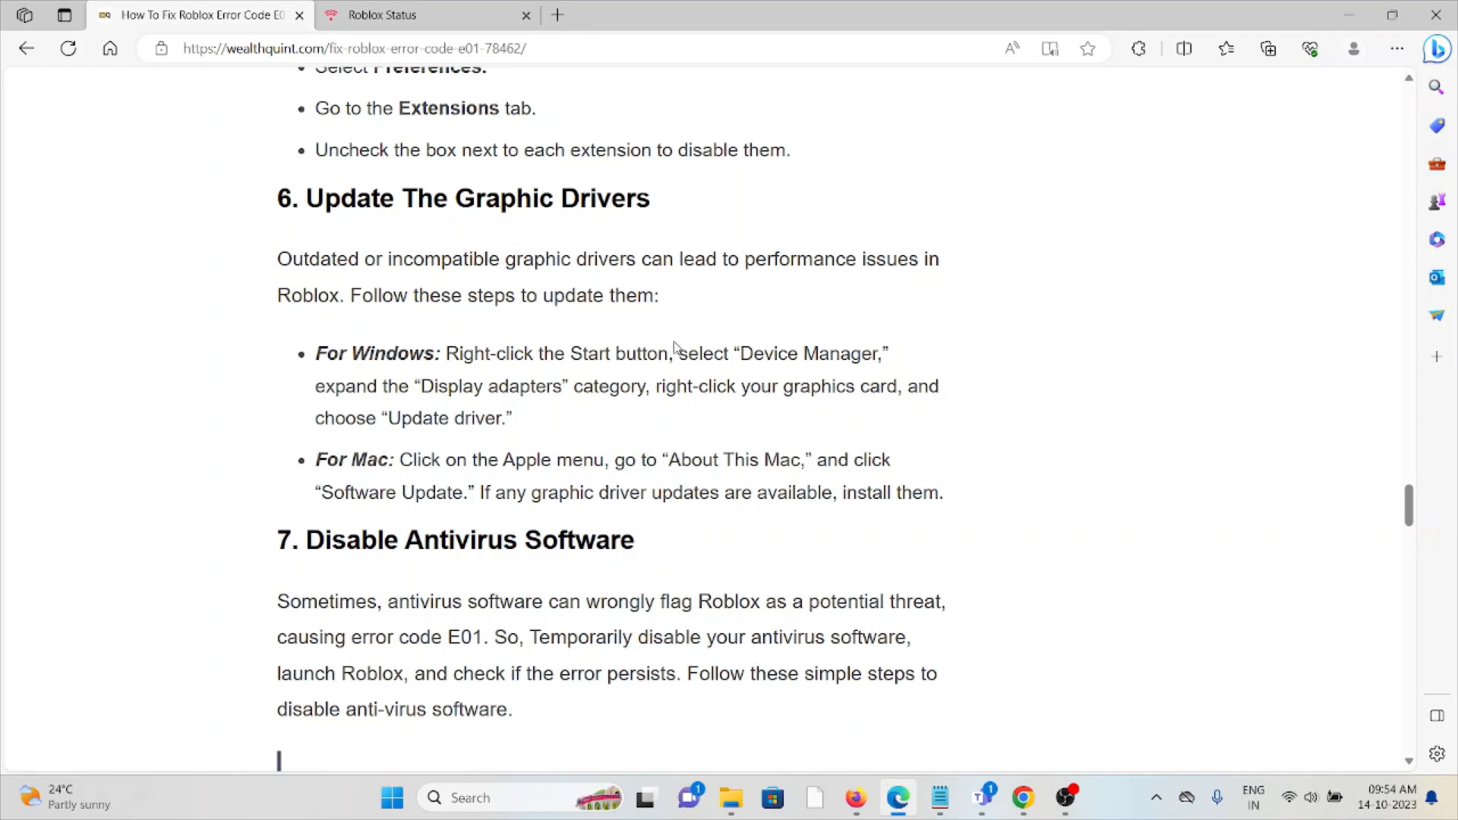
mouse_move(651, 449)
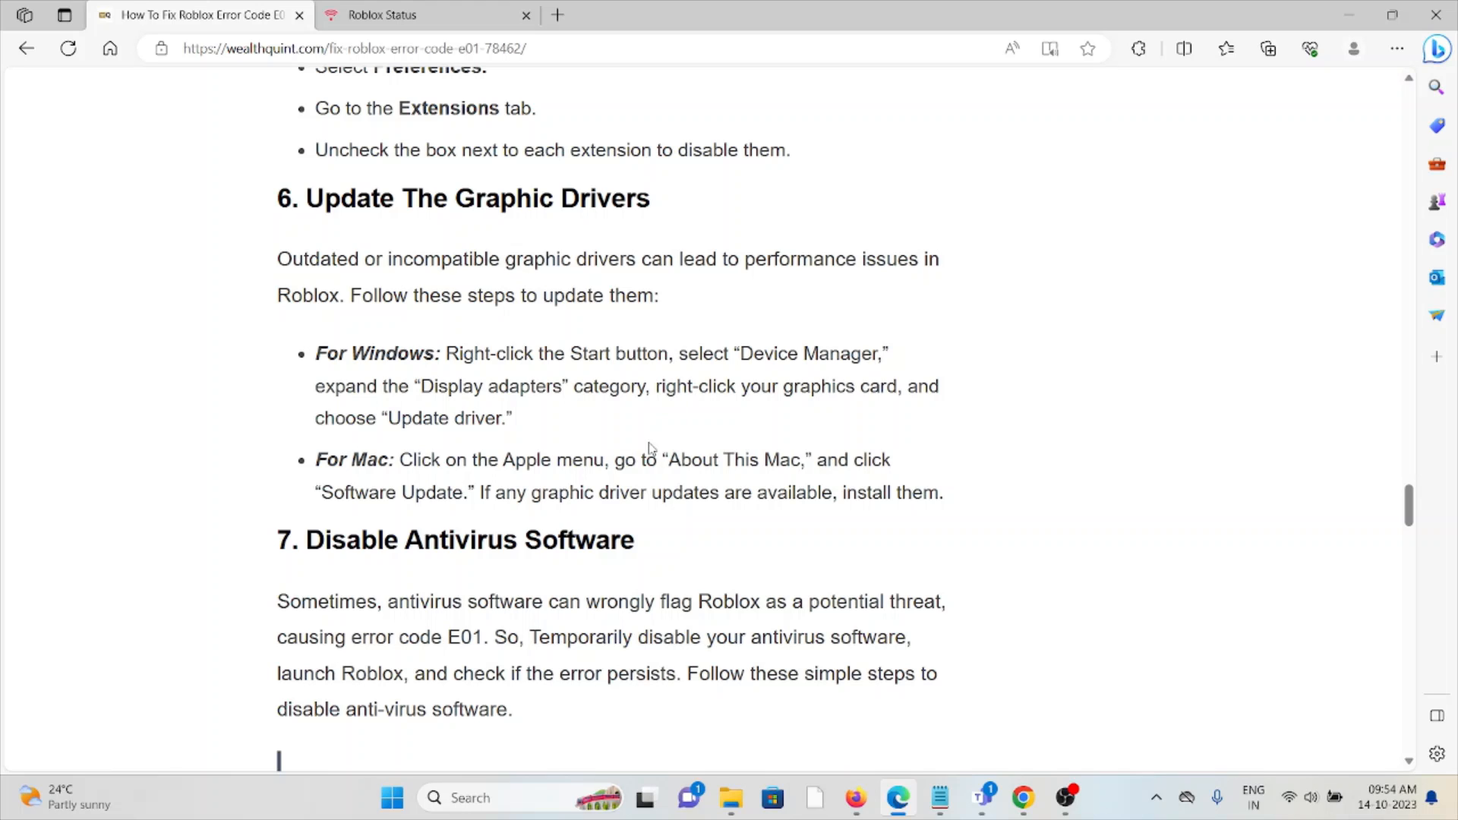
mouse_move(872, 465)
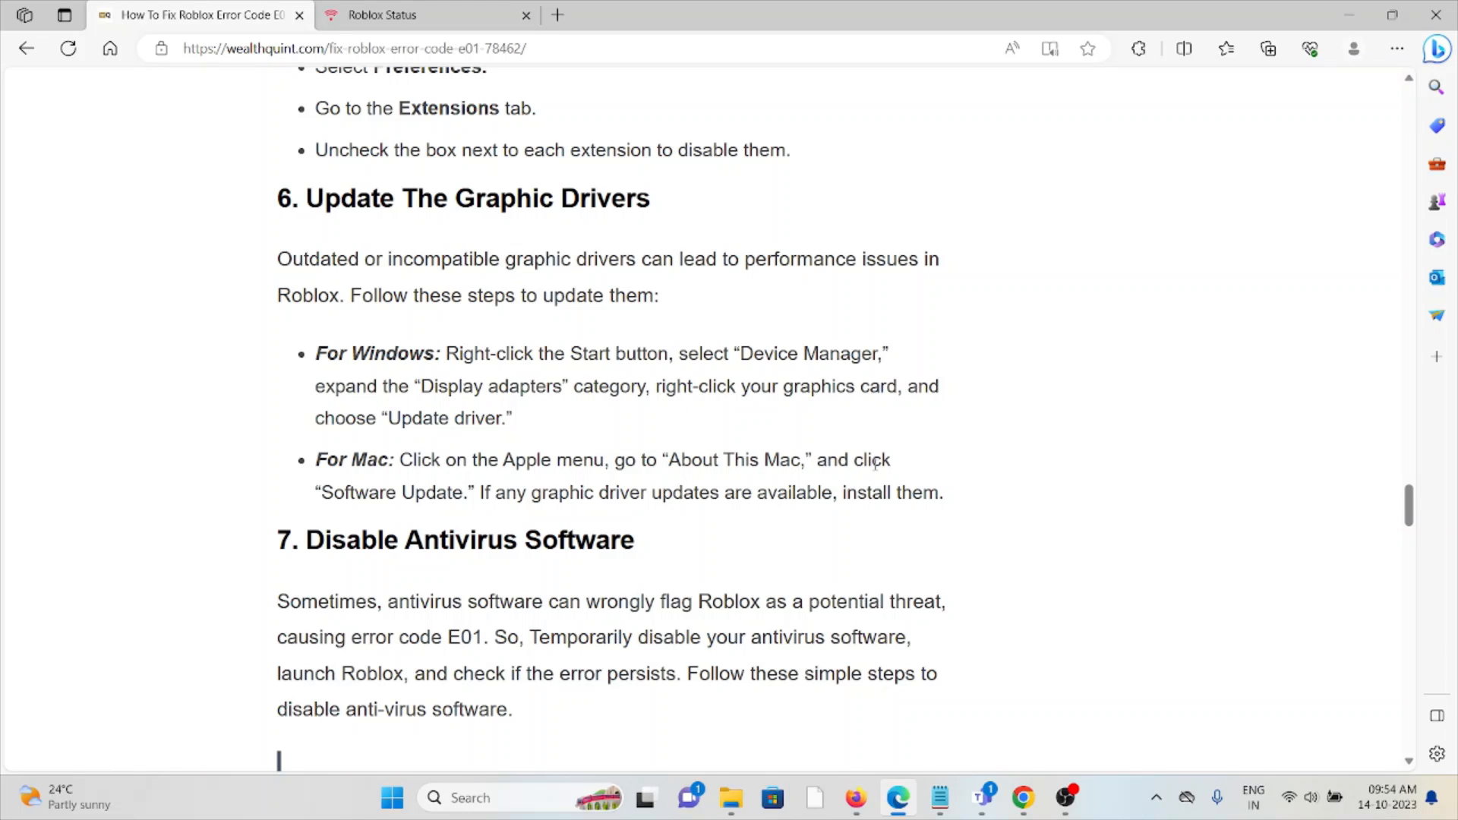
mouse_move(744, 518)
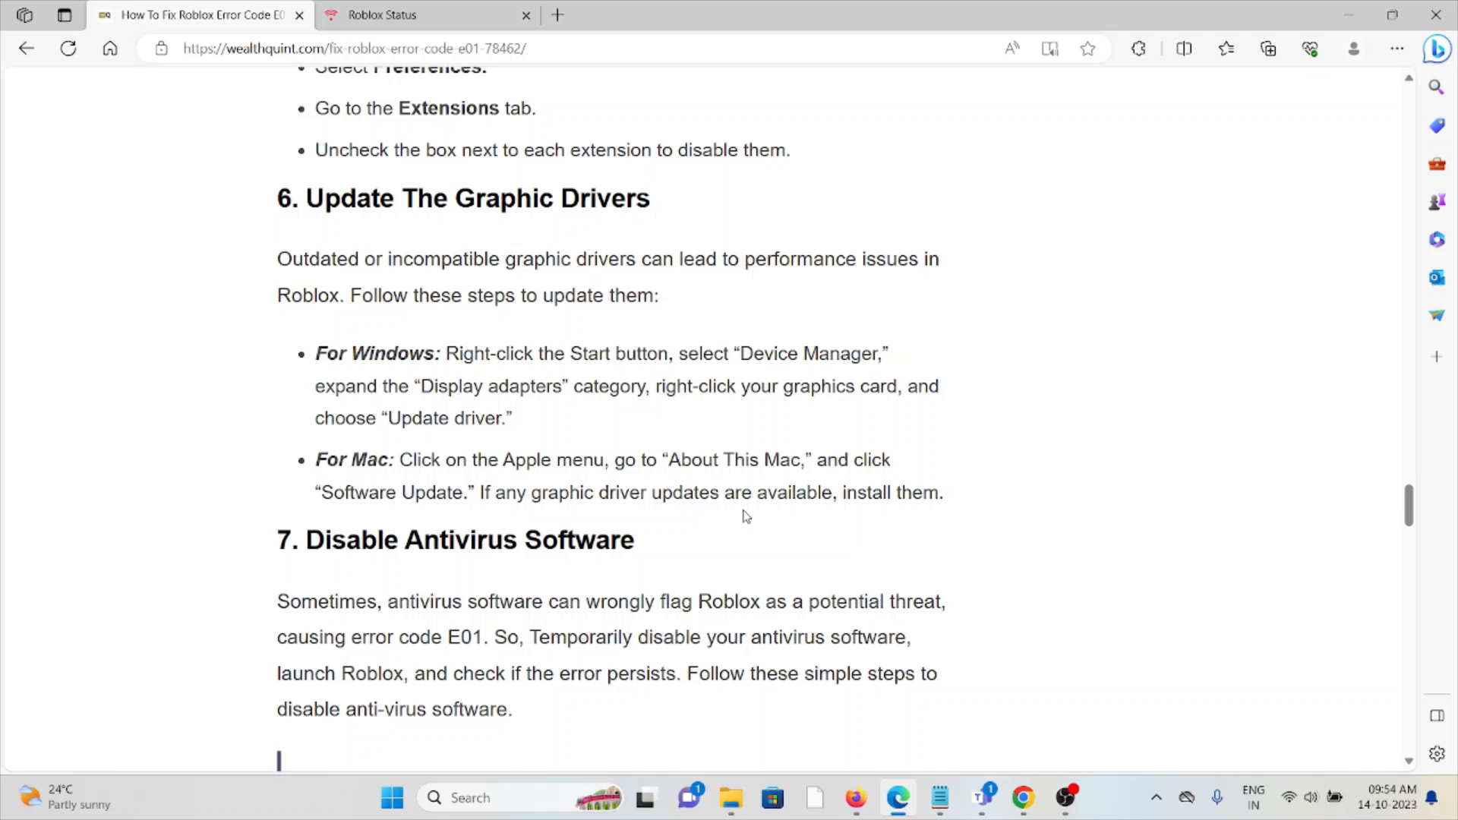
mouse_move(860, 527)
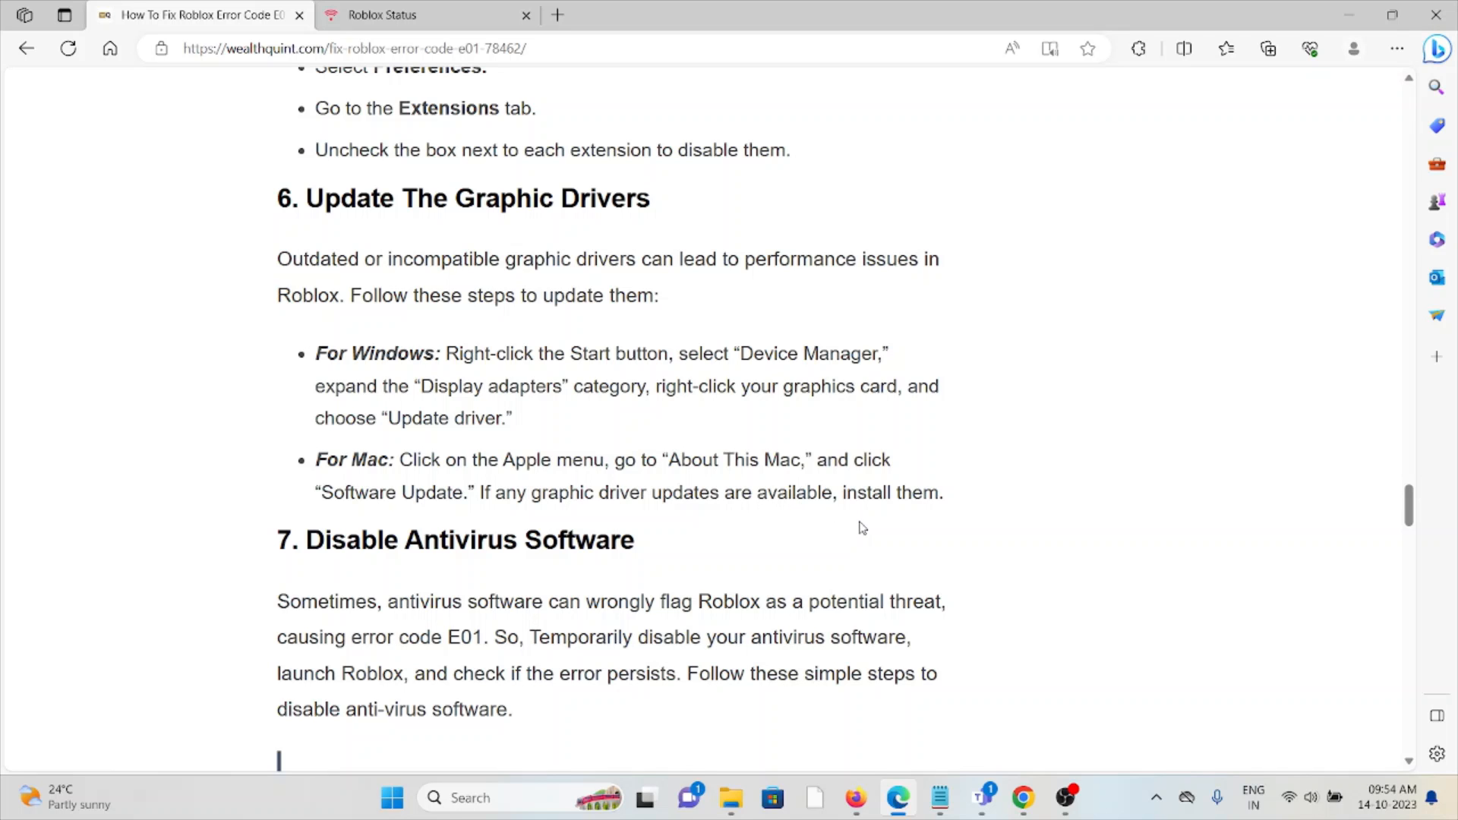
Scroll through section 7's Windows antivirus steps and highlight the four For MAC bullets
scroll(down, 3)
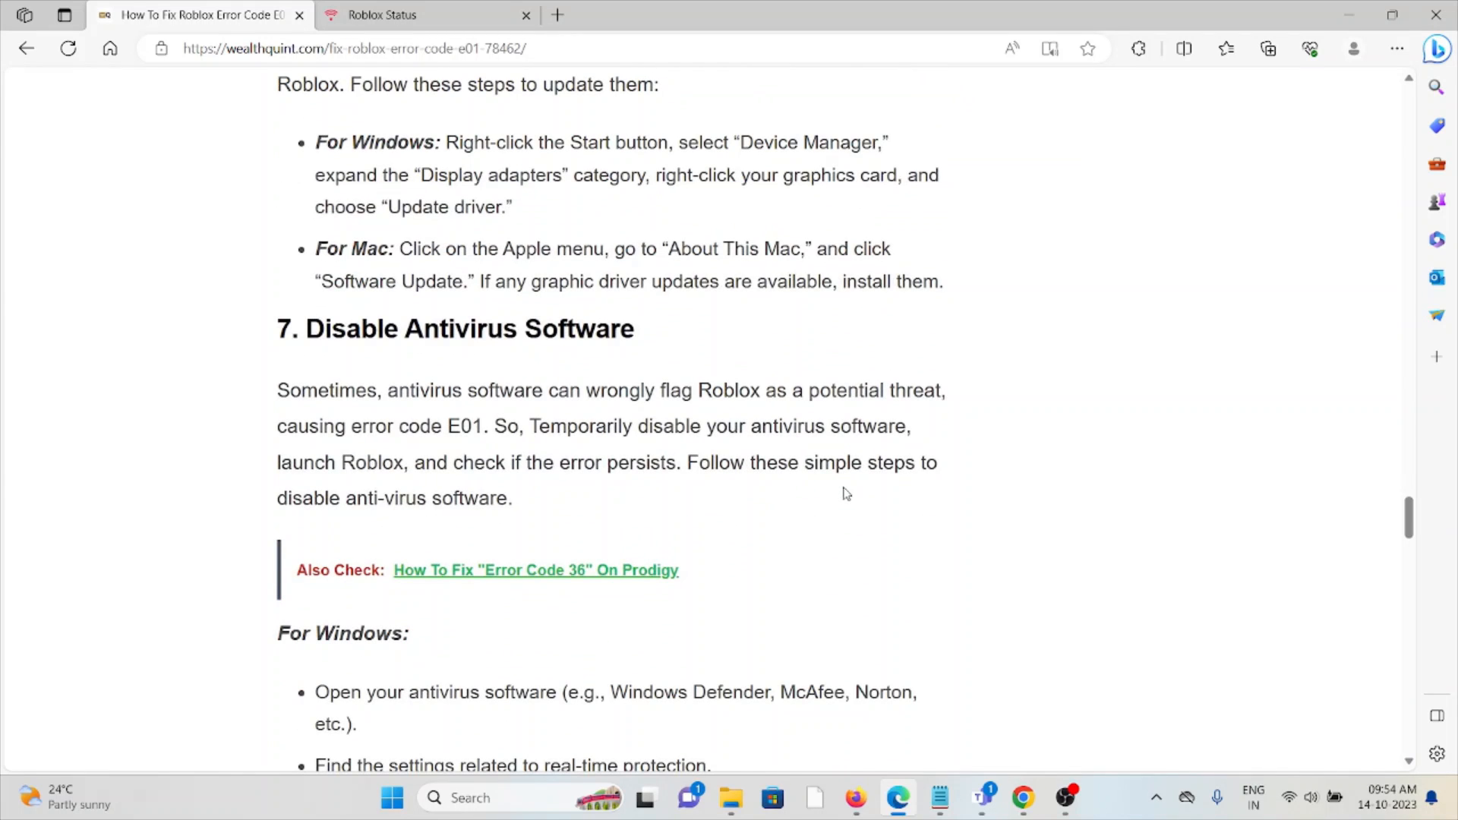
mouse_move(833, 500)
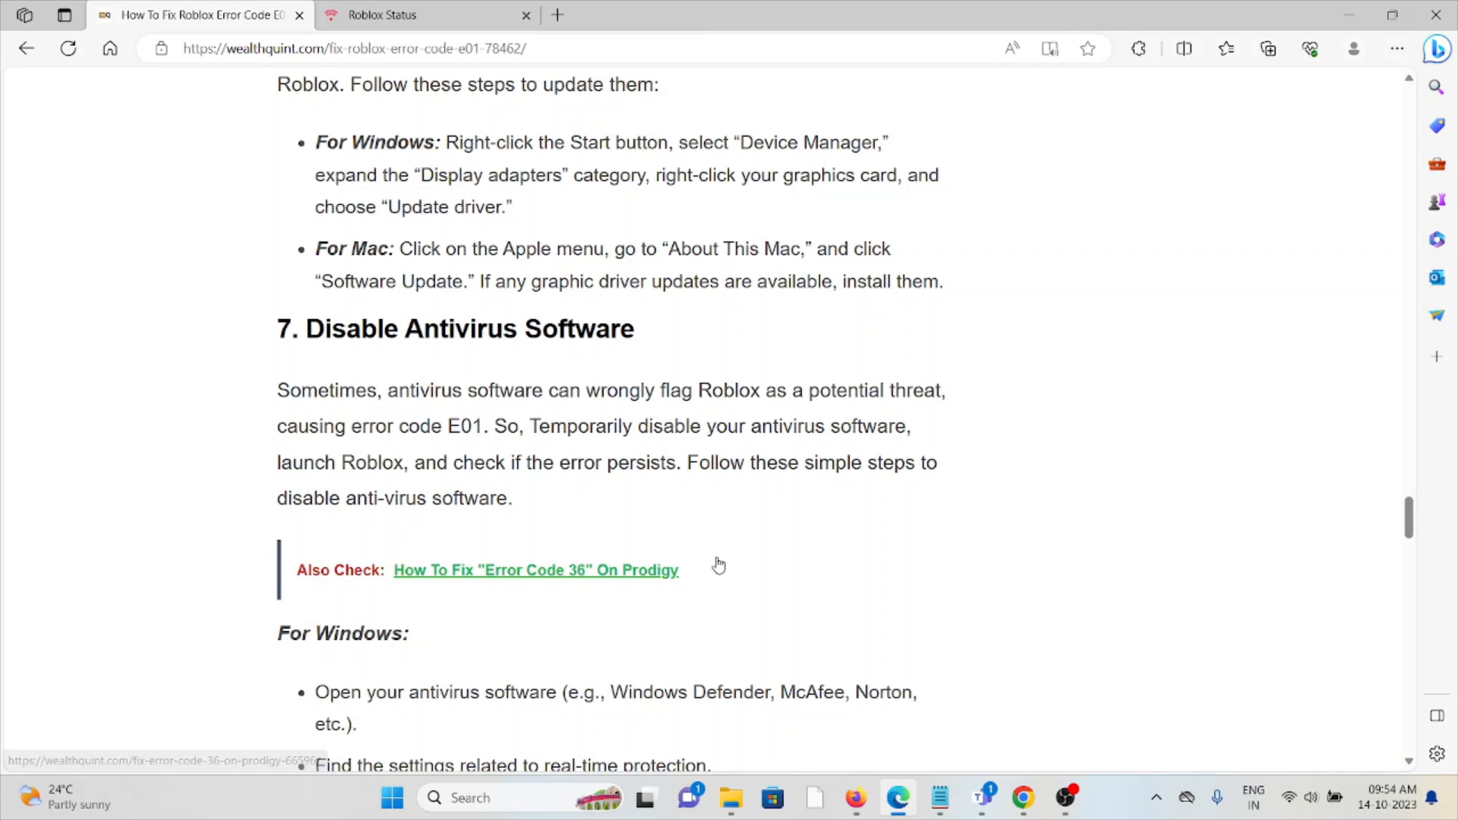
mouse_move(698, 592)
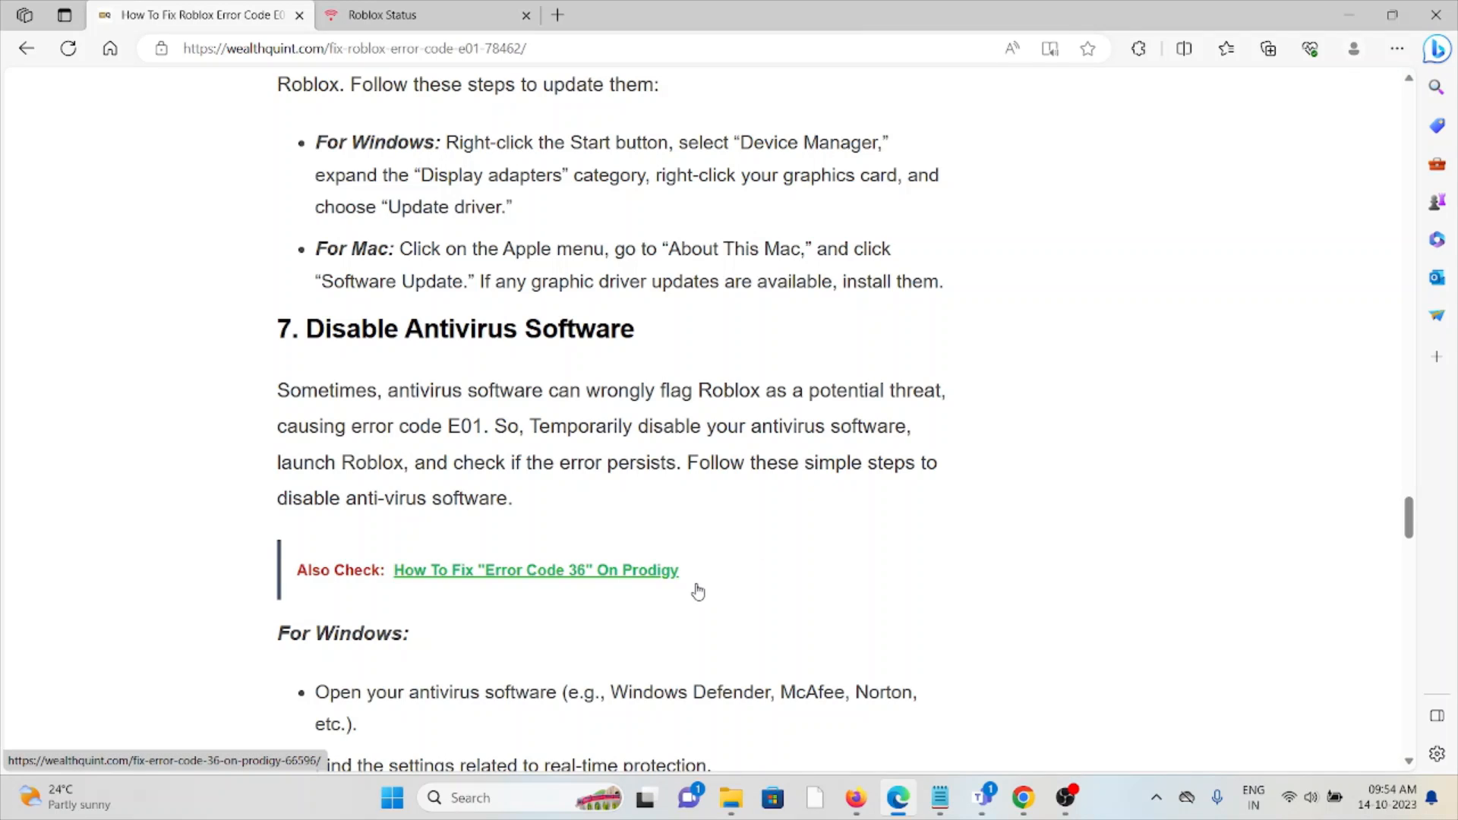
scroll(down, 3)
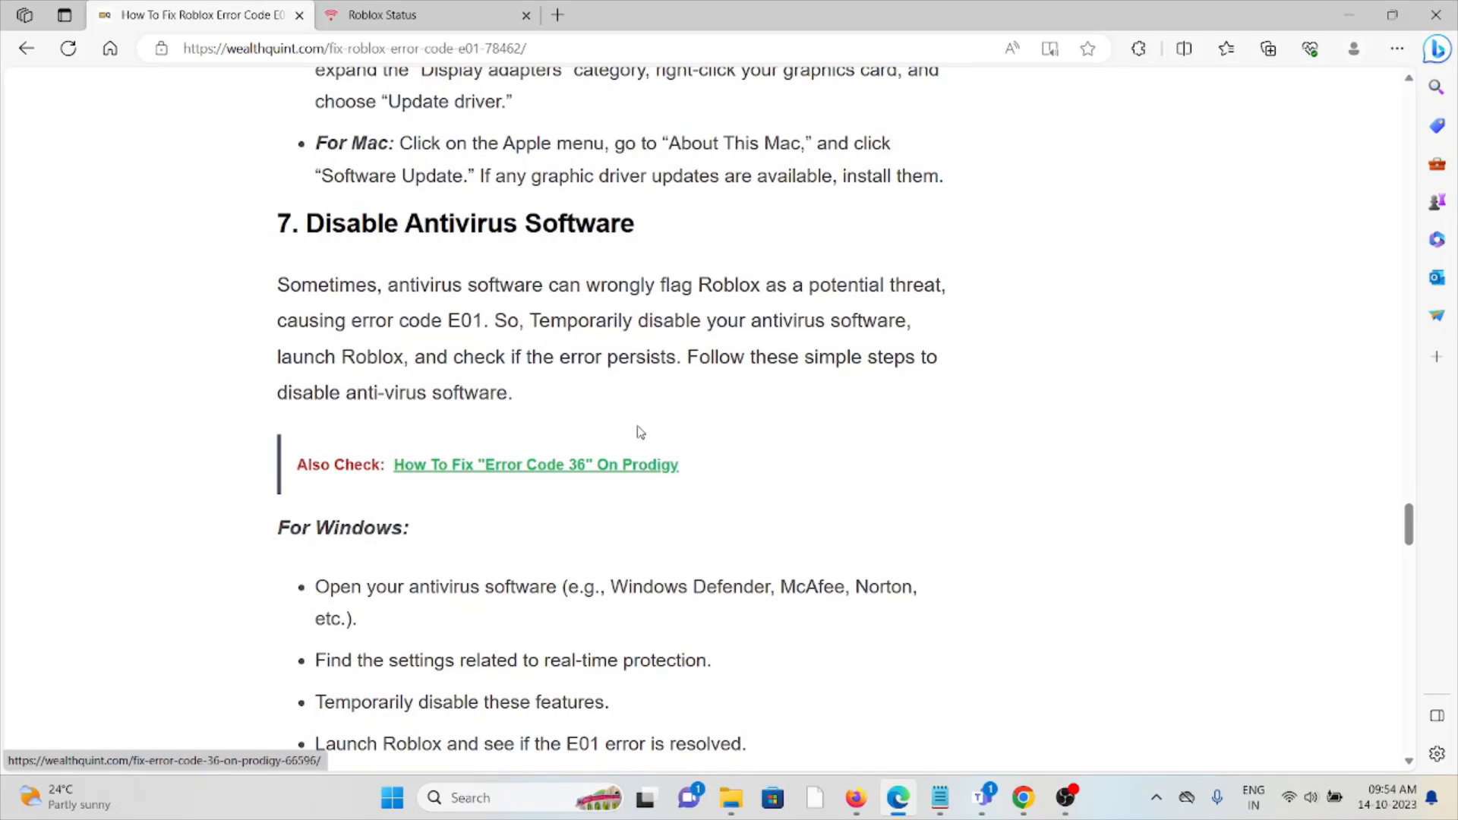
scroll(down, 3)
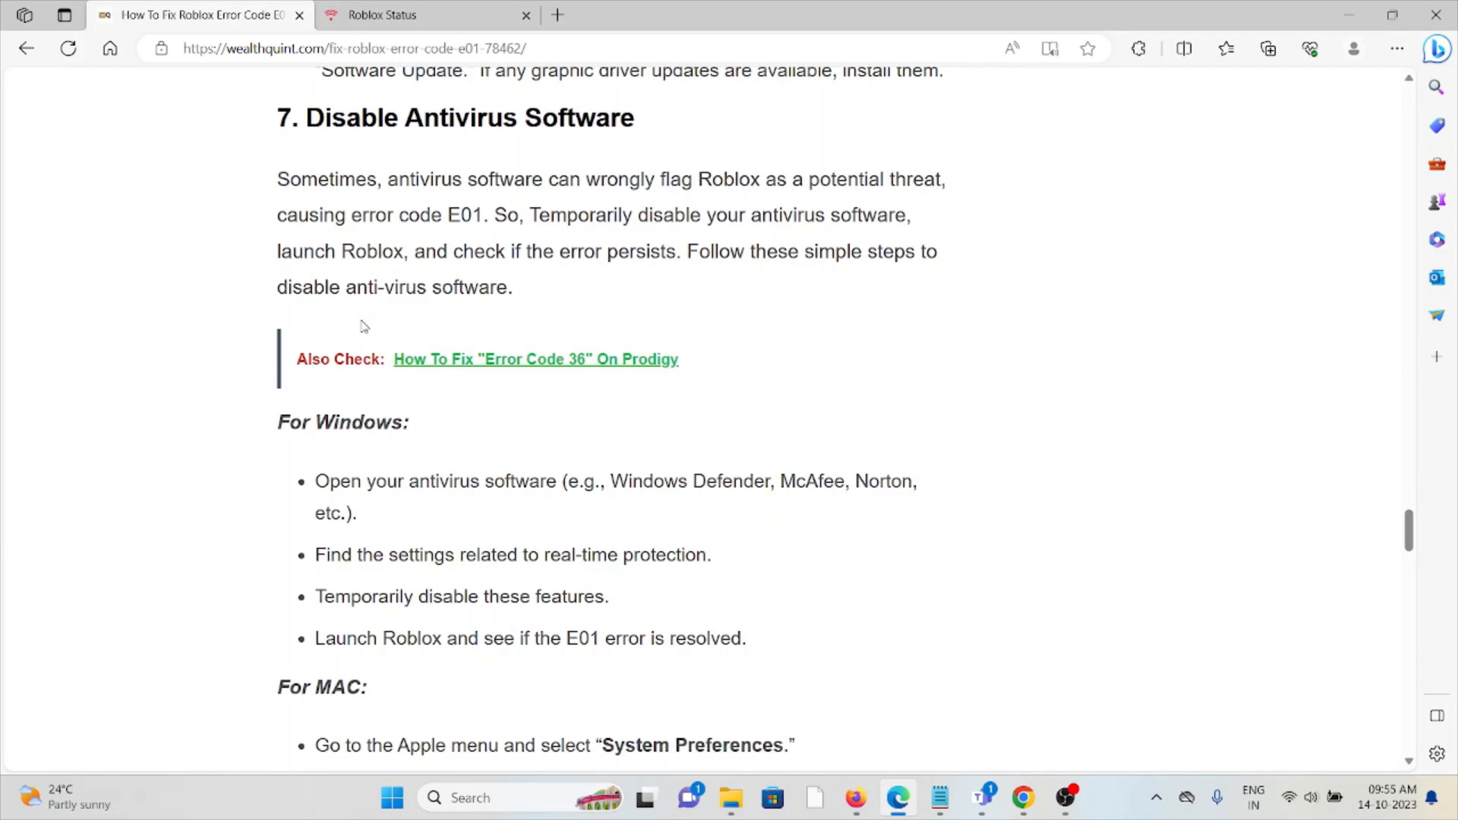
mouse_move(369, 497)
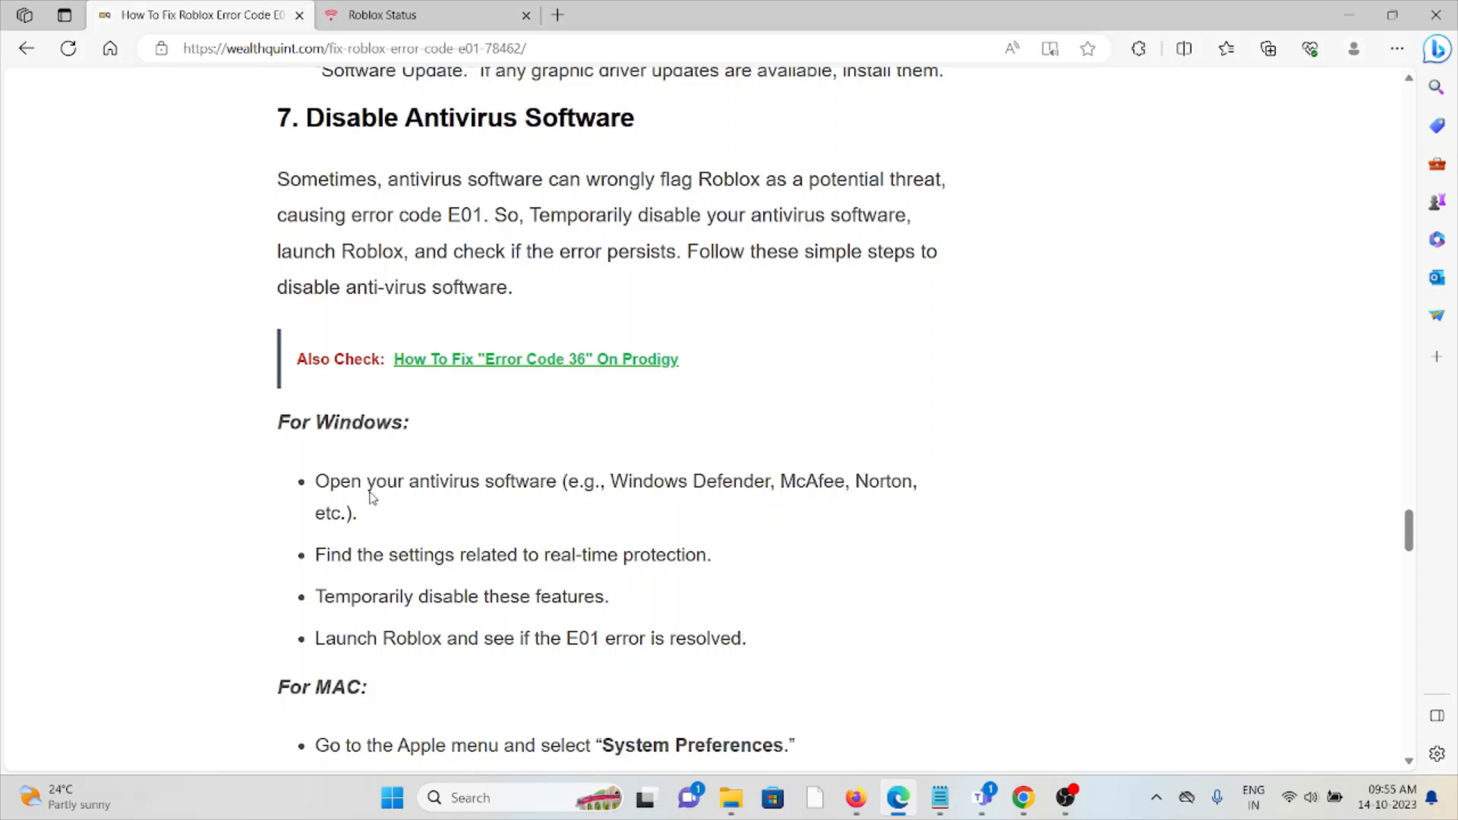
mouse_move(538, 482)
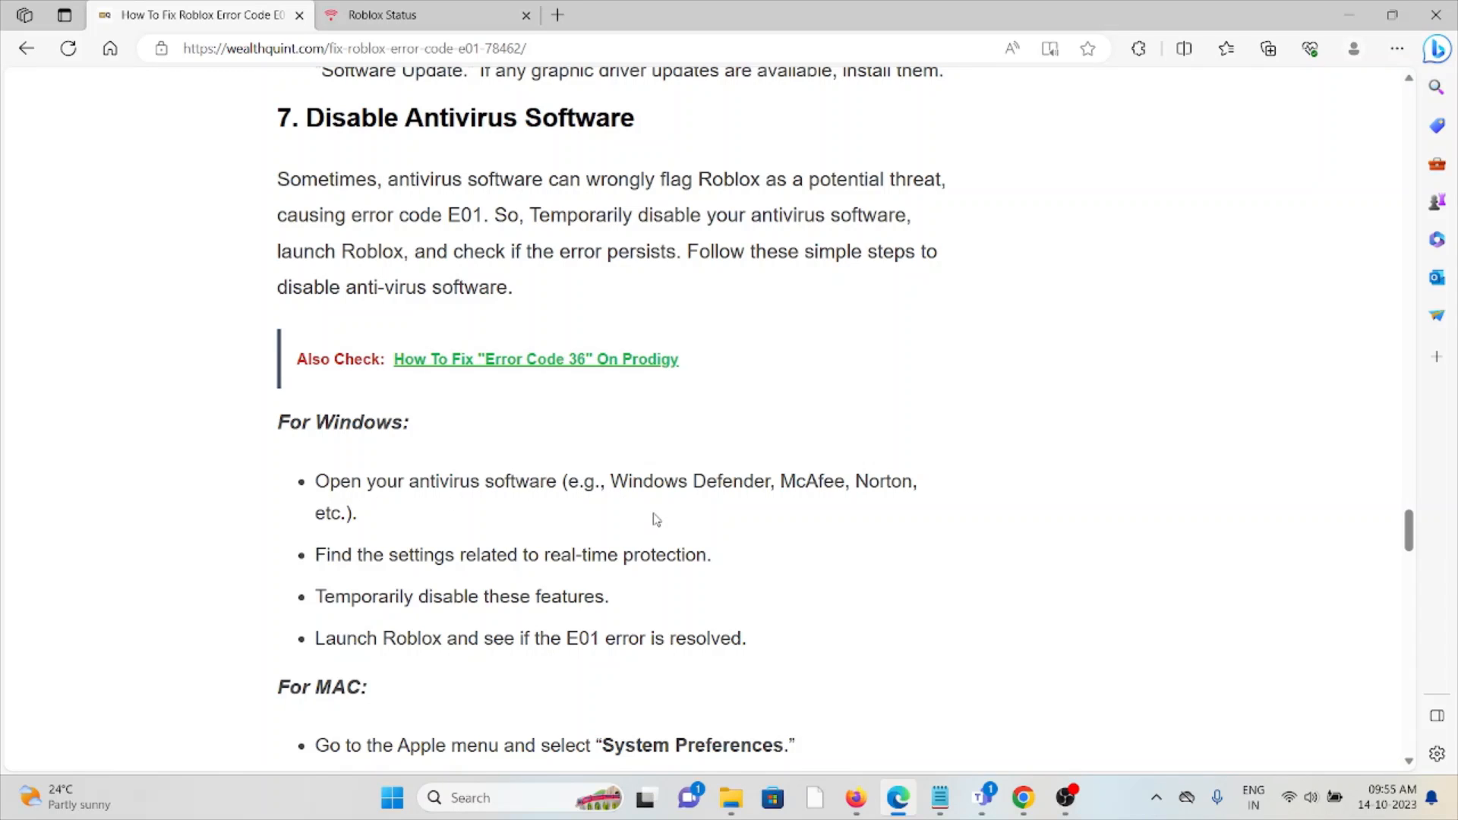
mouse_move(651, 498)
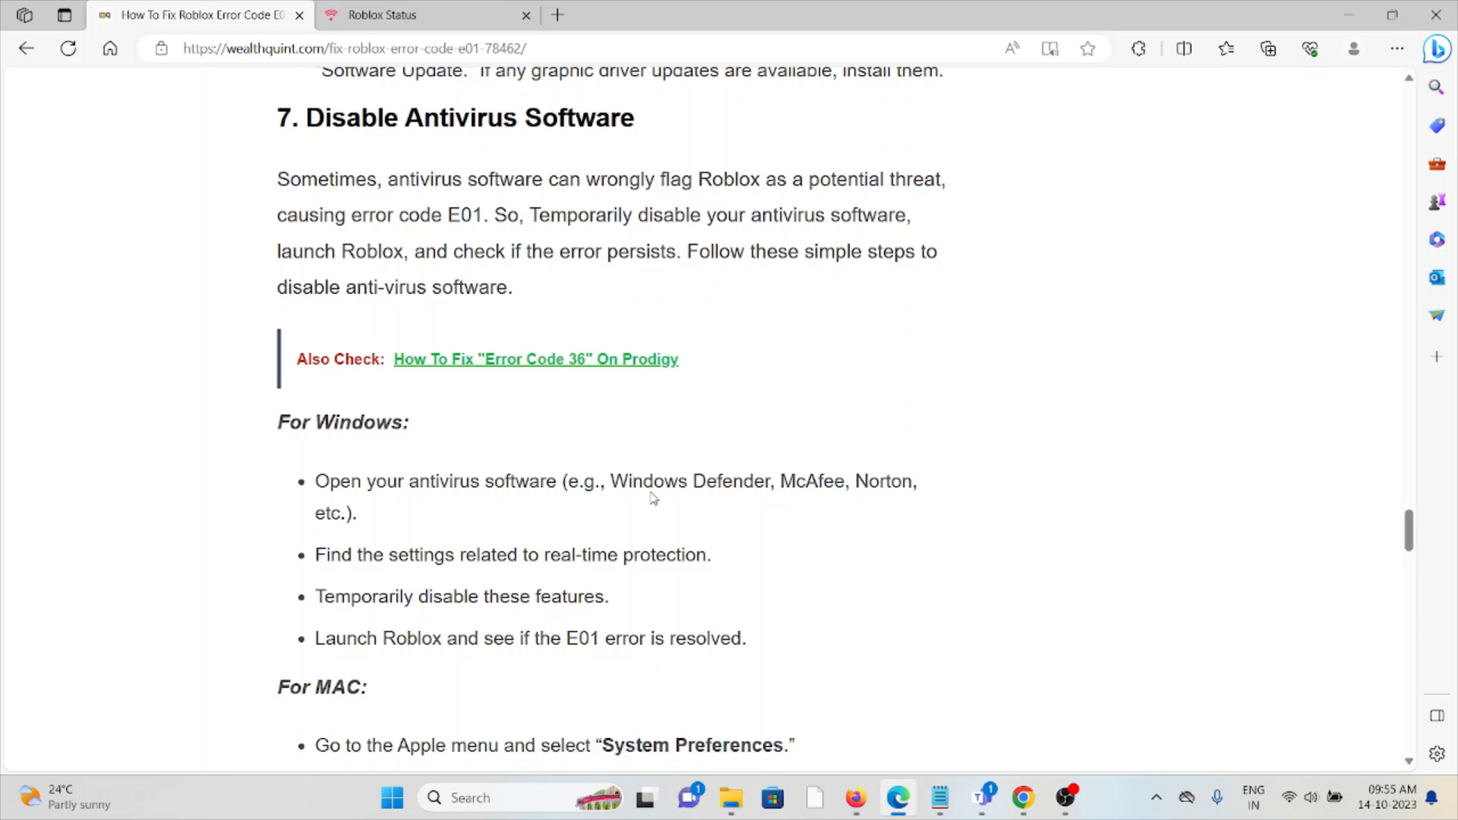
scroll(down, 3)
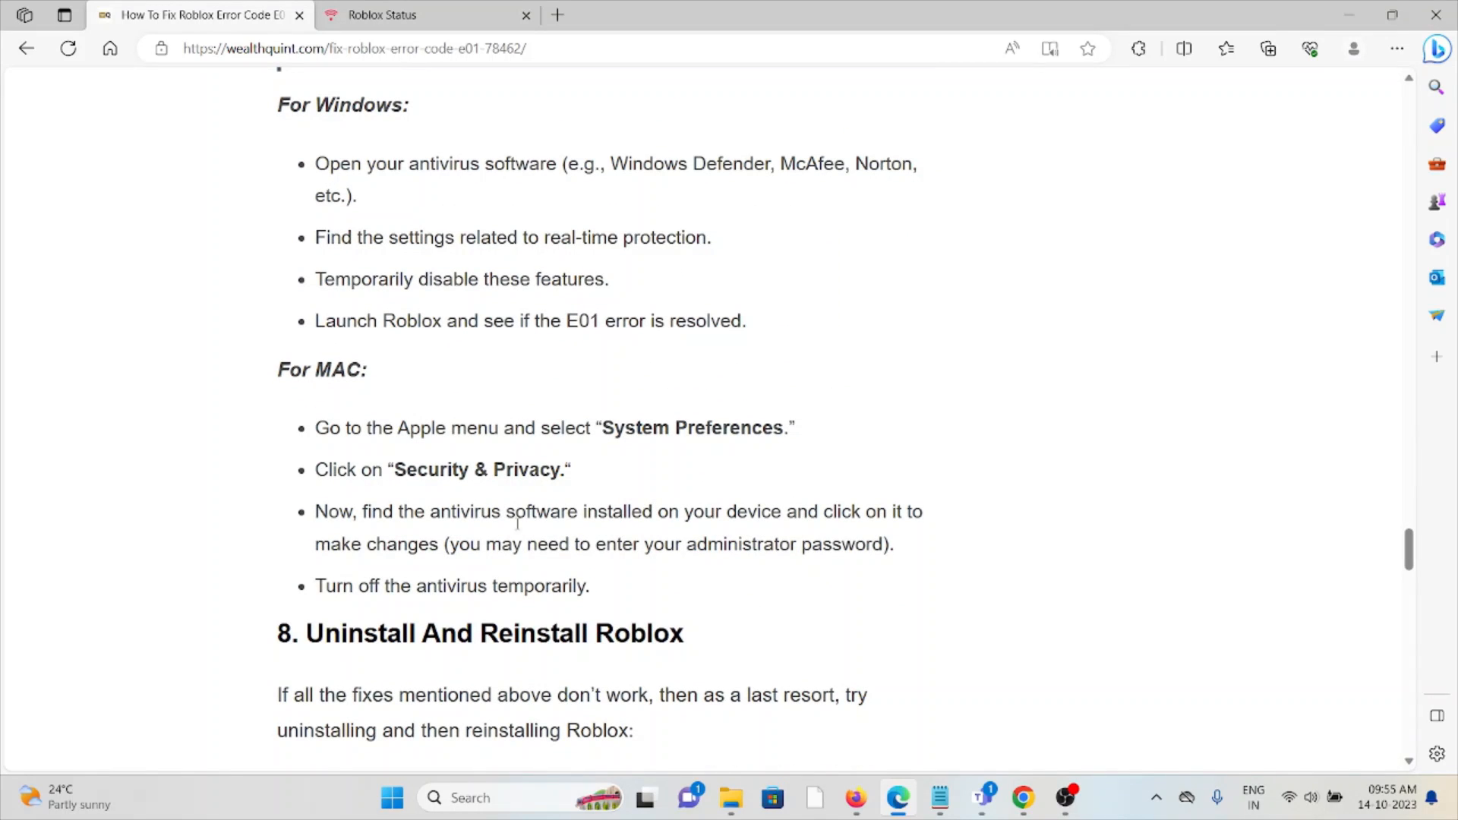
drag(316, 427, 589, 585)
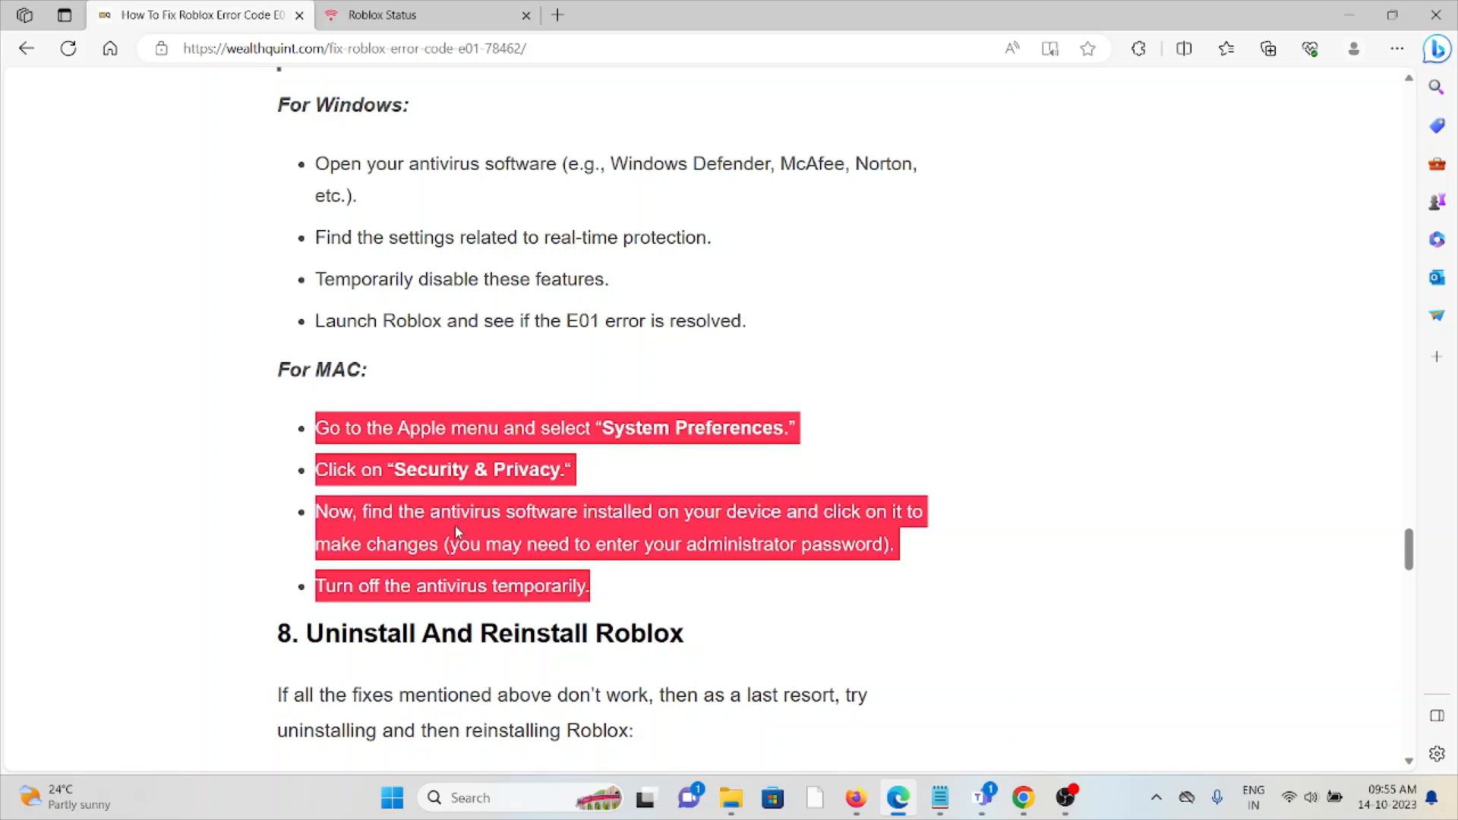
Scroll through Android, iOS, Windows and Mac OS reinstall steps to '9. Contact Support Team'
scroll(down, 3)
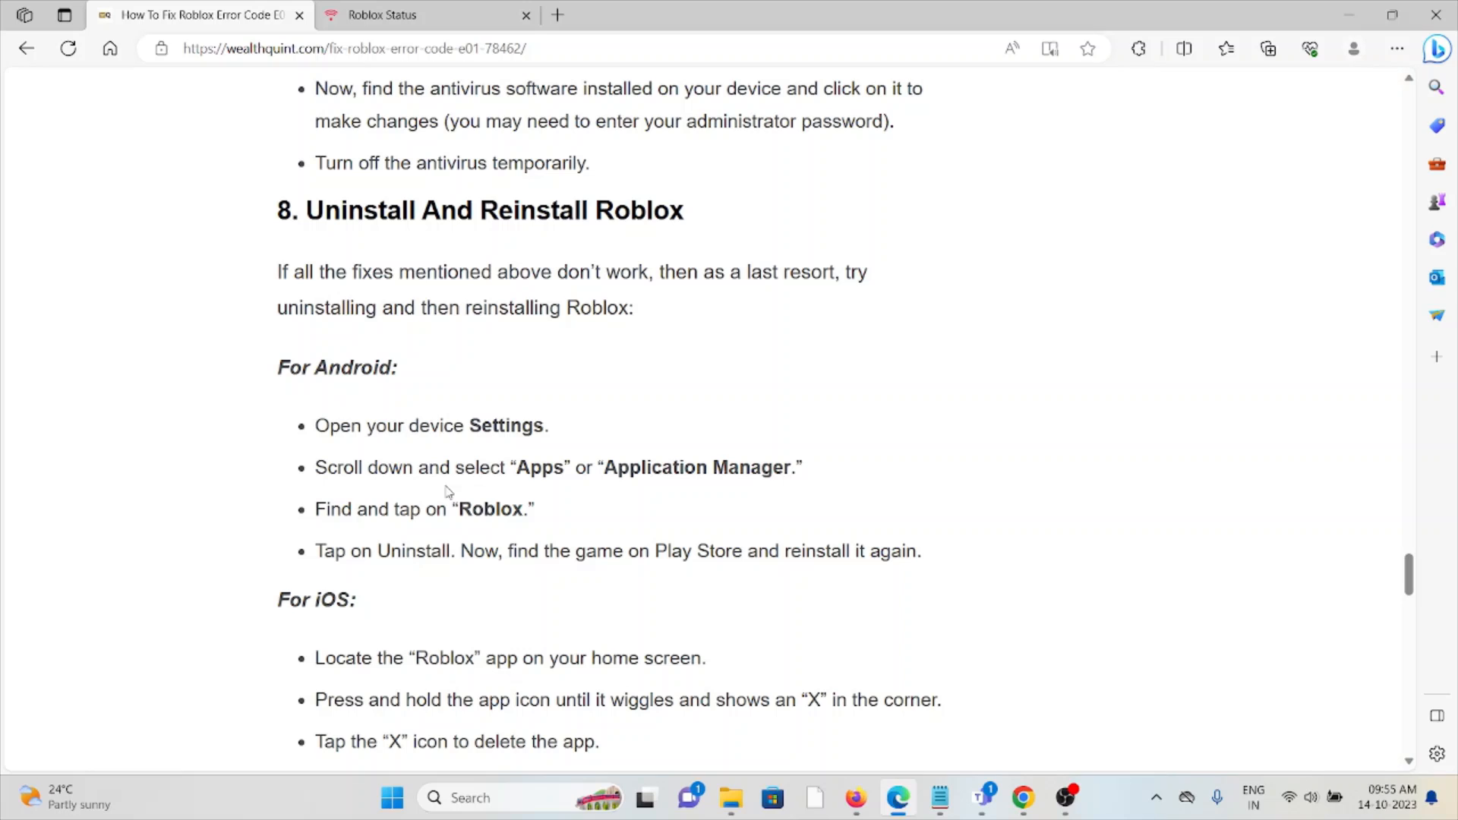
mouse_move(316, 651)
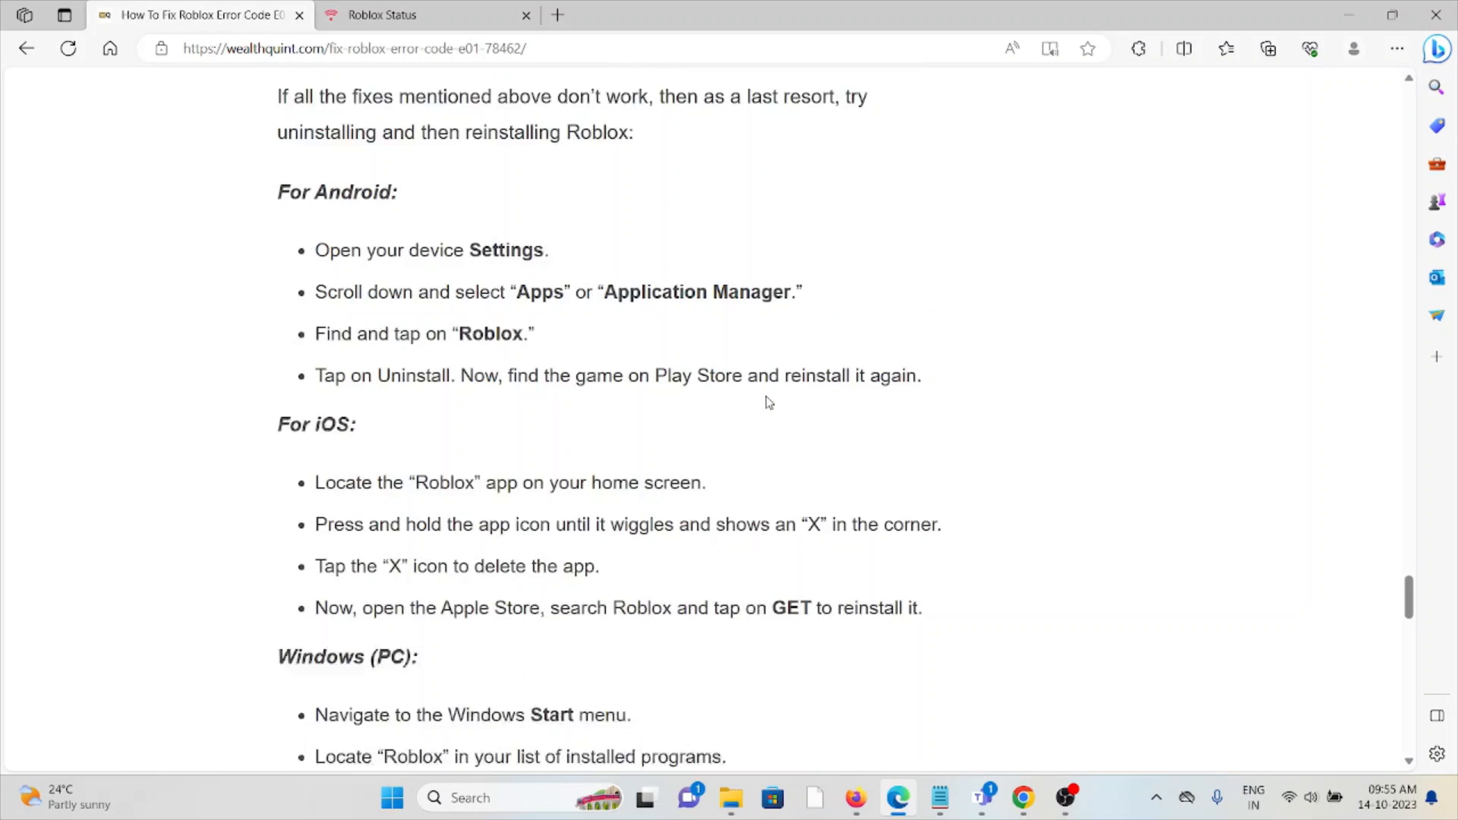
scroll(down, 3)
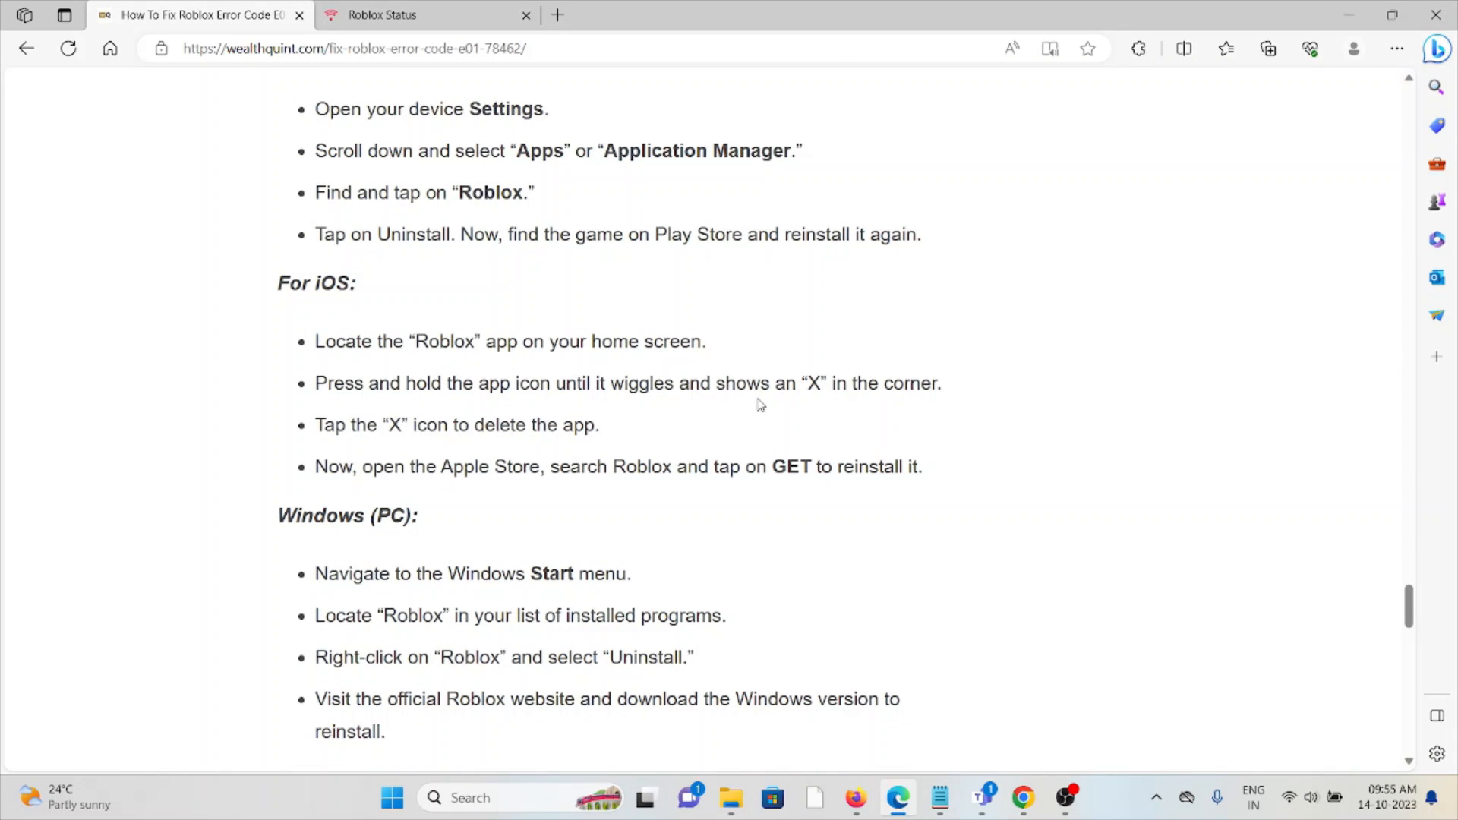
mouse_move(744, 420)
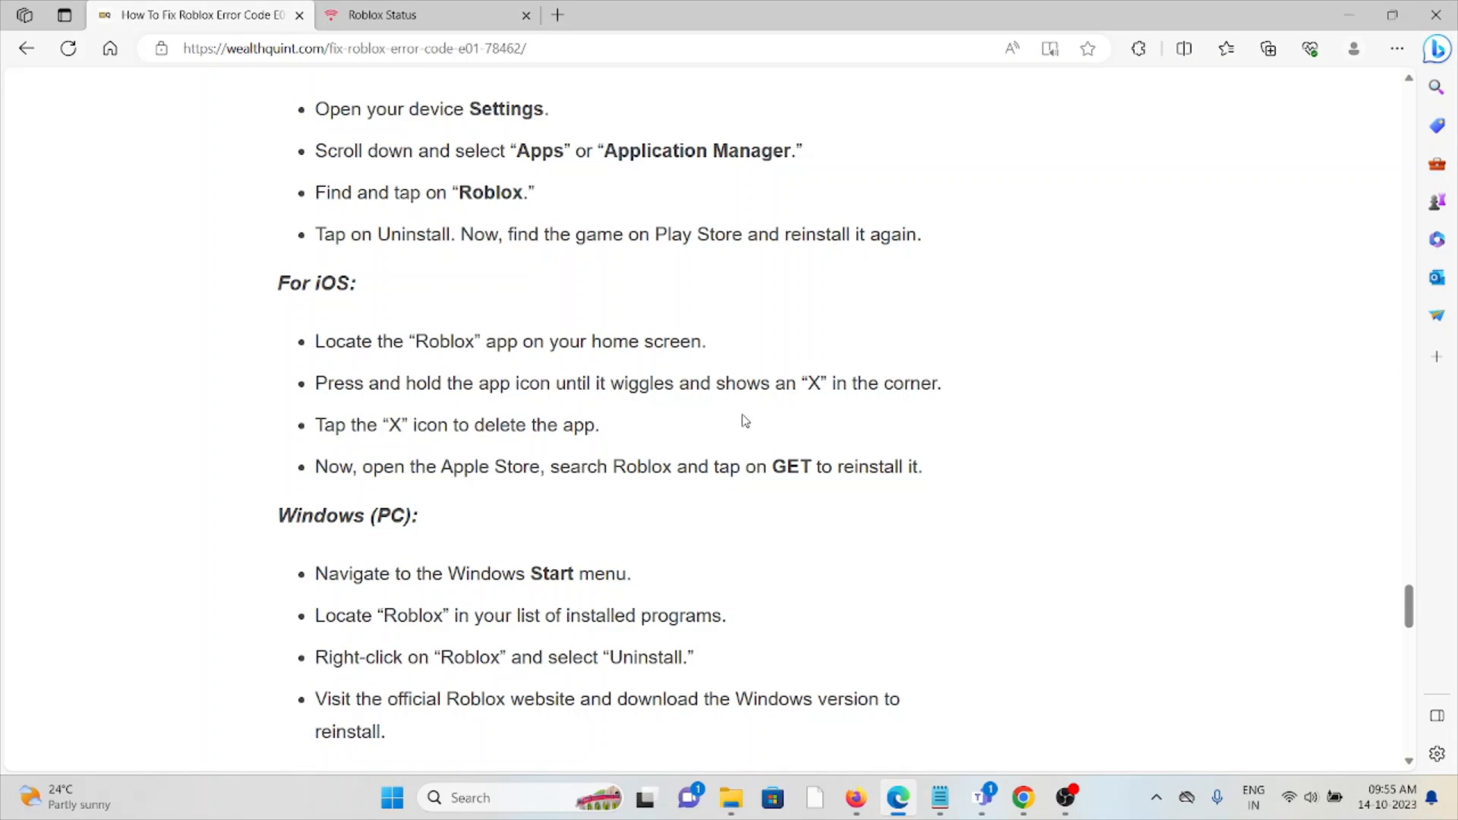
mouse_move(647, 418)
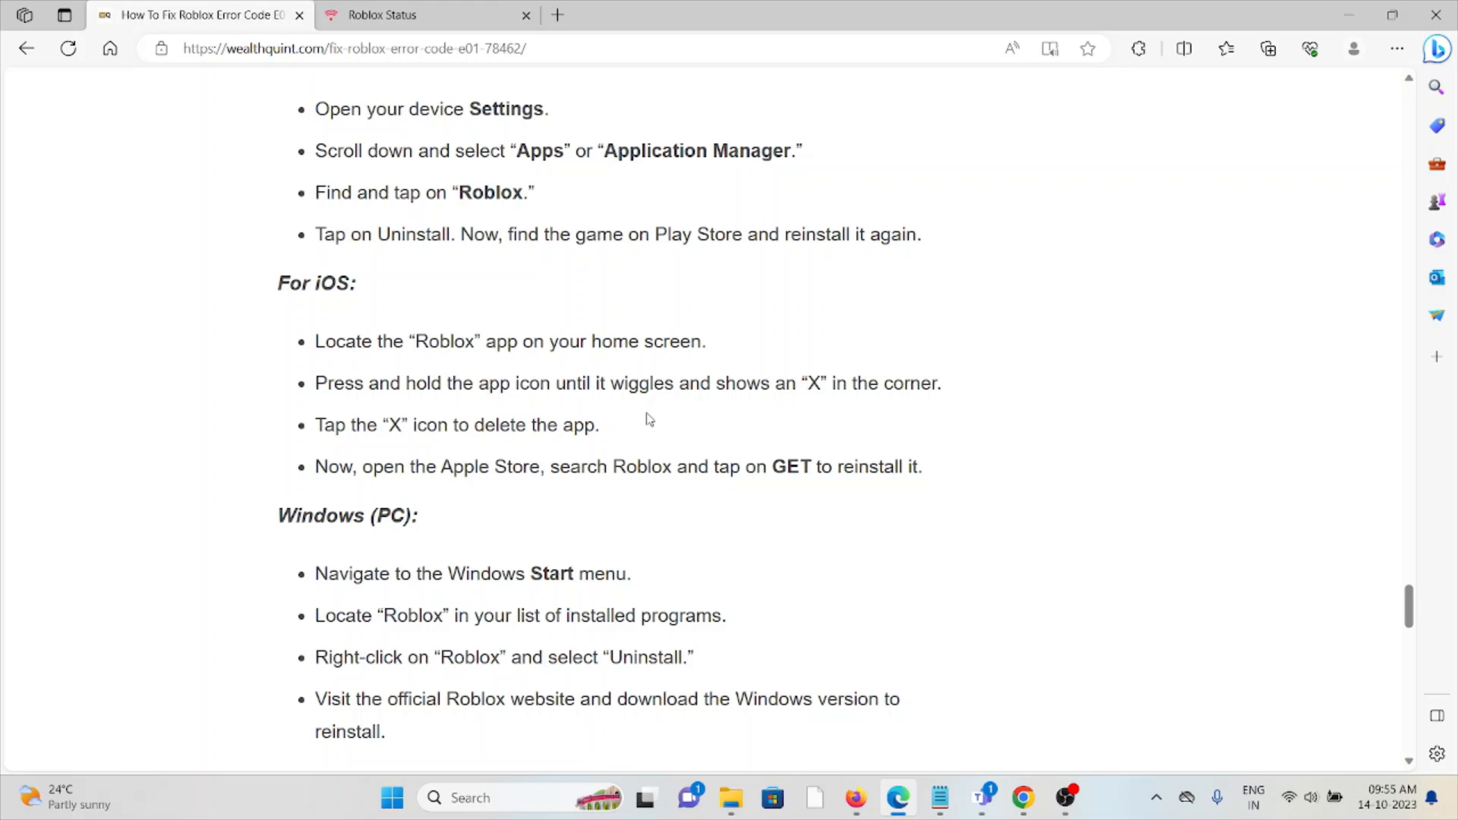
mouse_move(634, 458)
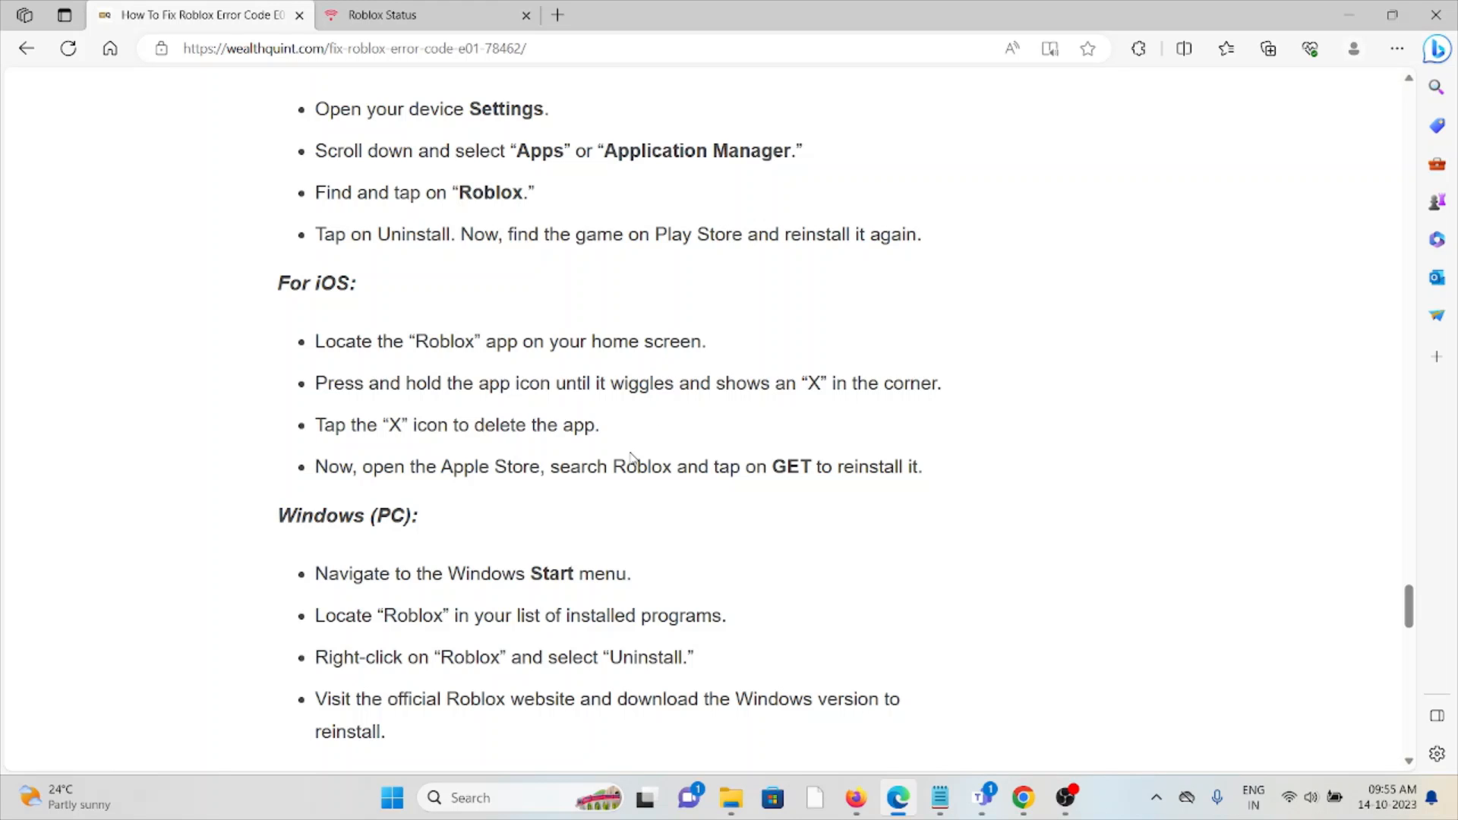
scroll(down, 3)
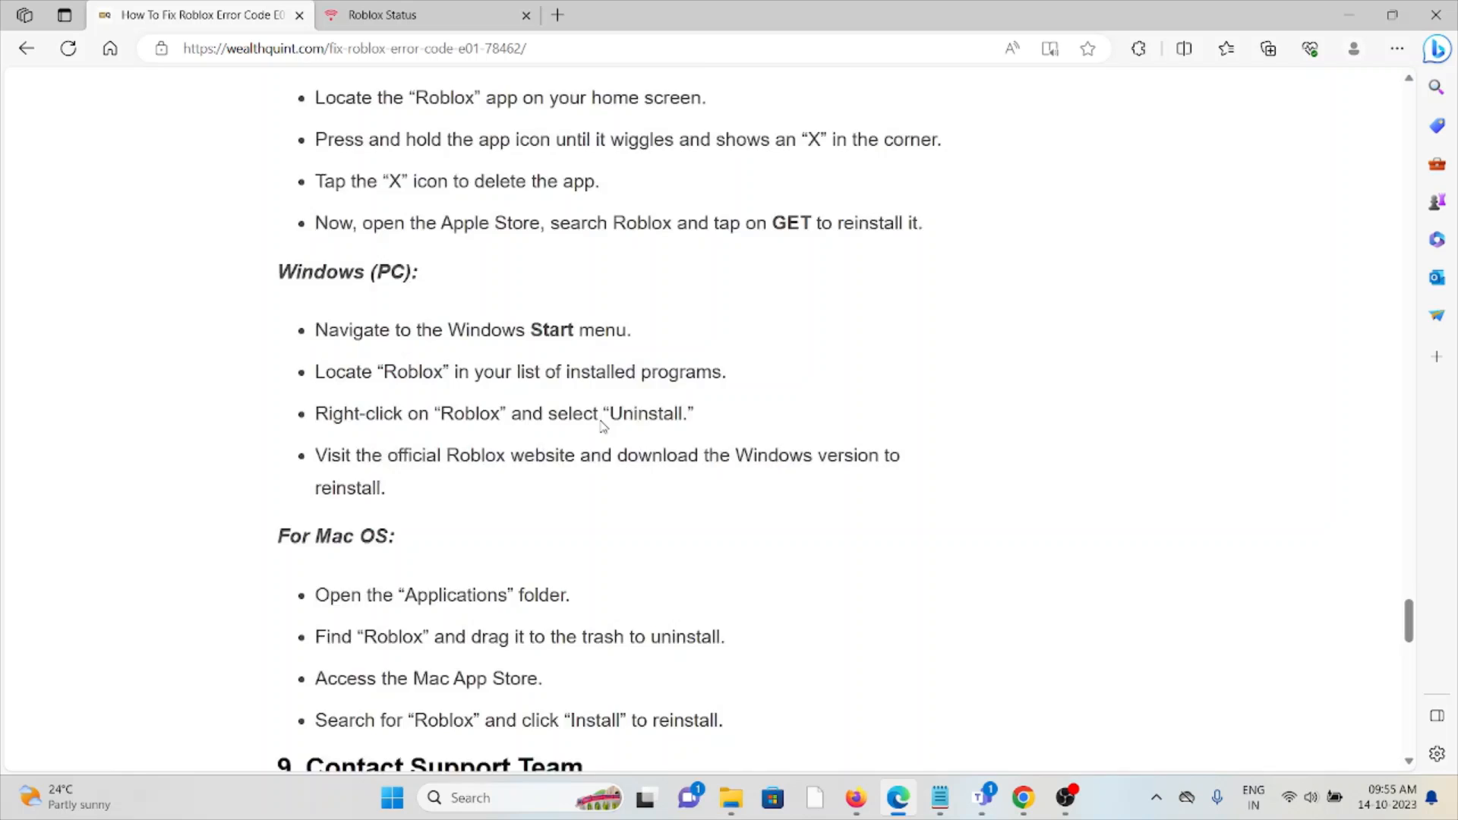
Scroll down to section 9, 'Contact Support Team', with its contact form screenshot and advice
scroll(down, 3)
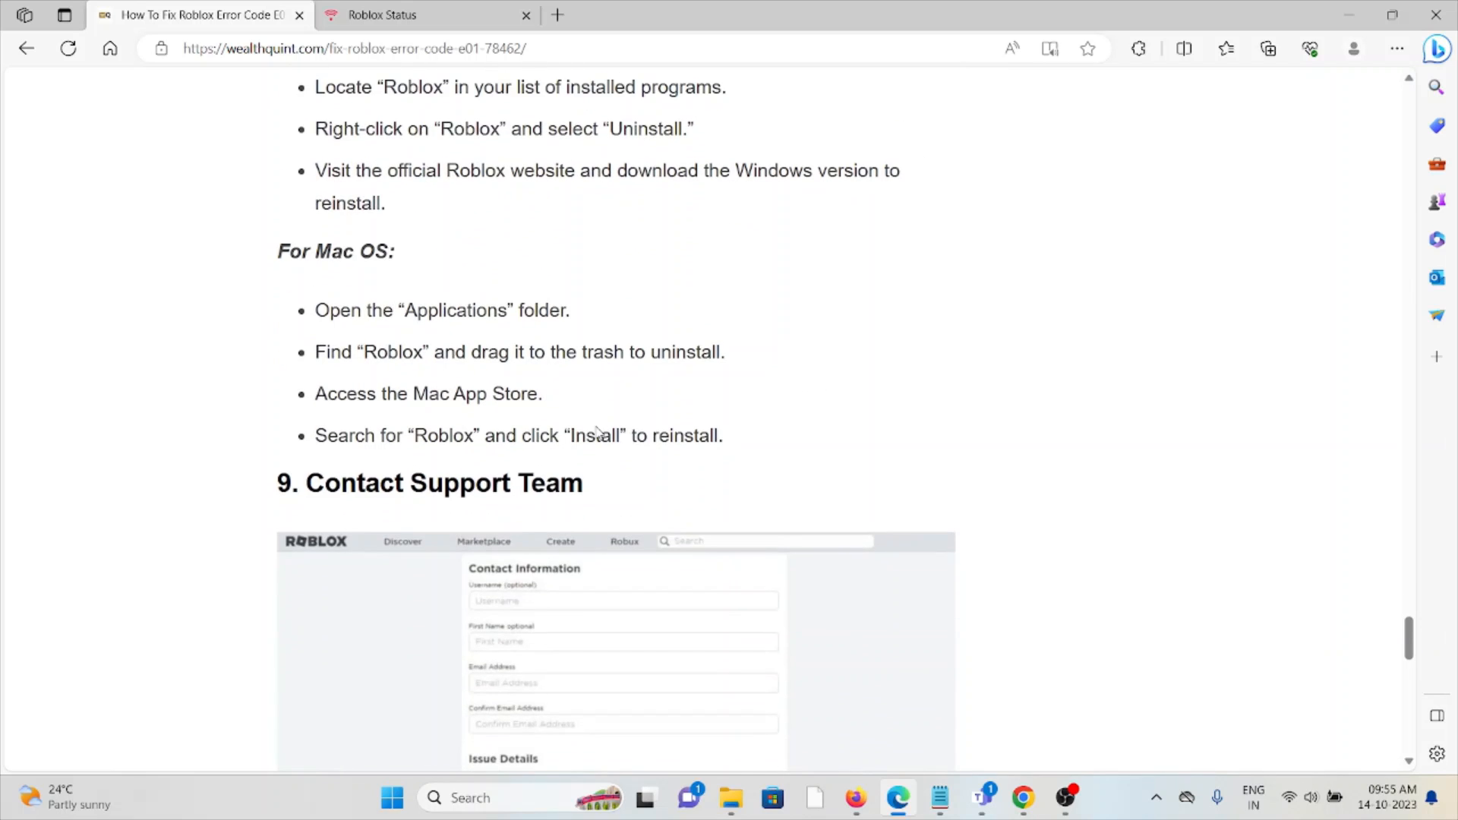
scroll(down, 3)
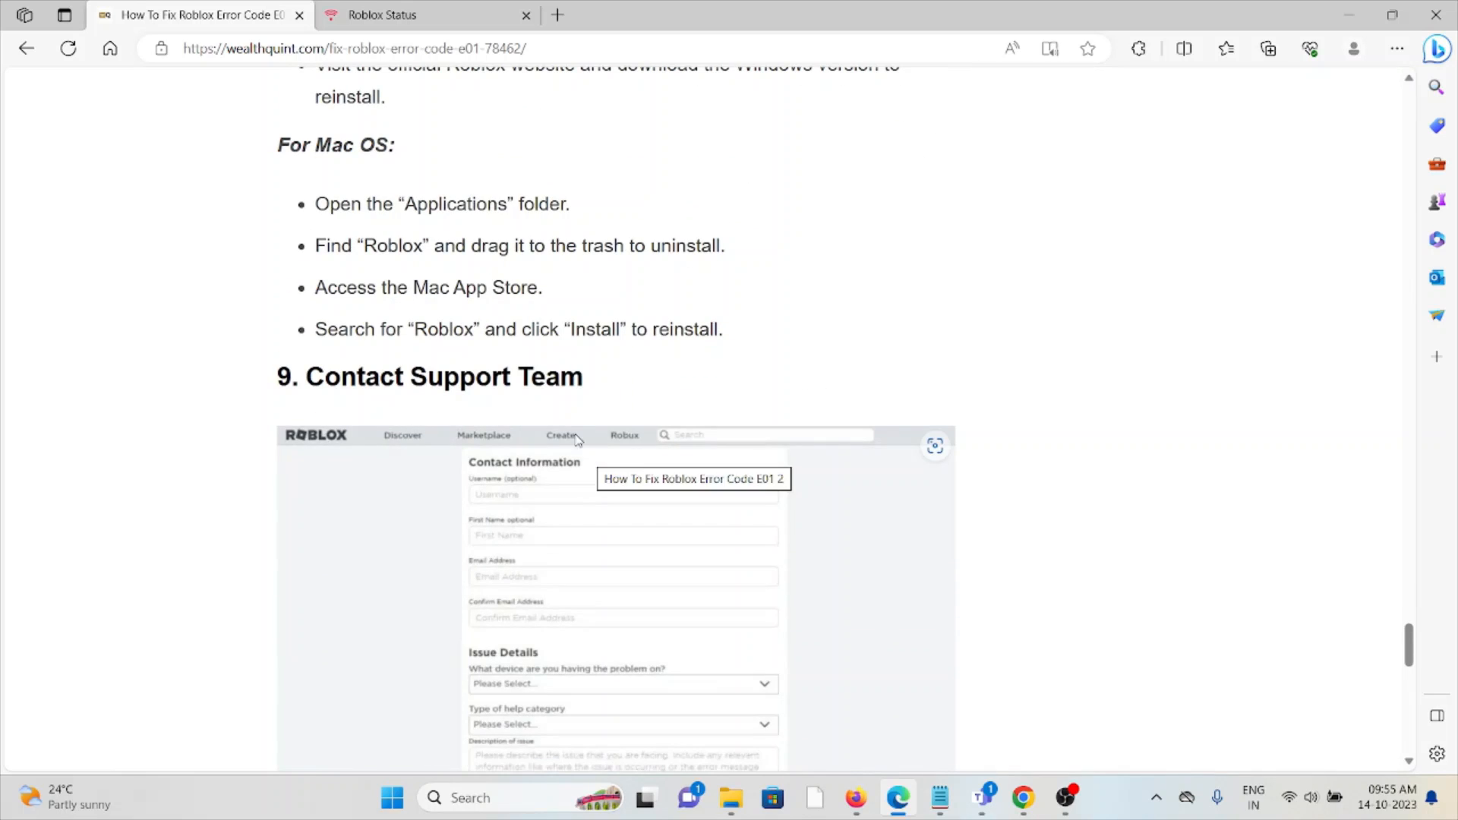
scroll(down, 3)
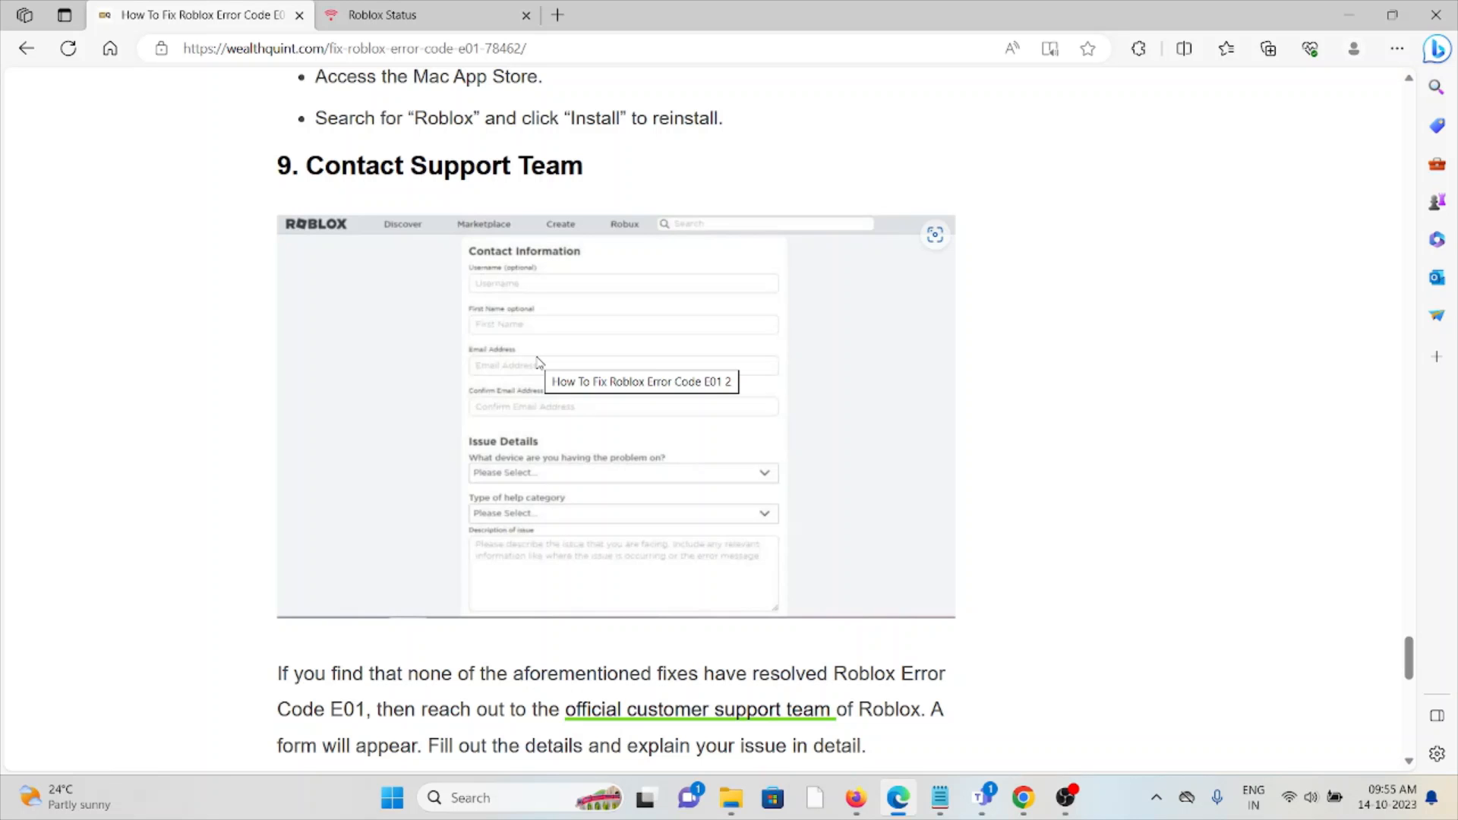
mouse_move(928, 697)
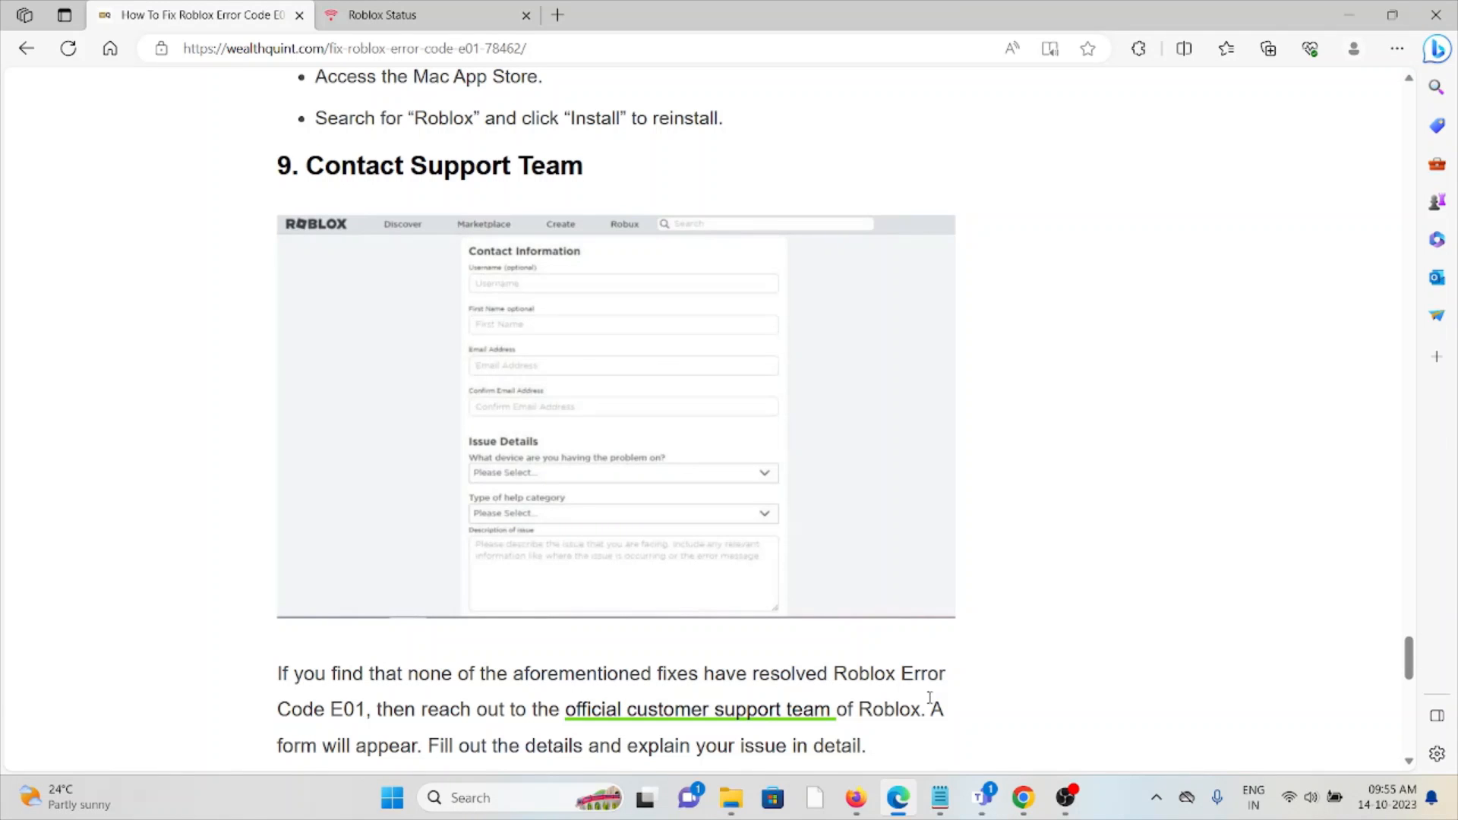